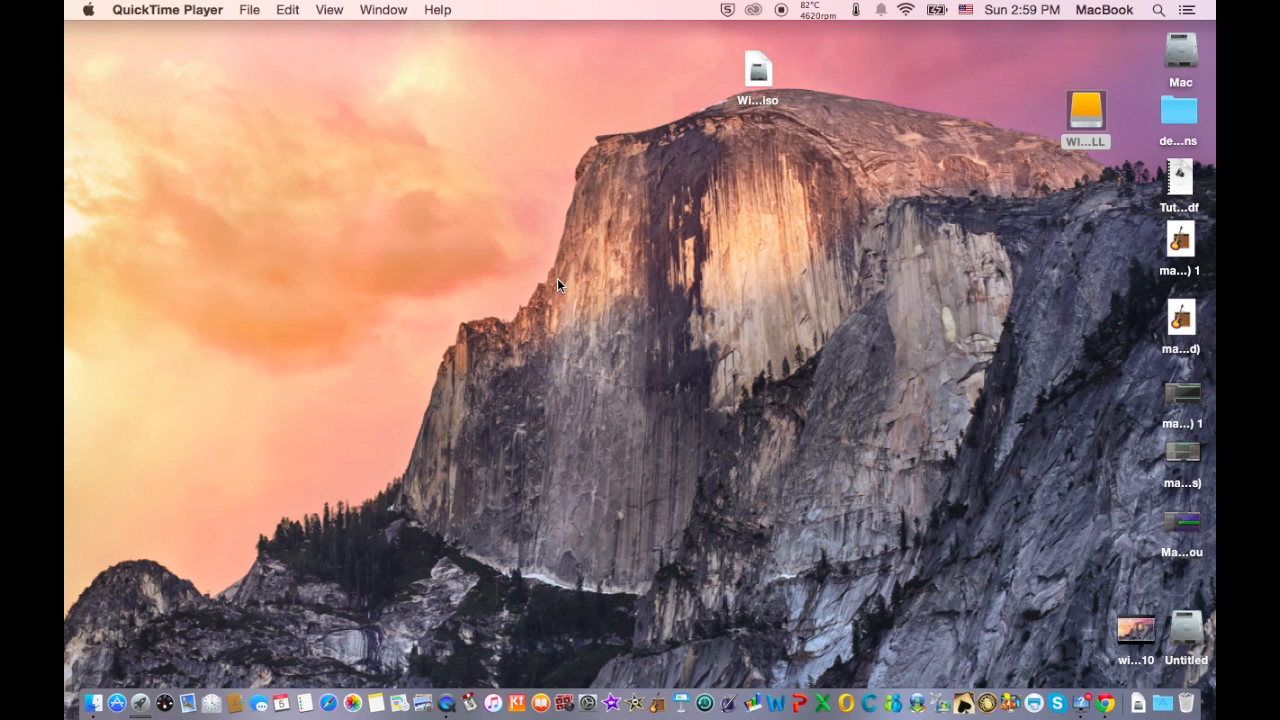
{"action": "mouse_move", "coordinate": [1072, 540]}
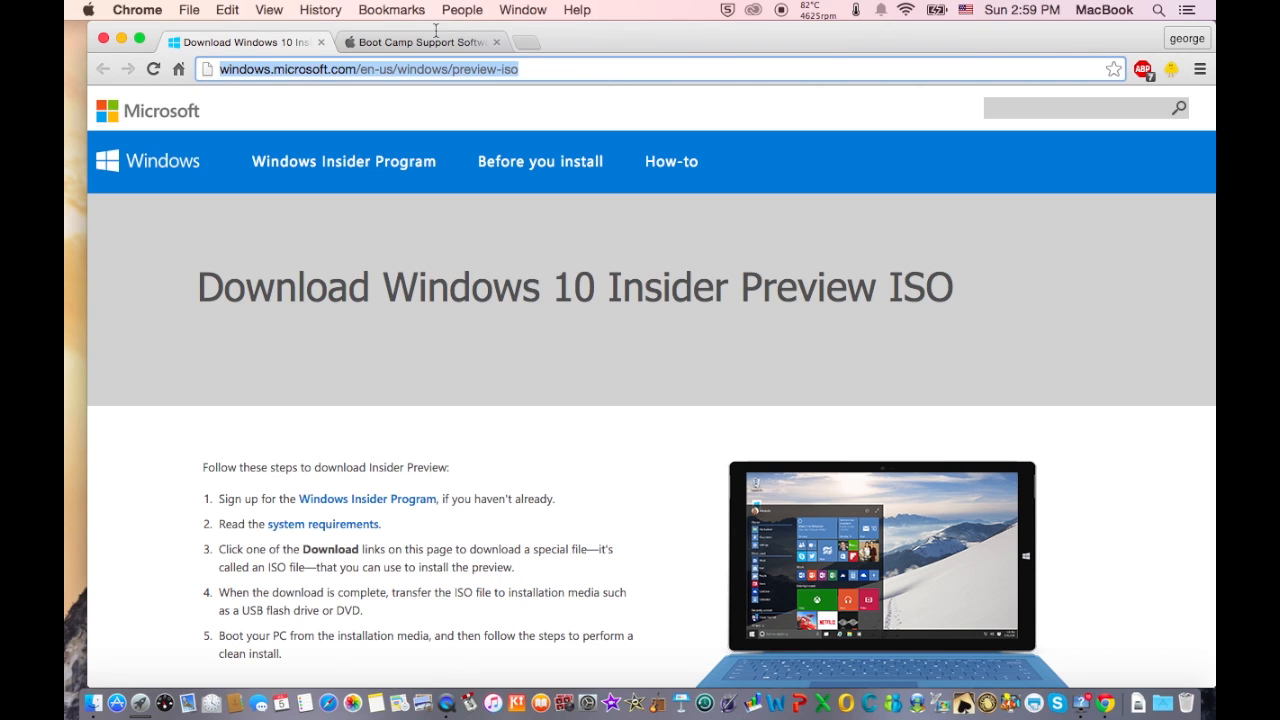
- Expand the English (United Kingdom) download links and highlight the x64 Build 10162 edition
{"action": "scroll", "scroll_direction": "down", "scroll_amount": 3}
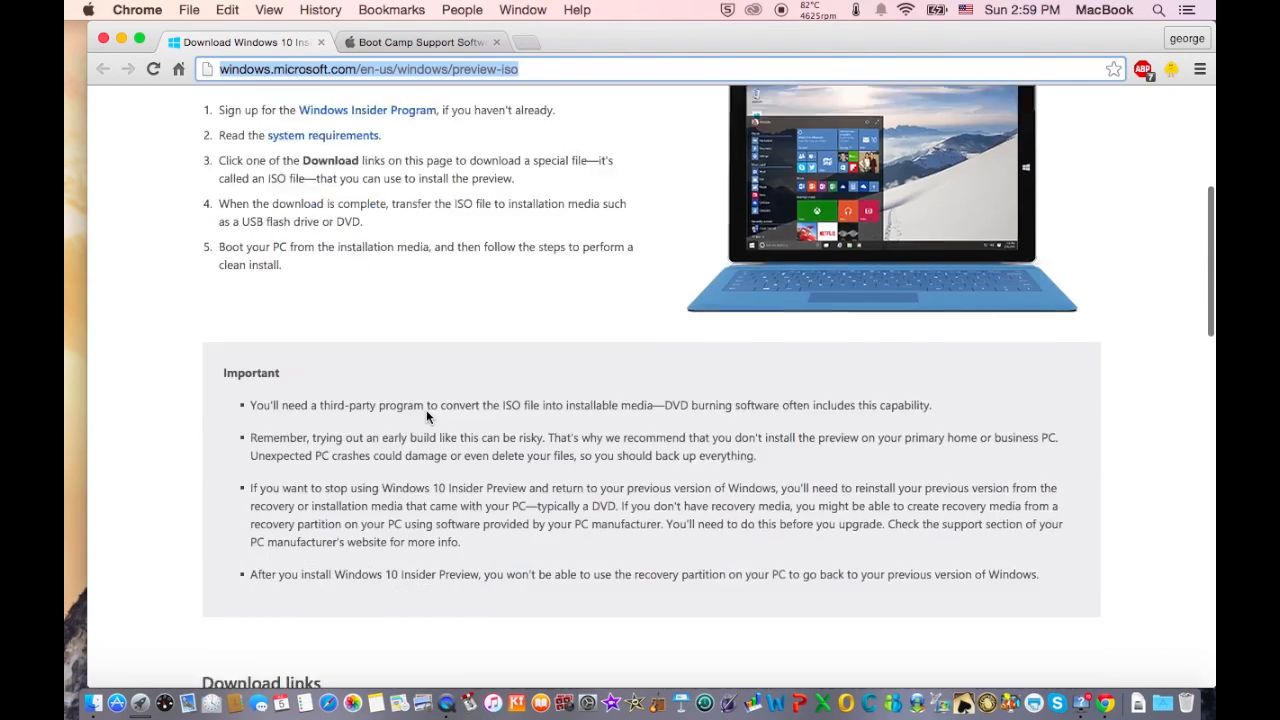
{"action": "scroll", "scroll_direction": "down", "scroll_amount": 3}
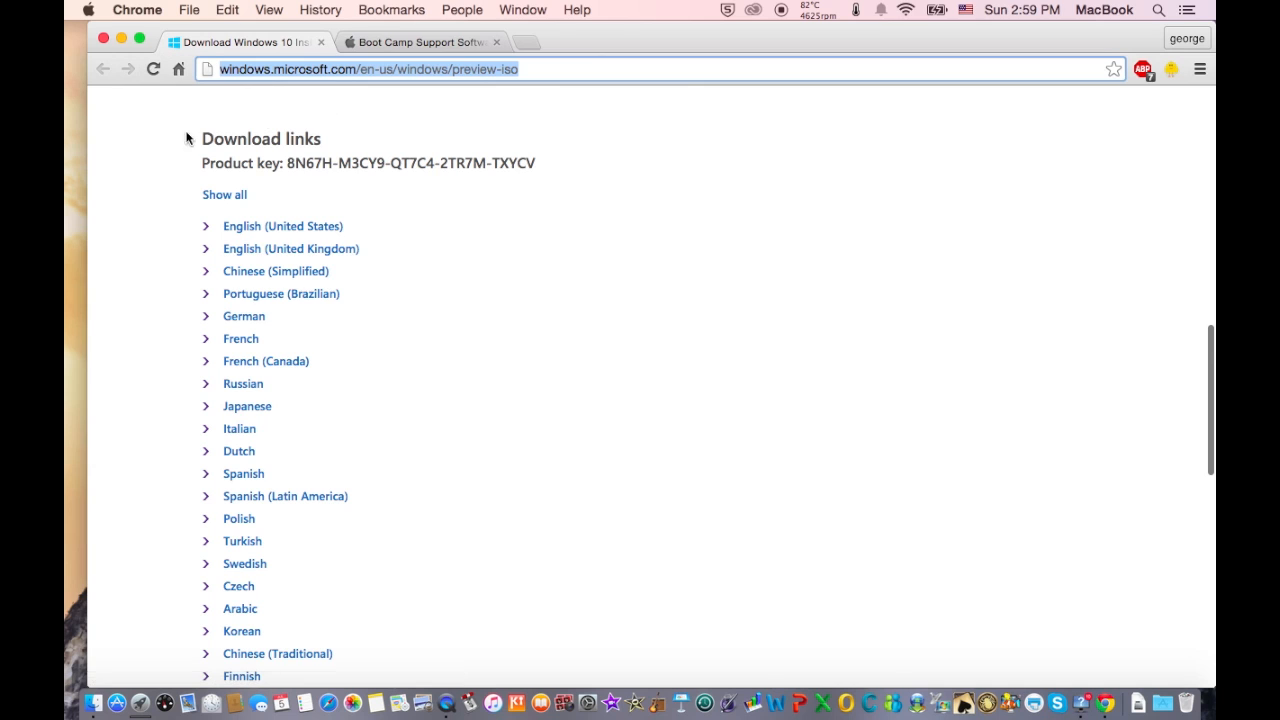
{"action": "mouse_move", "coordinate": [224, 194]}
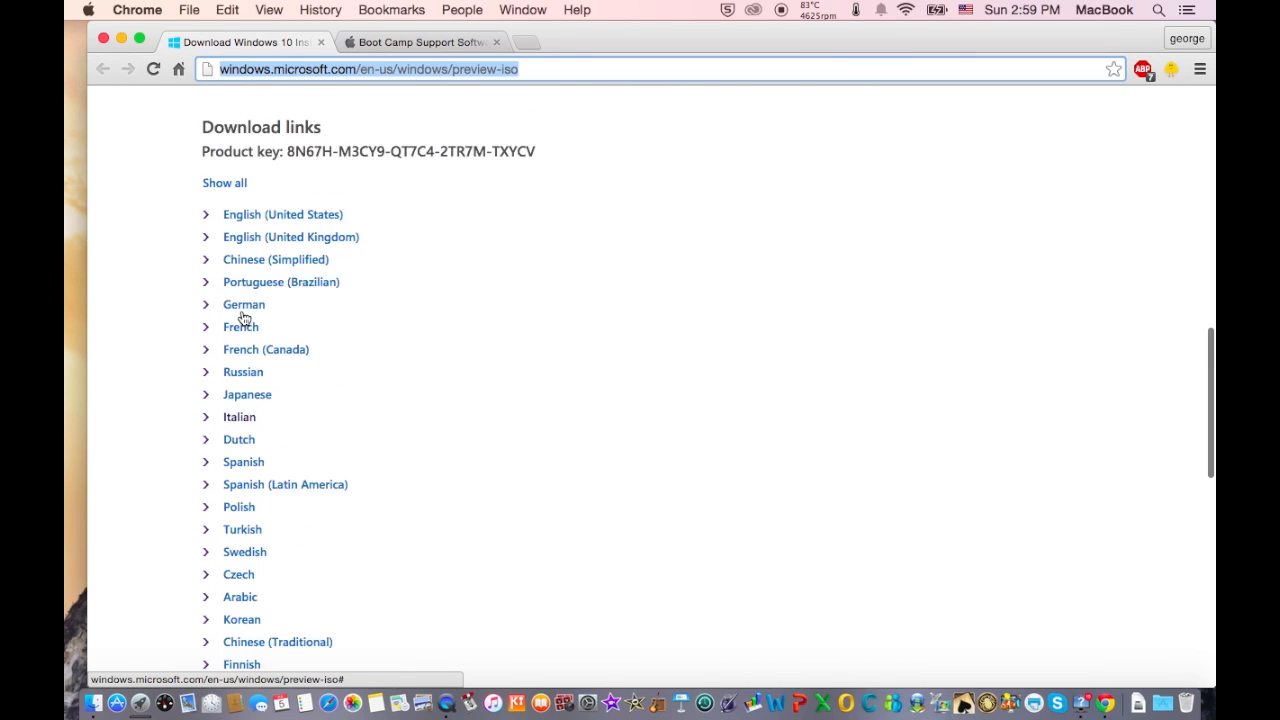
{"action": "left_click", "coordinate": [290, 236]}
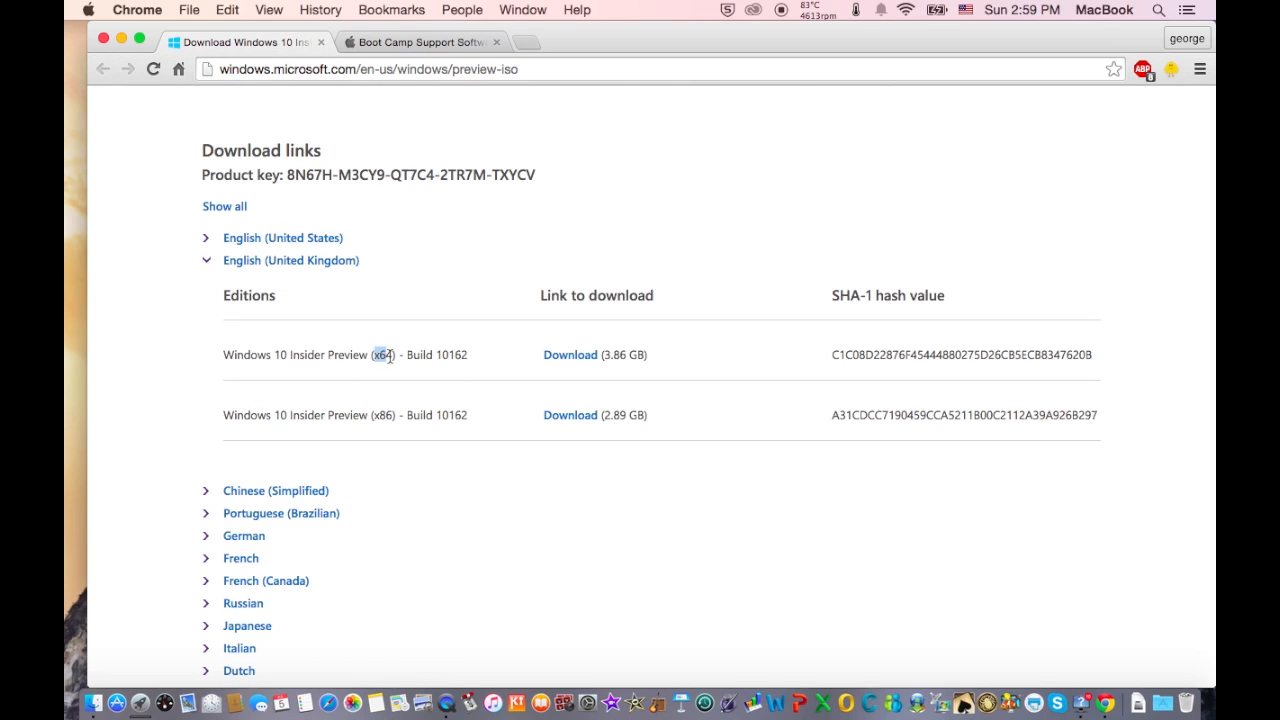
{"action": "mouse_move", "coordinate": [392, 414]}
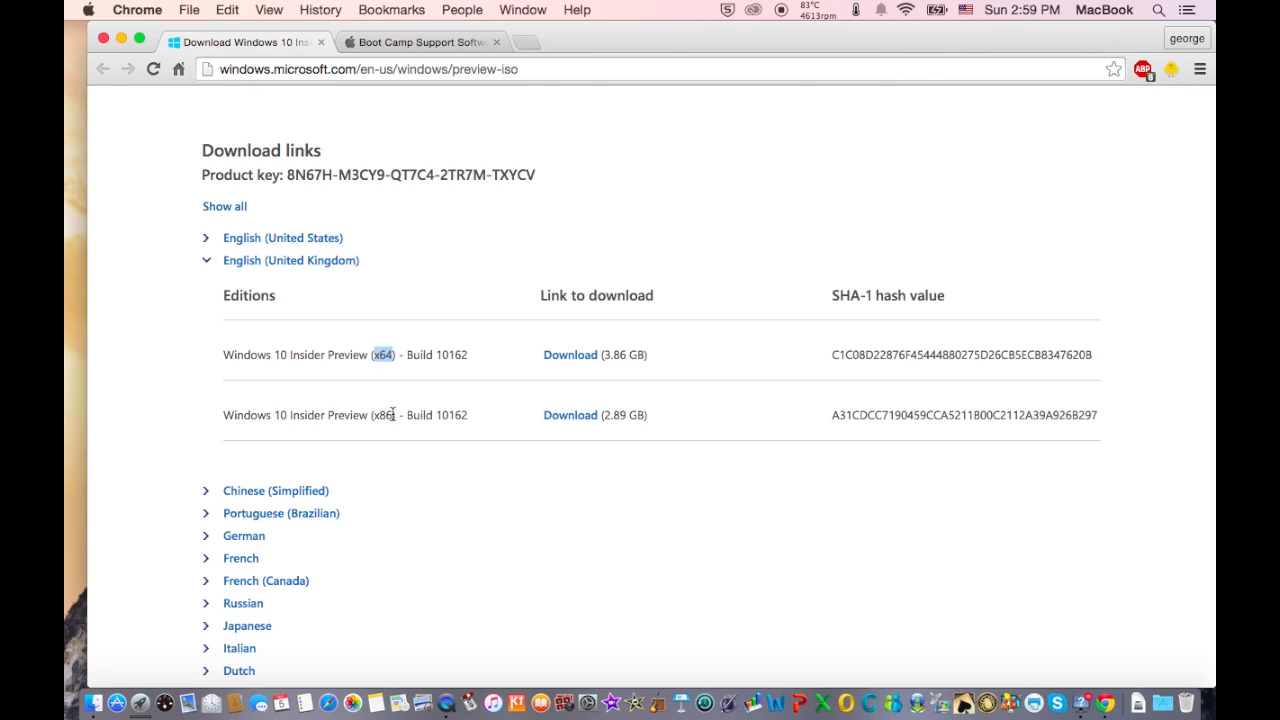
{"action": "double_click", "coordinate": [382, 414]}
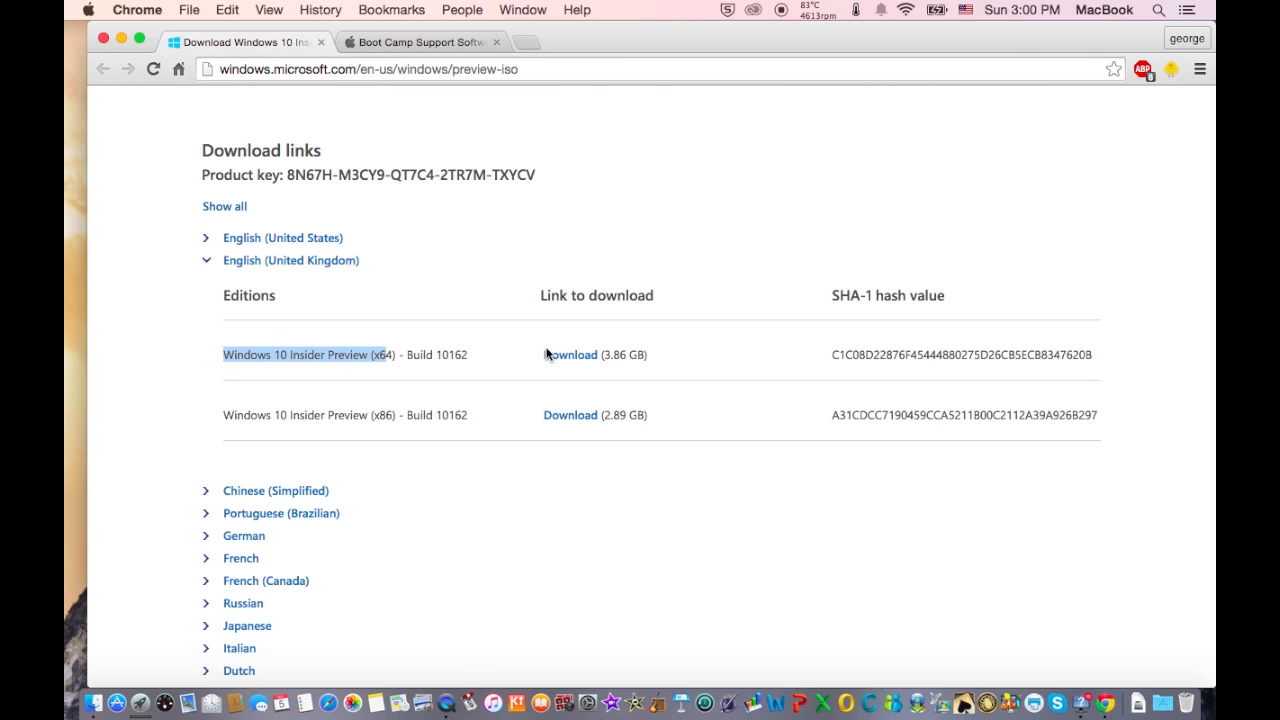
{"action": "mouse_move", "coordinate": [122, 42]}
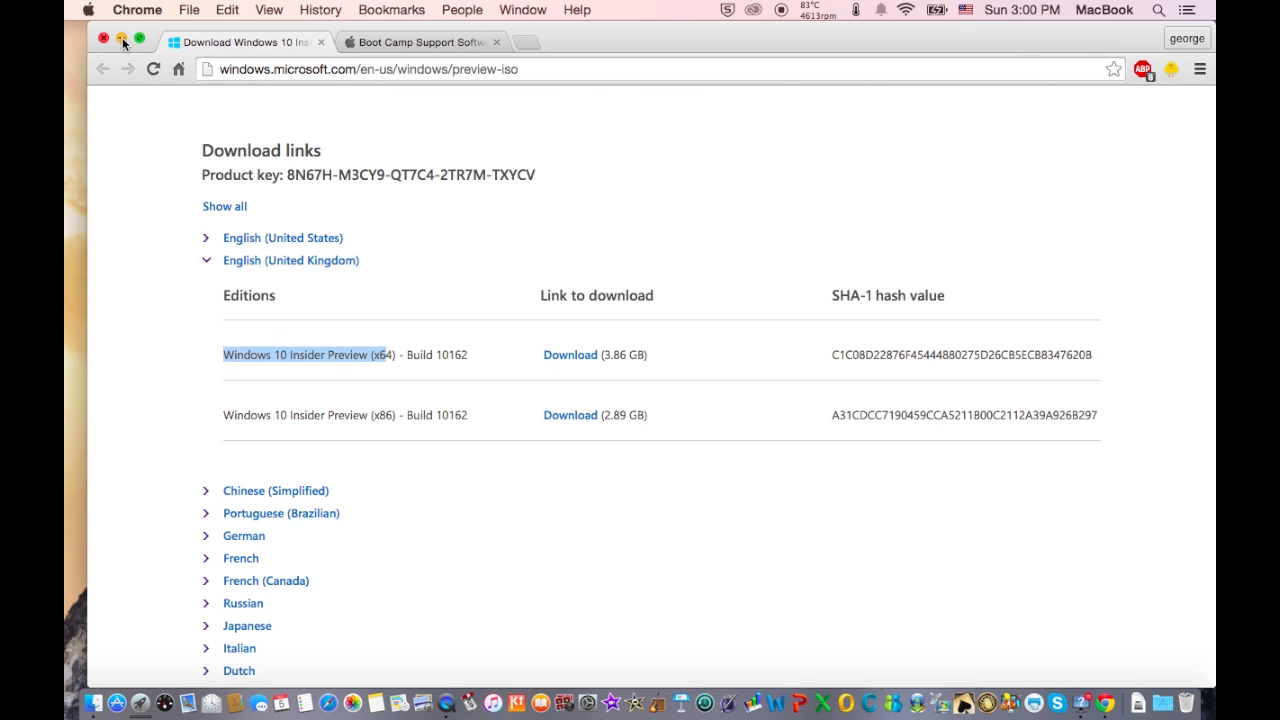
- Hide Chrome so the desktop with the downloaded Windows ISO is showing
{"action": "left_click", "coordinate": [120, 38]}
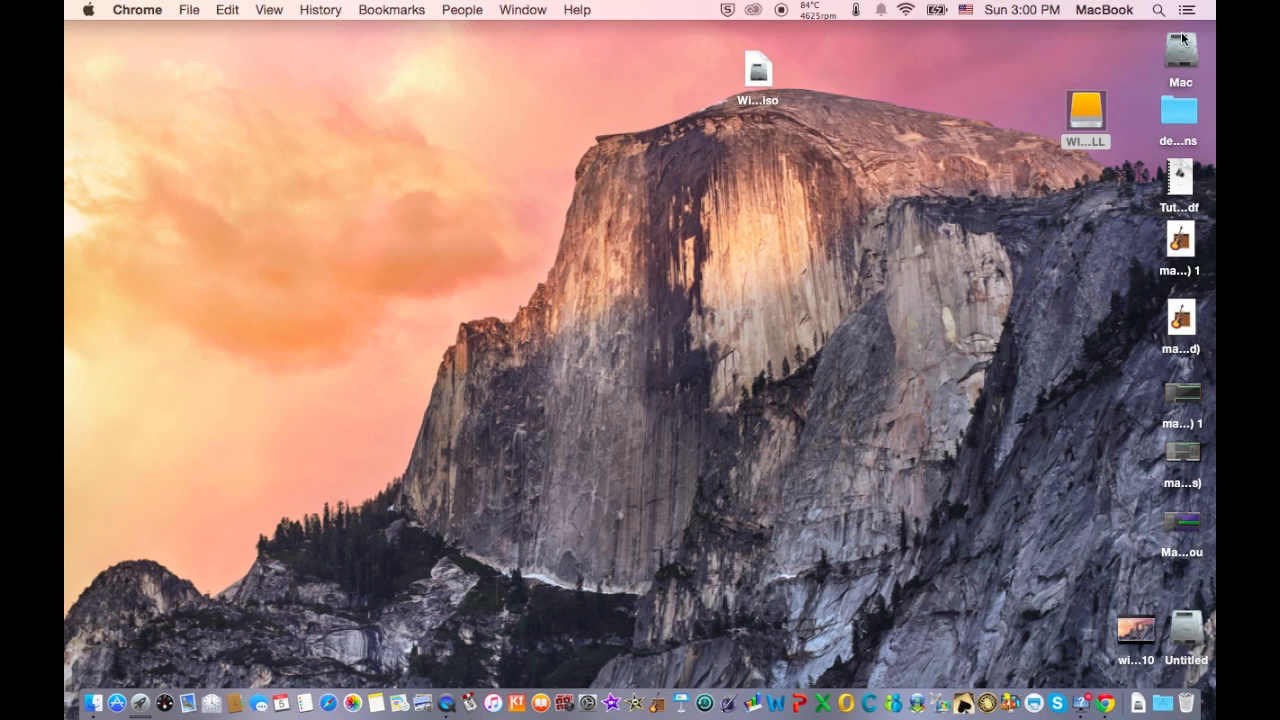
{"action": "left_click", "coordinate": [1158, 10]}
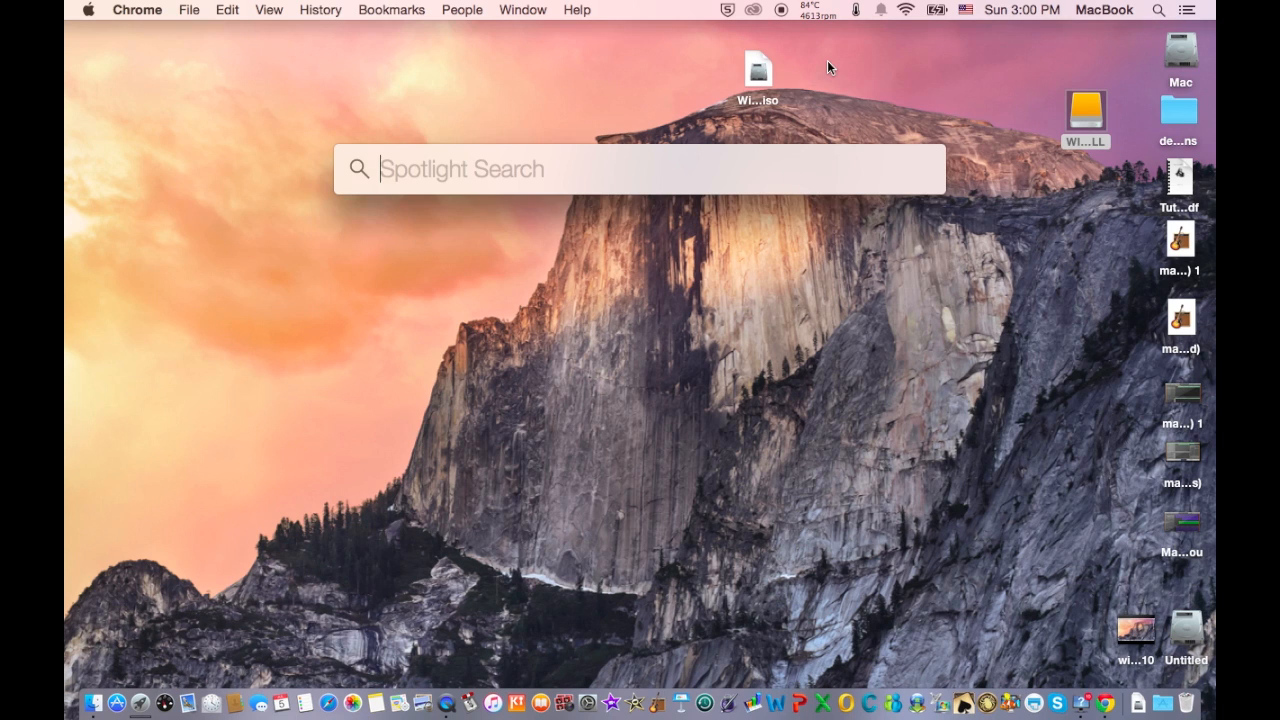
{"action": "left_click", "coordinate": [758, 76]}
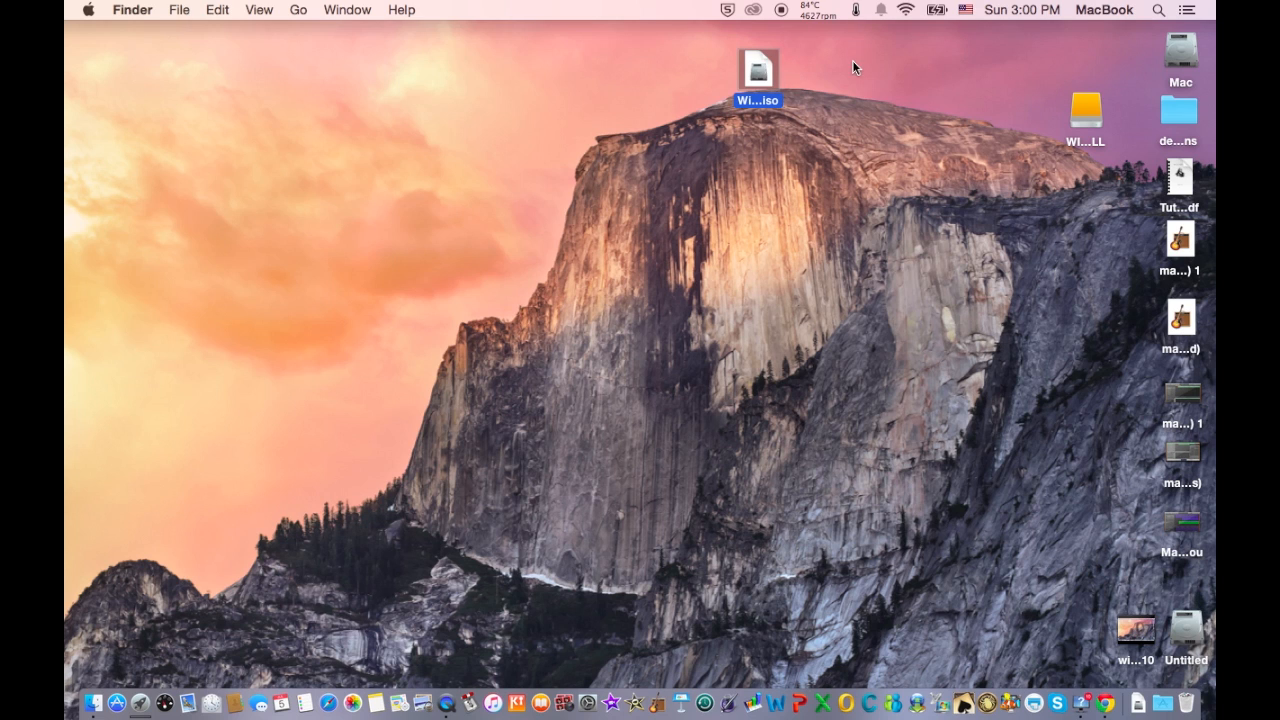
{"action": "left_click", "coordinate": [1158, 10]}
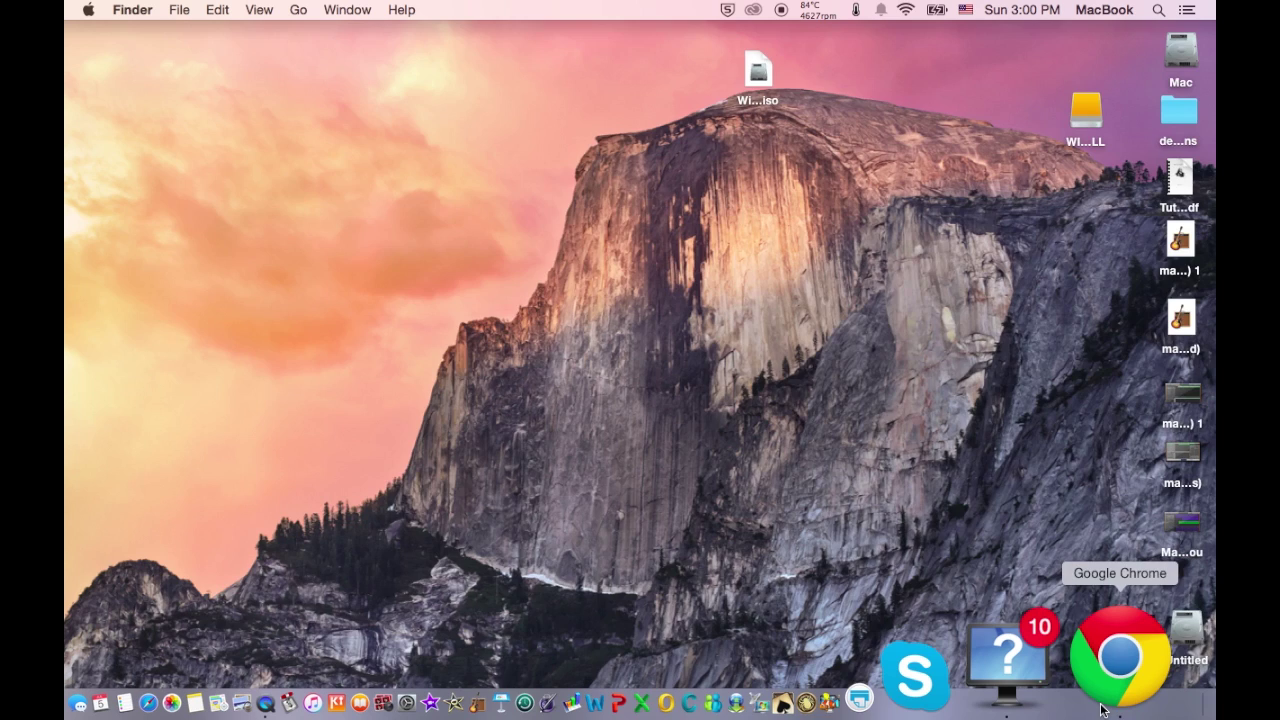
- Bring Chrome back and switch to the Boot Camp Support Software 5.1.5621 page
{"action": "left_click", "coordinate": [1120, 656]}
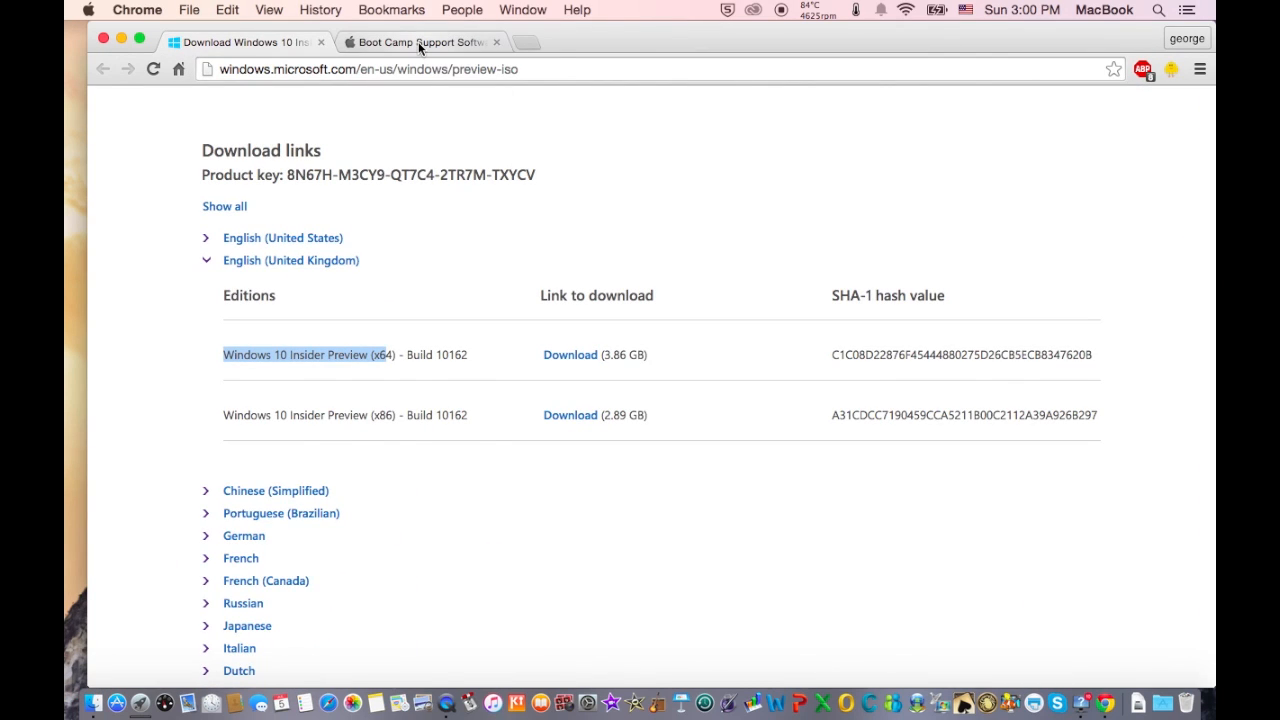
{"action": "left_click", "coordinate": [420, 42]}
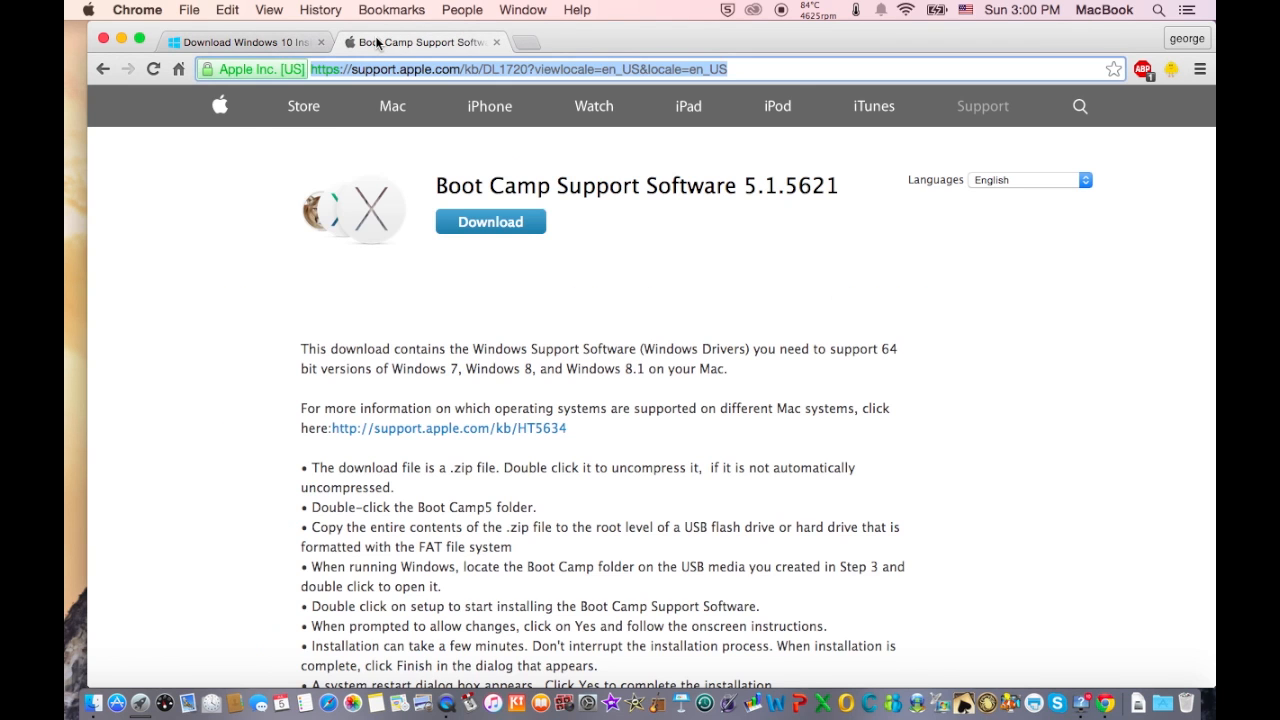
{"action": "mouse_move", "coordinate": [508, 266]}
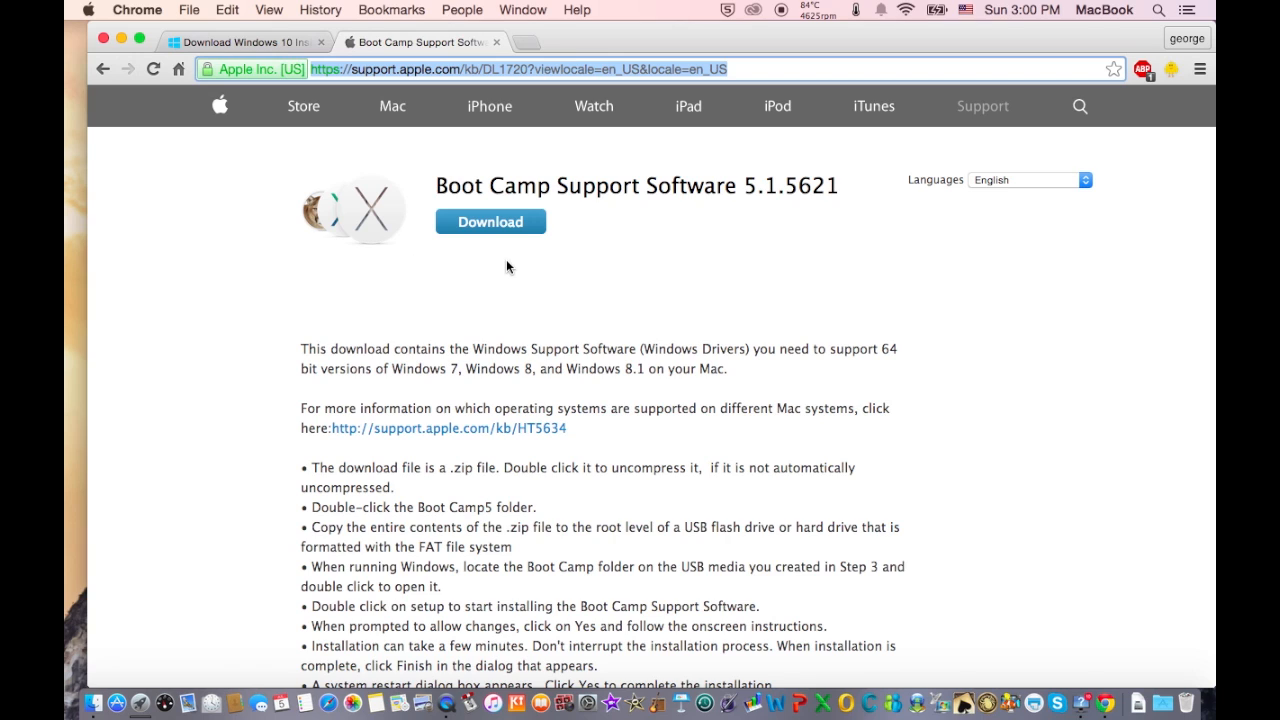
{"action": "mouse_move", "coordinate": [444, 184]}
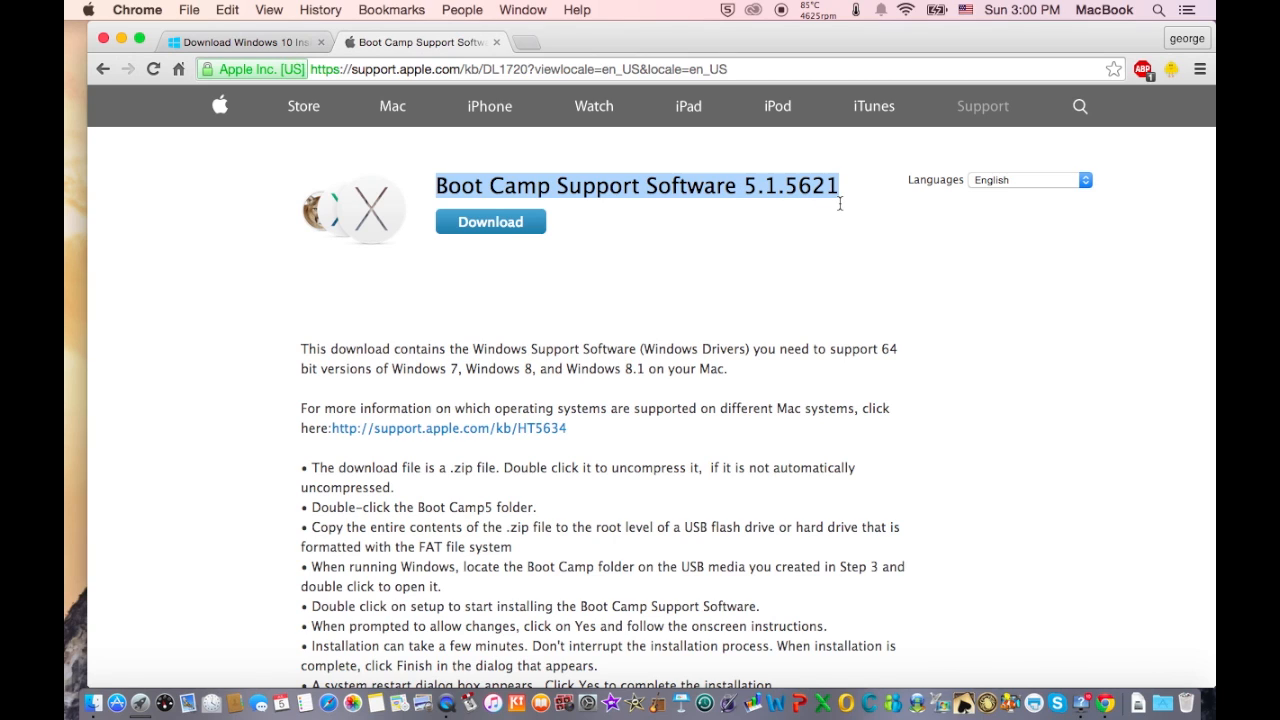
{"action": "mouse_move", "coordinate": [814, 210]}
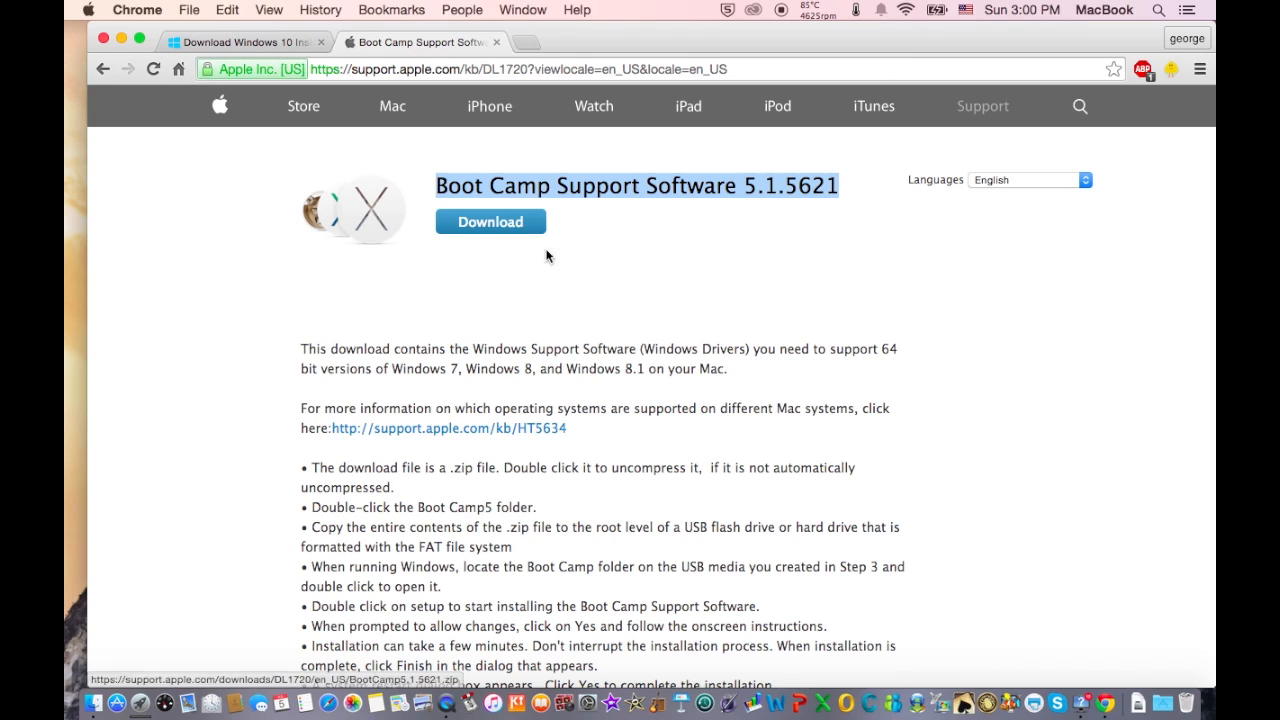
{"action": "mouse_move", "coordinate": [144, 136]}
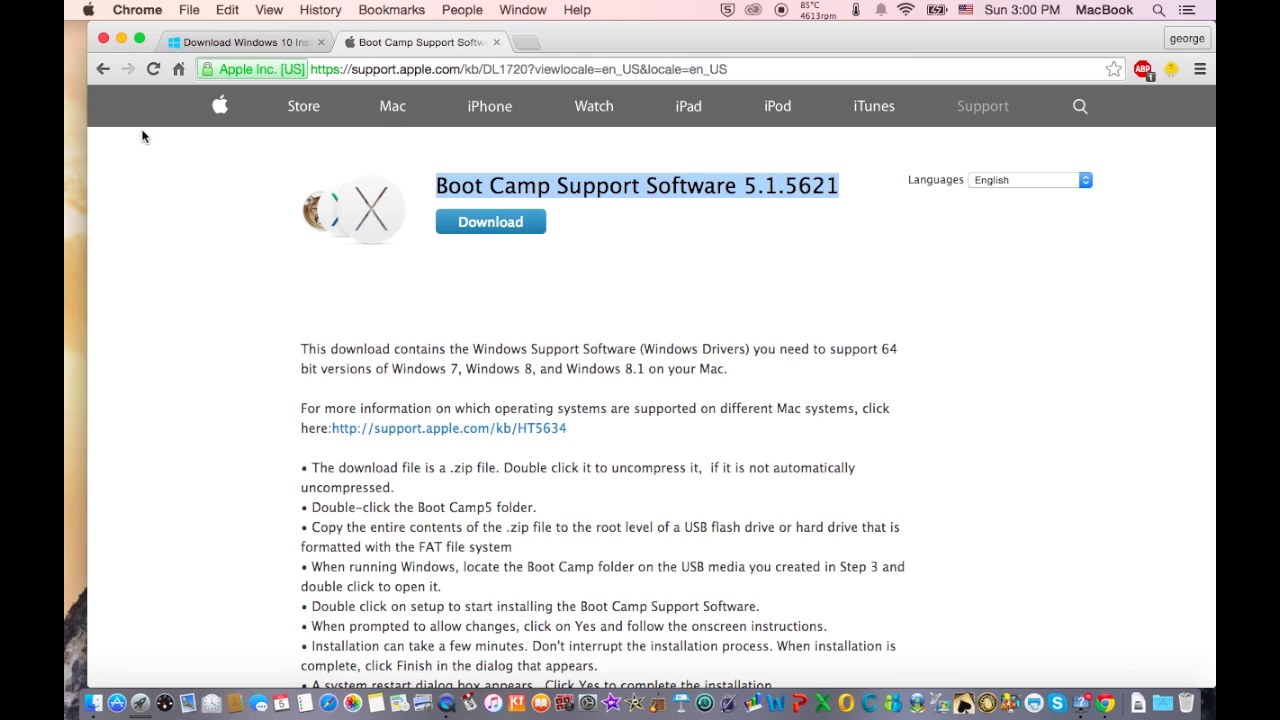
{"action": "mouse_move", "coordinate": [378, 132]}
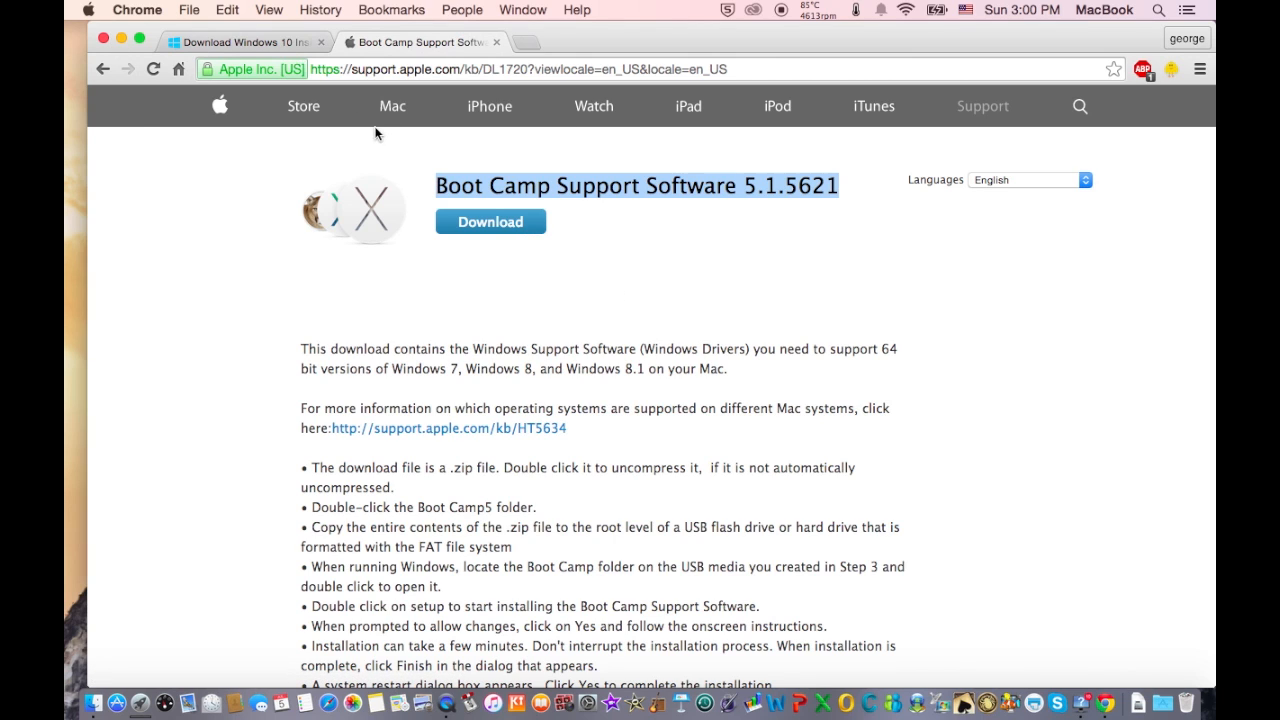
{"action": "mouse_move", "coordinate": [150, 44]}
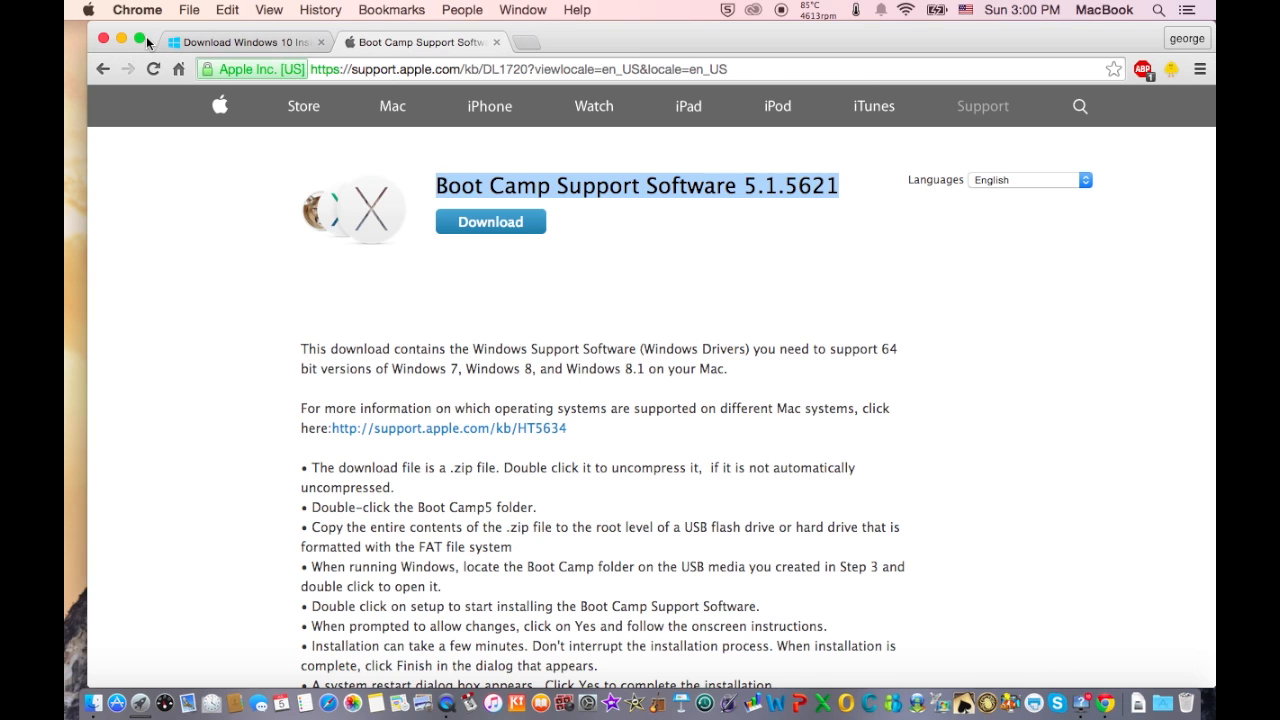
- Hide Chrome, select the USB installer drive, and search Spotlight for "disk"
{"action": "left_click", "coordinate": [102, 38]}
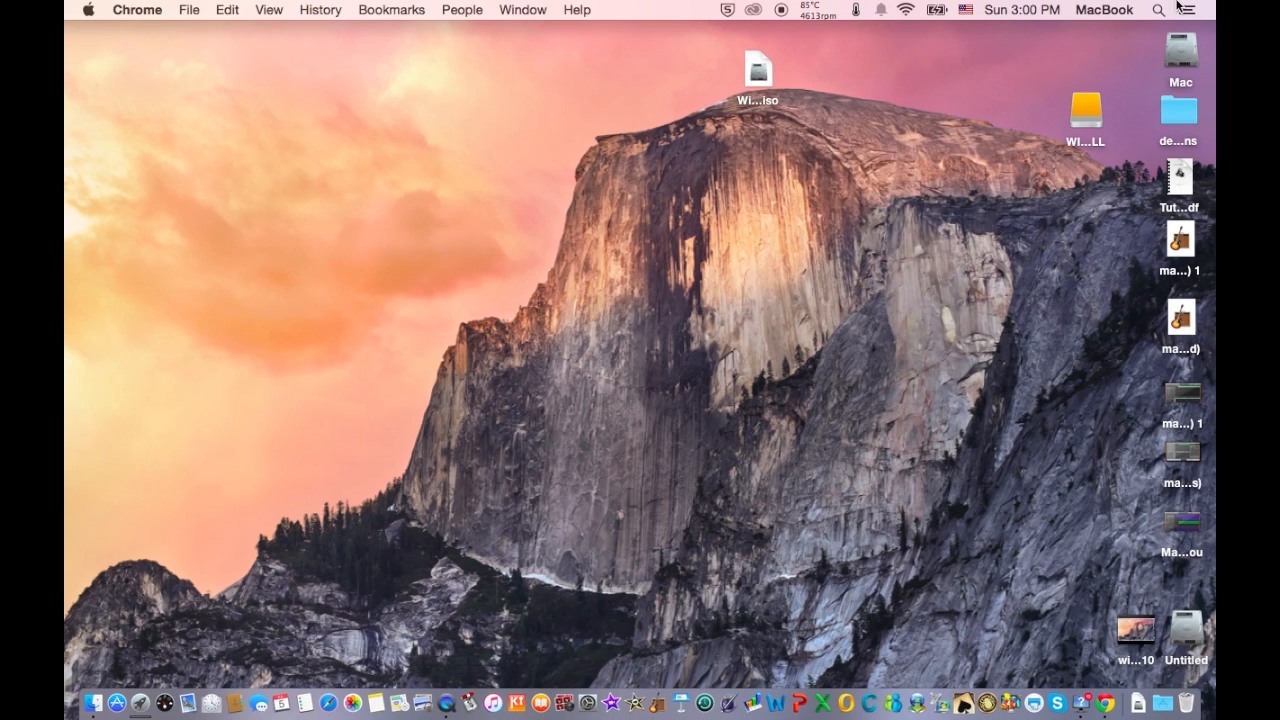
{"action": "left_click", "coordinate": [1156, 10]}
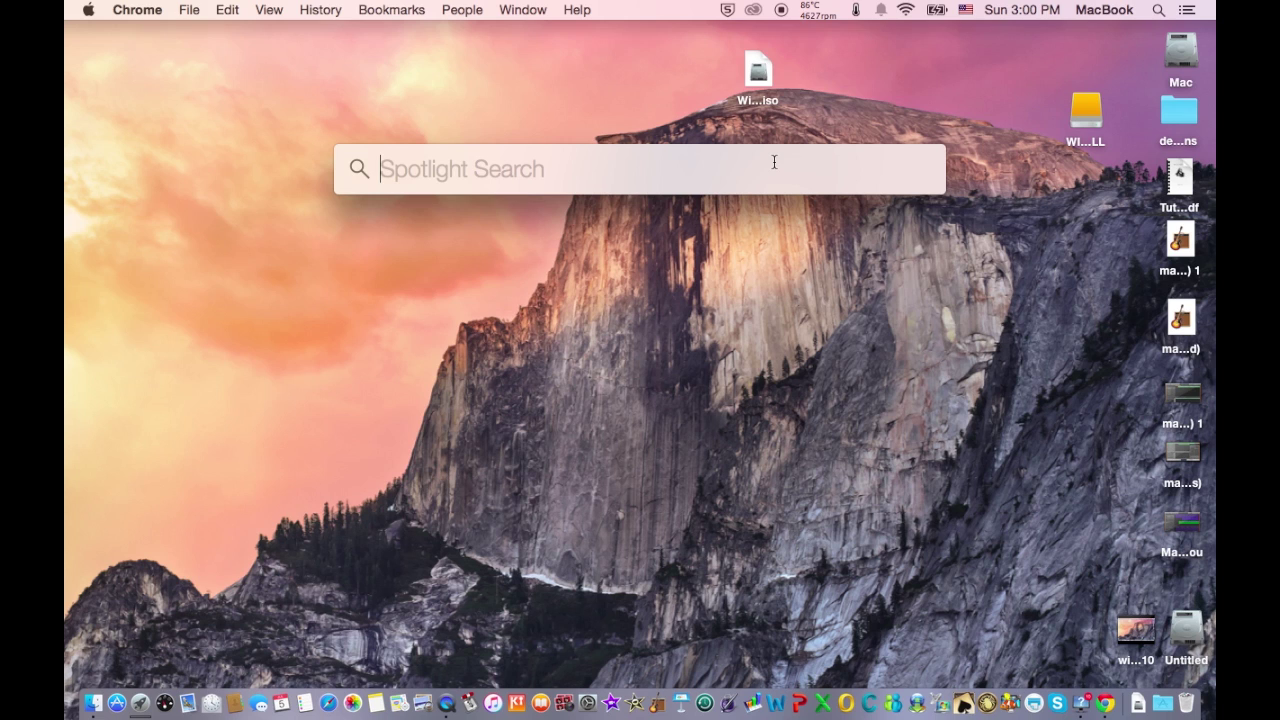
{"action": "mouse_move", "coordinate": [918, 278]}
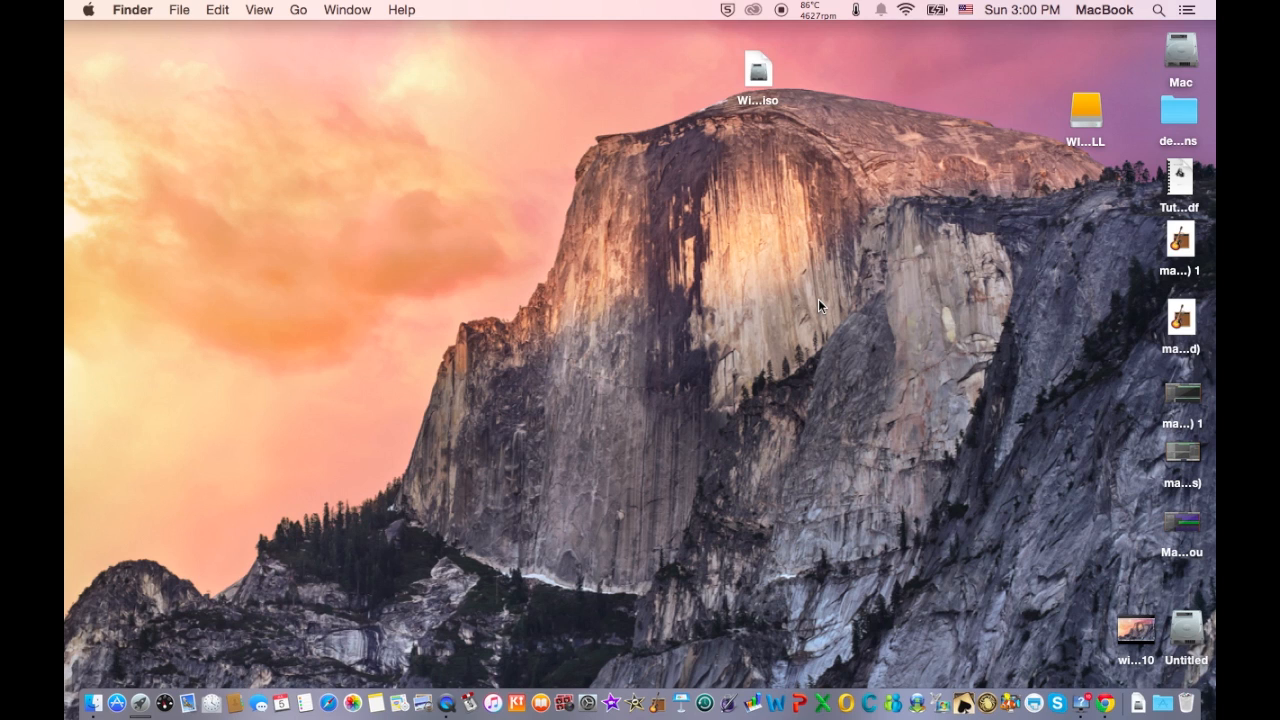
{"action": "mouse_move", "coordinate": [1124, 110]}
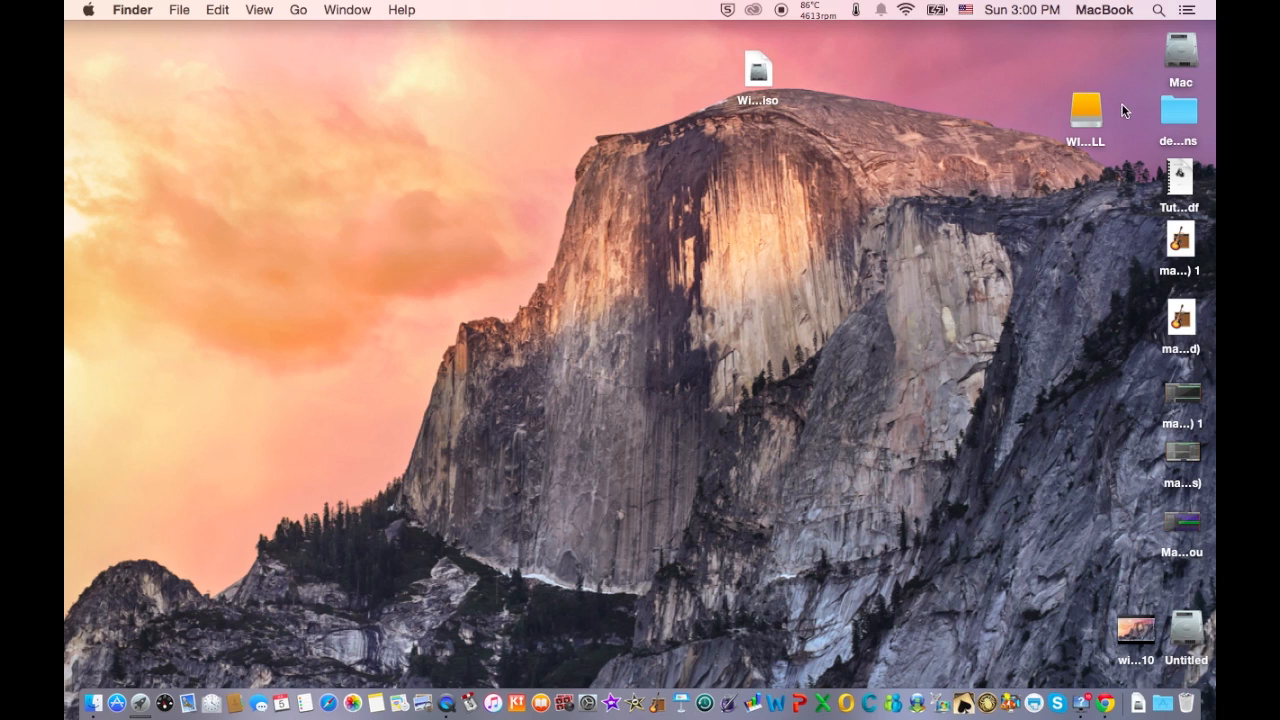
{"action": "mouse_move", "coordinate": [1022, 66]}
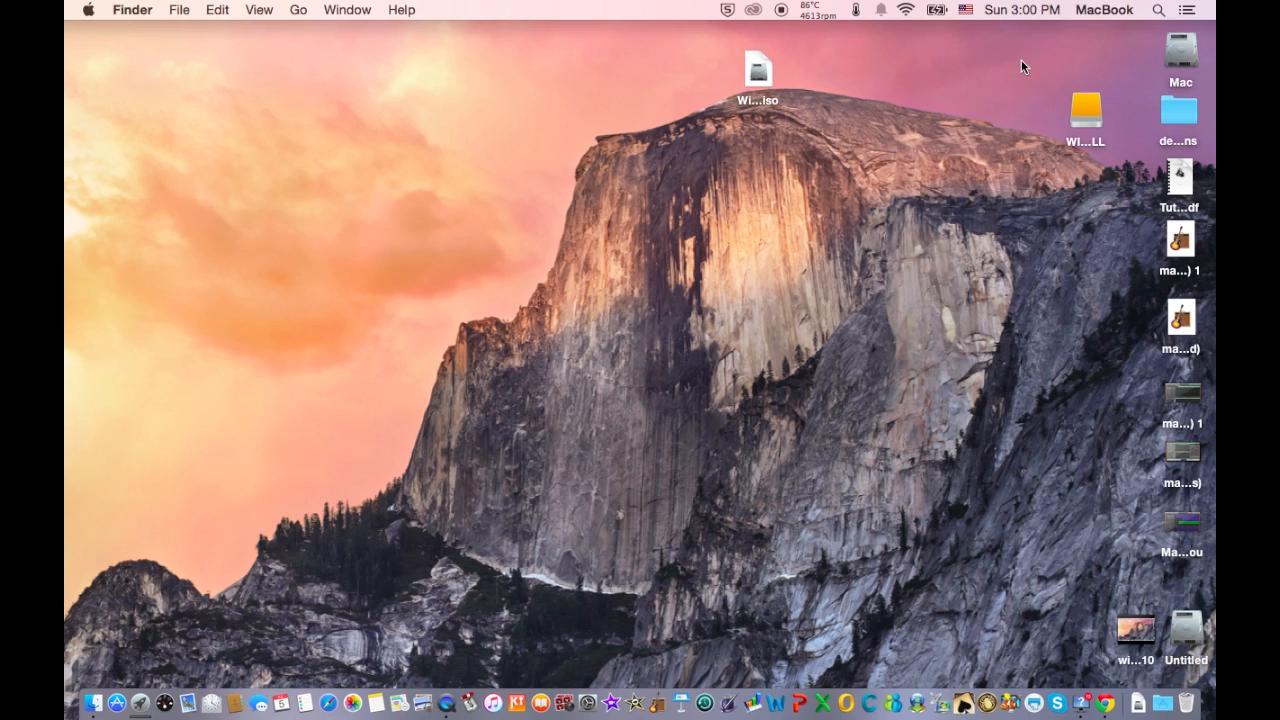
{"action": "left_click", "coordinate": [1084, 110]}
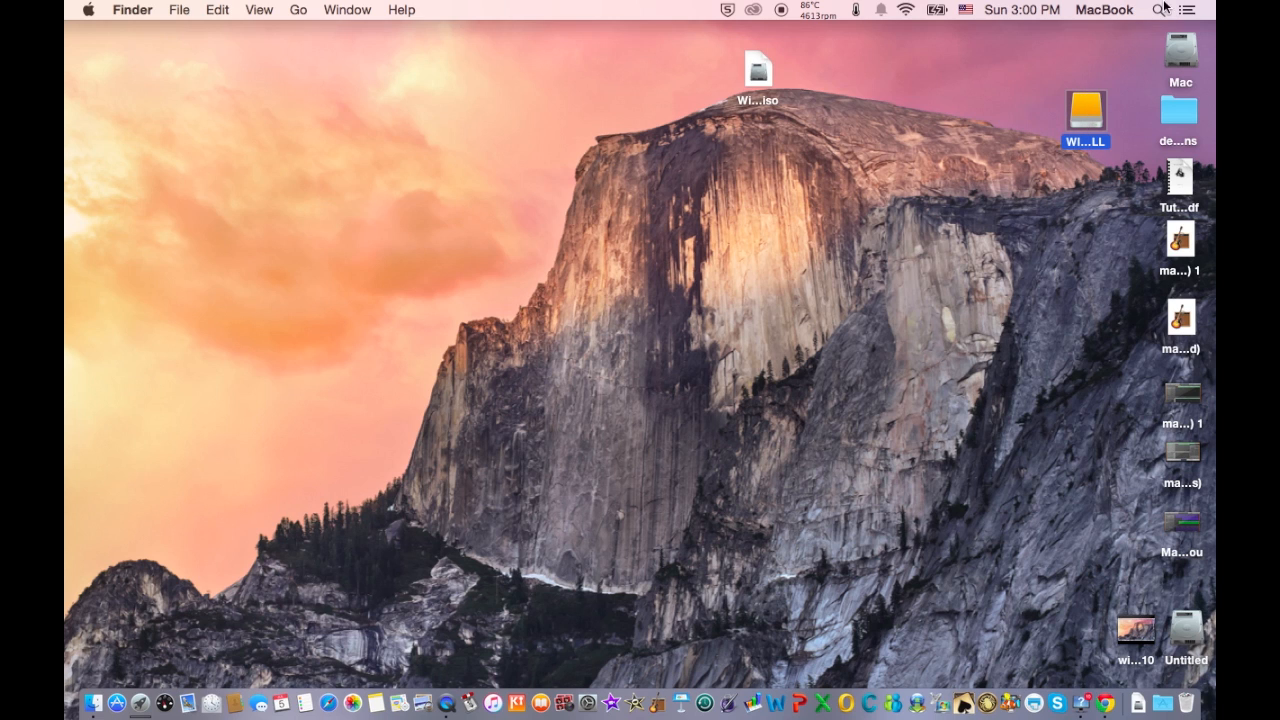
{"action": "left_click", "coordinate": [1158, 10]}
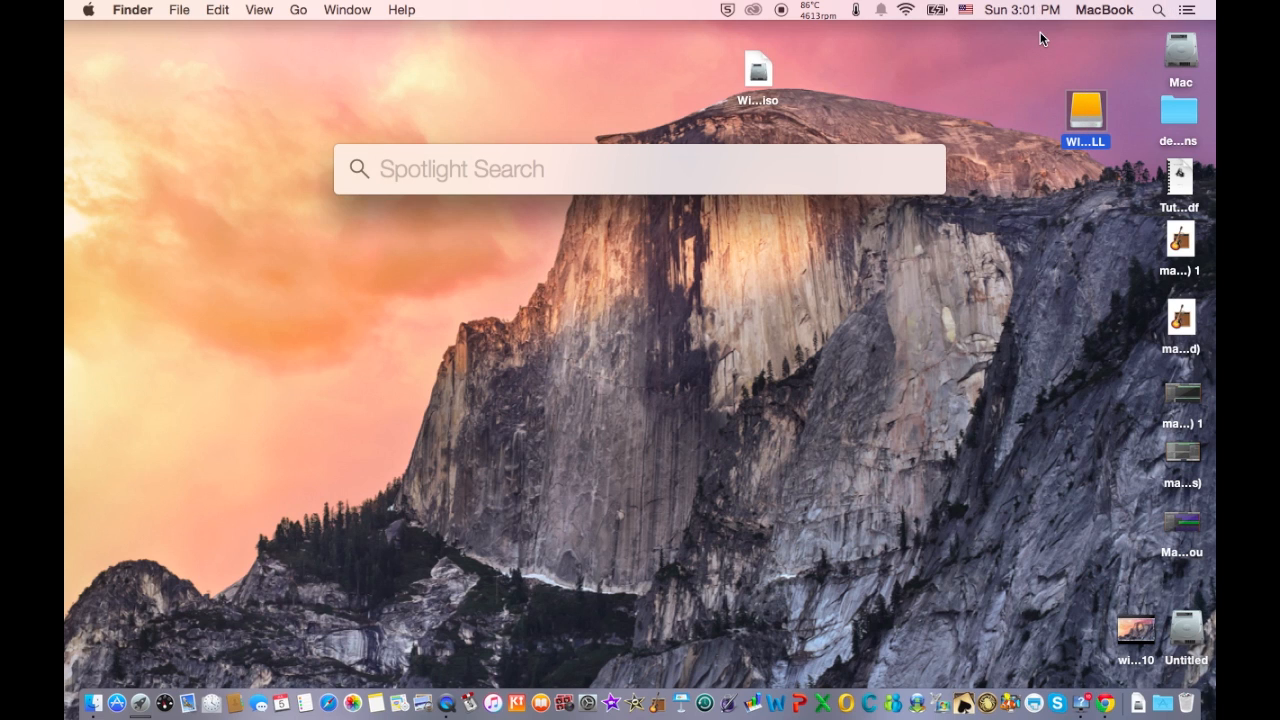
{"action": "type", "text": "disk Diet"}
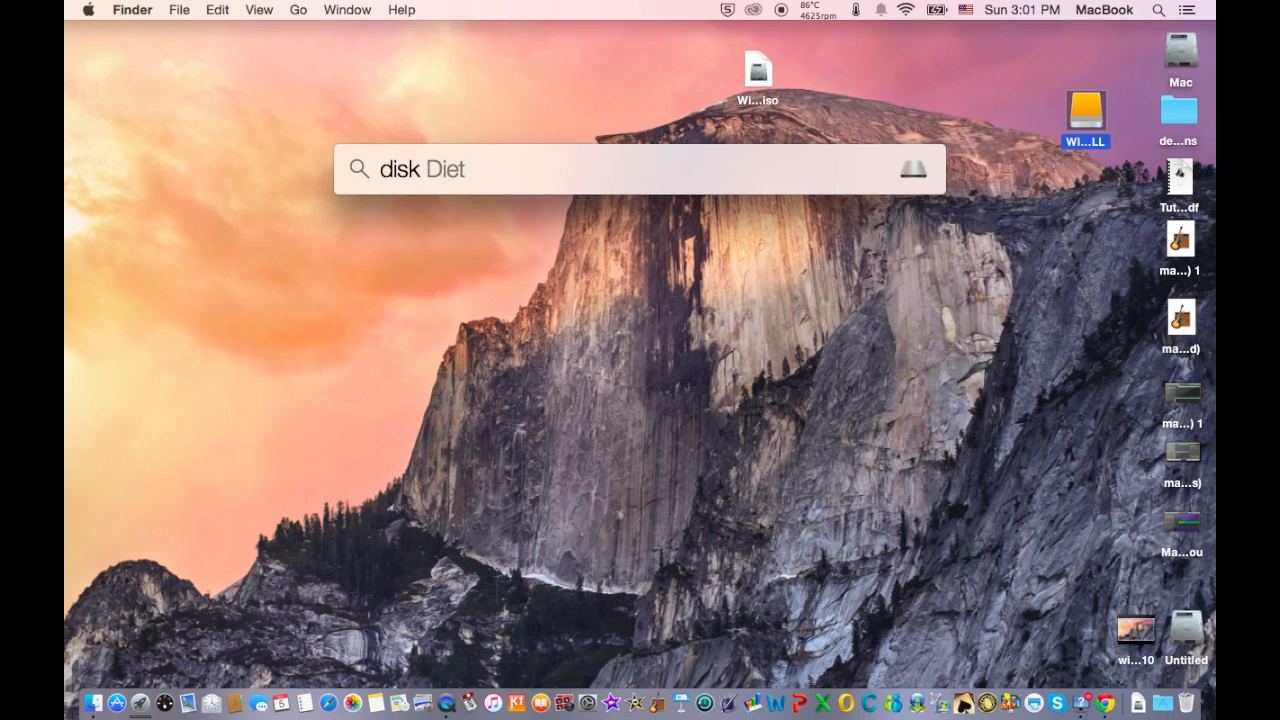
- Launch Disk Utility and split the internal 240.06 GB disk, adding a second partition of about 20 GB
{"action": "key", "text": "Return"}
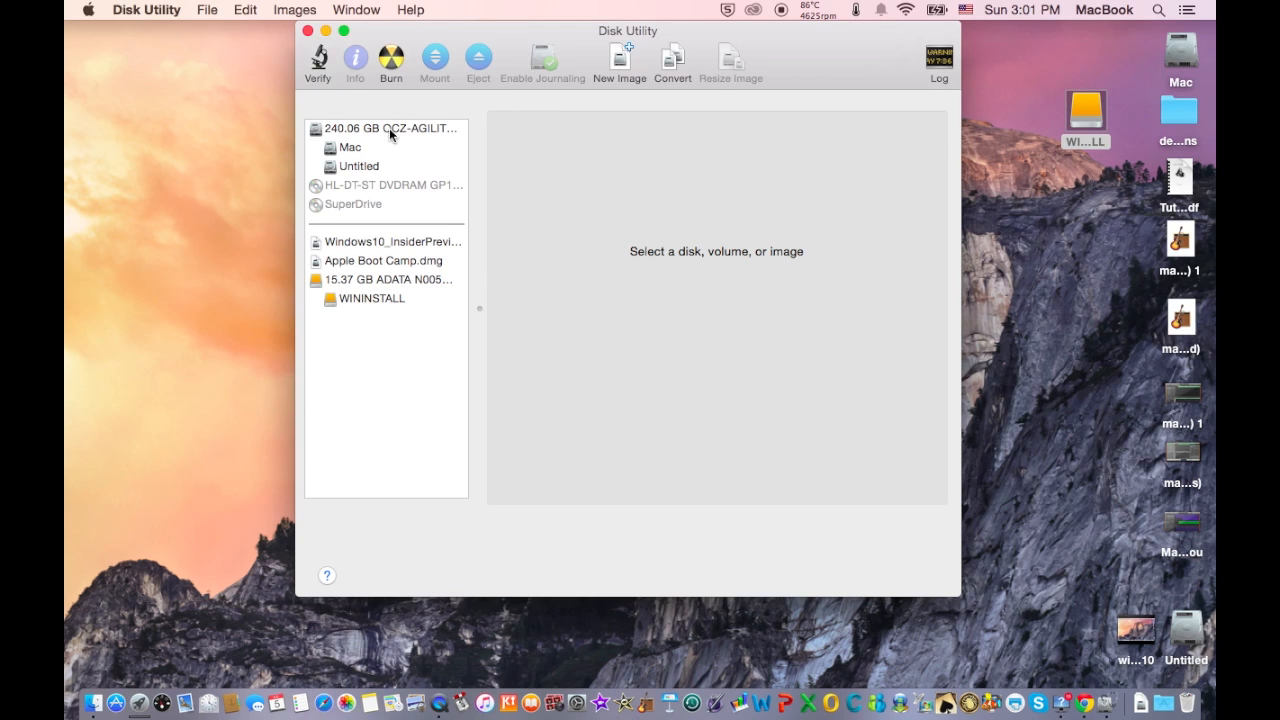
{"action": "left_click", "coordinate": [384, 128]}
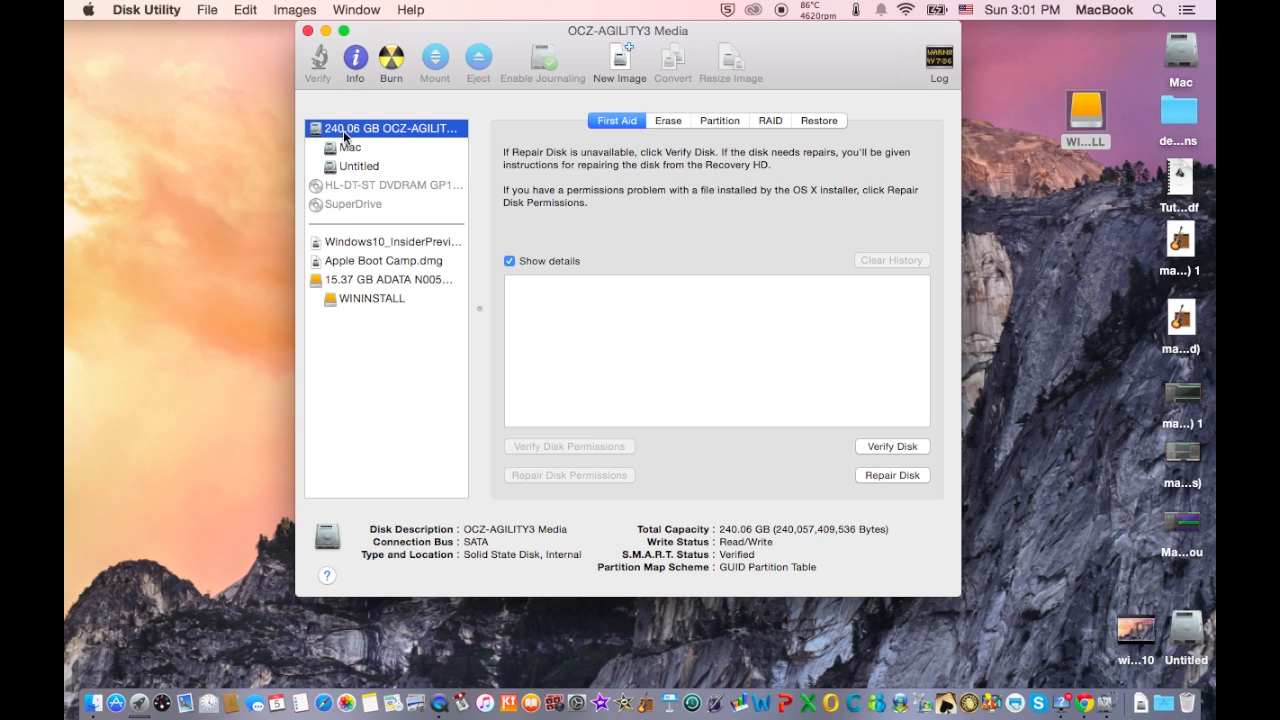
{"action": "mouse_move", "coordinate": [724, 132]}
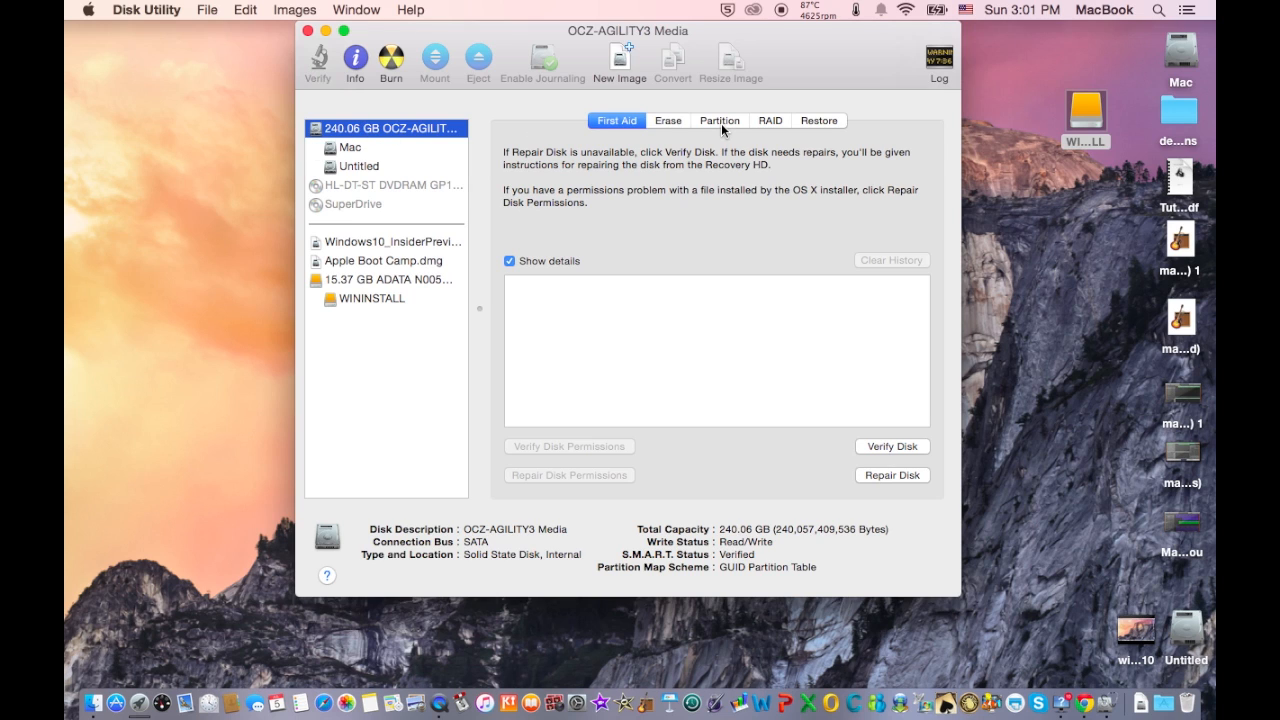
{"action": "left_click", "coordinate": [720, 120]}
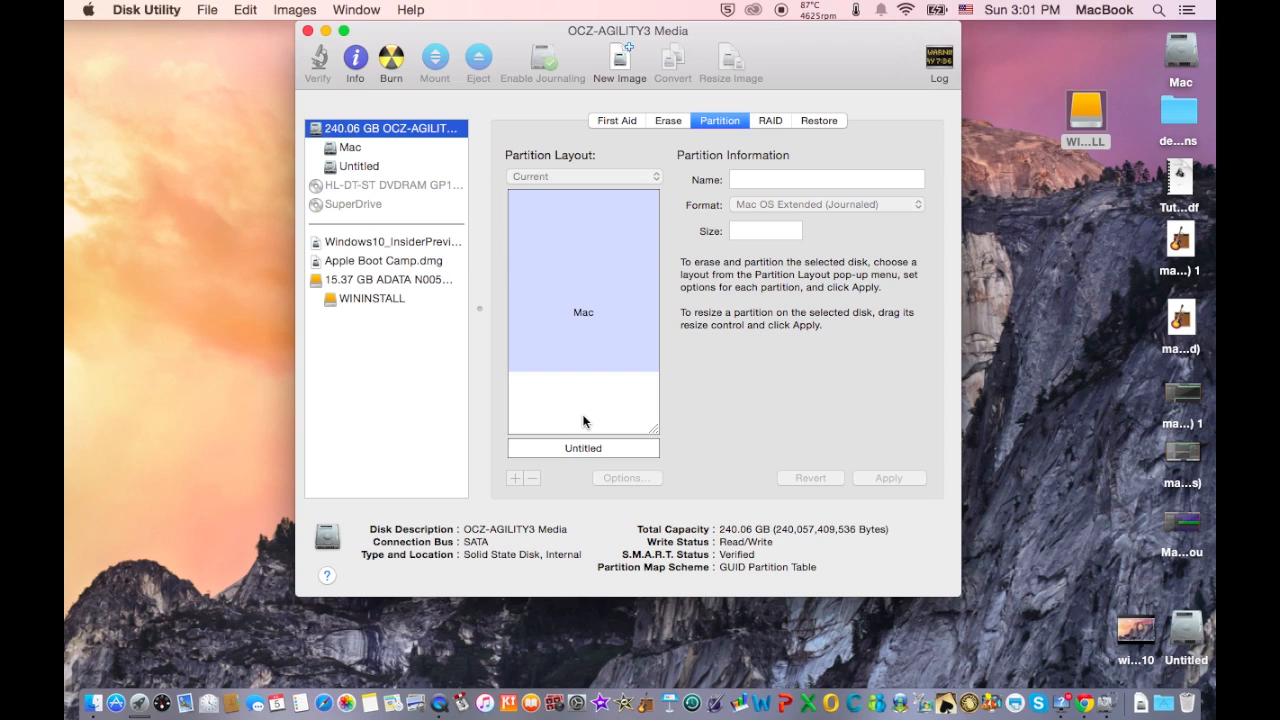
{"action": "left_click", "coordinate": [584, 312]}
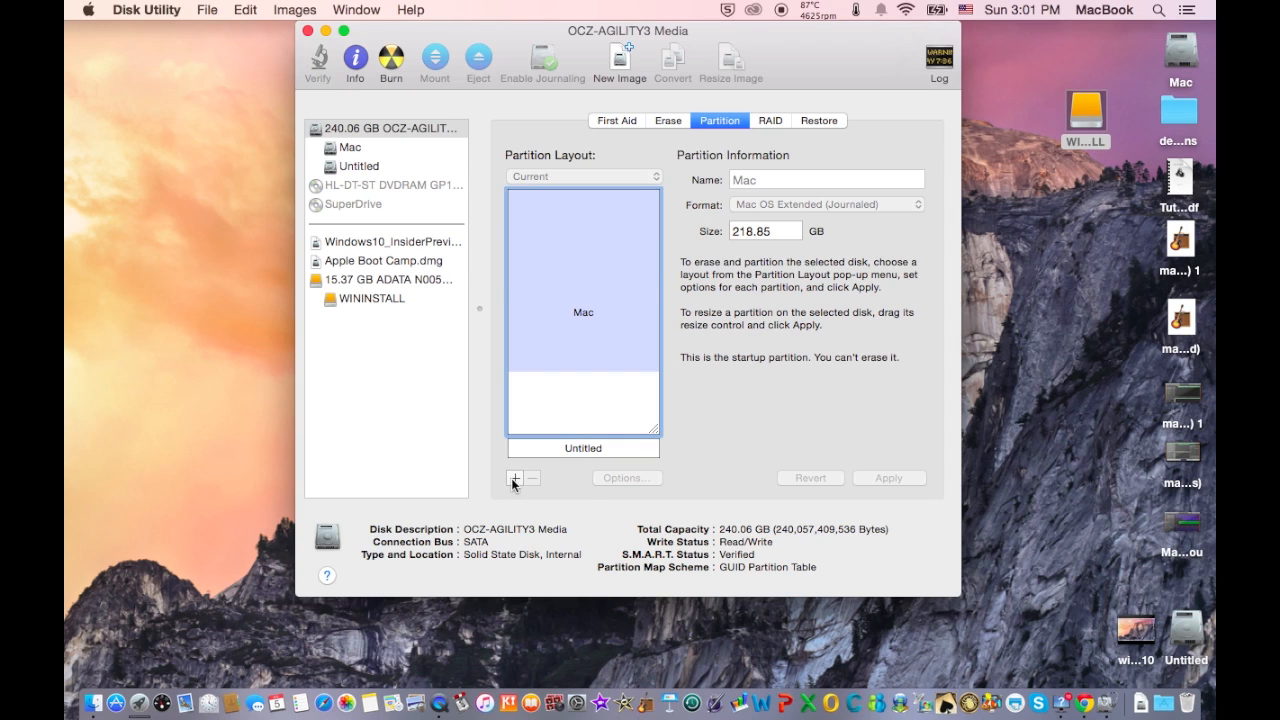
{"action": "left_click", "coordinate": [514, 476]}
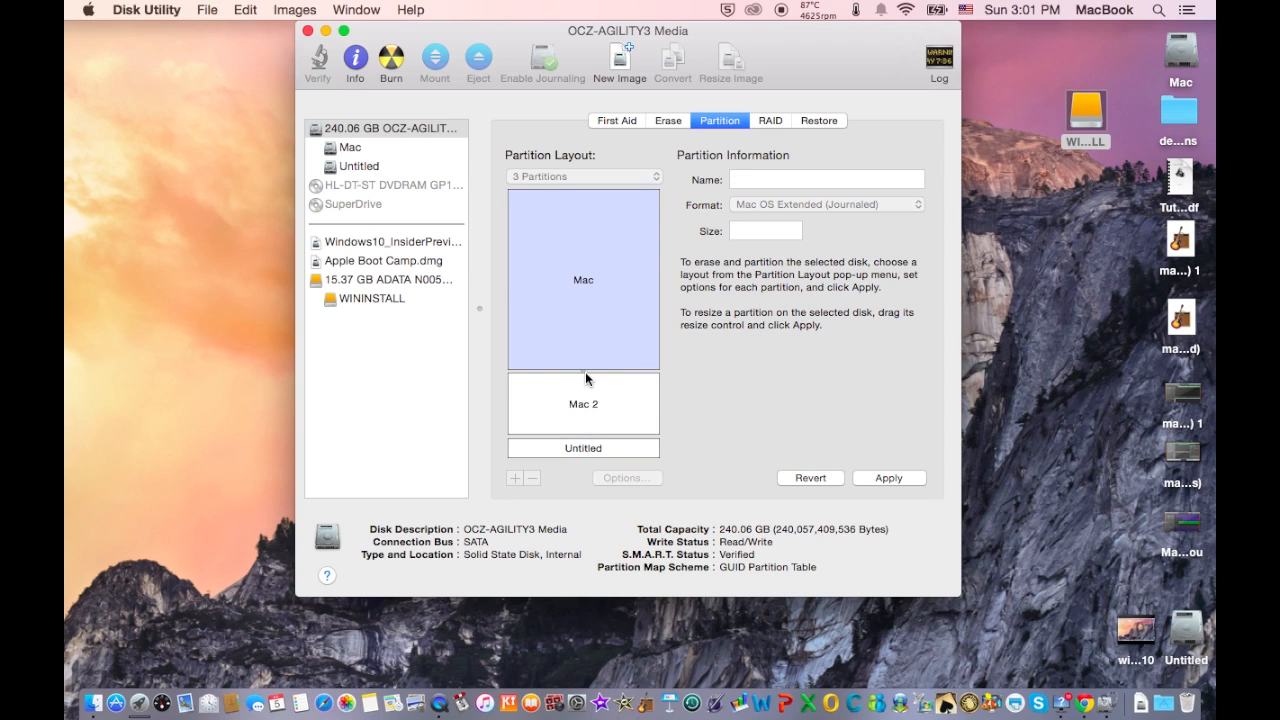
{"action": "left_click", "coordinate": [584, 404]}
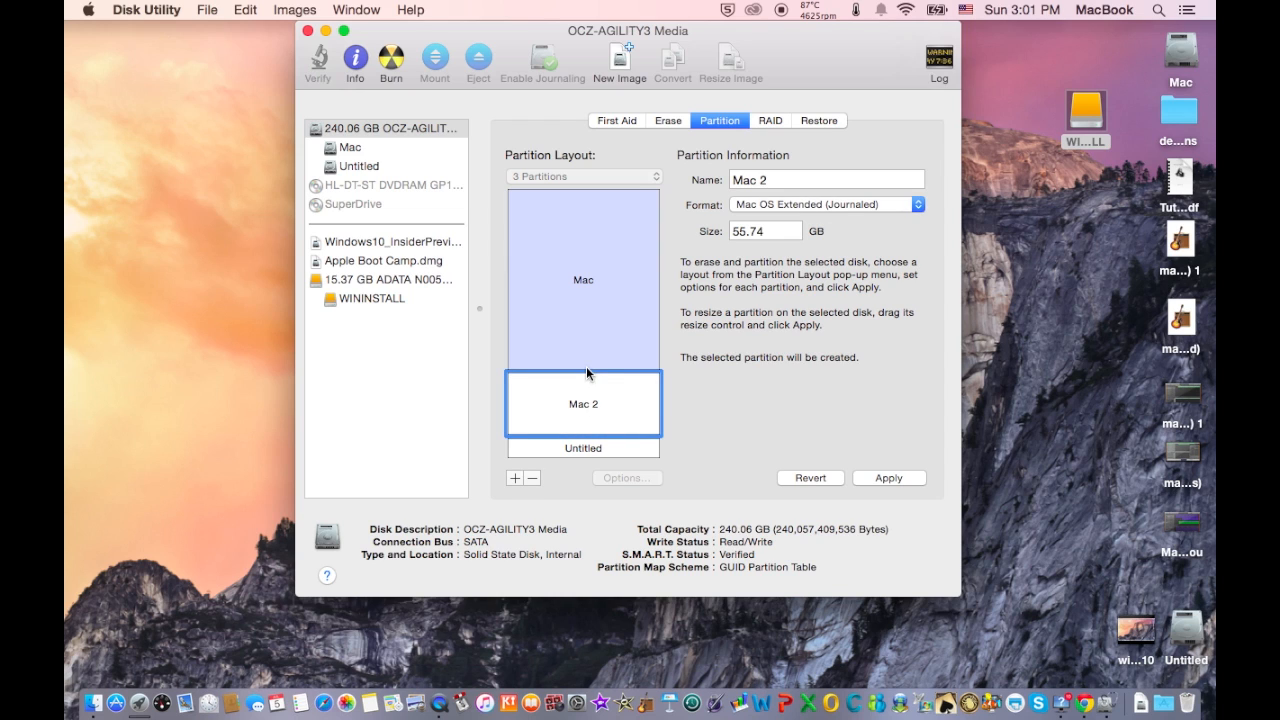
{"action": "left_click_drag", "start_coordinate": [588, 372], "coordinate": [580, 396]}
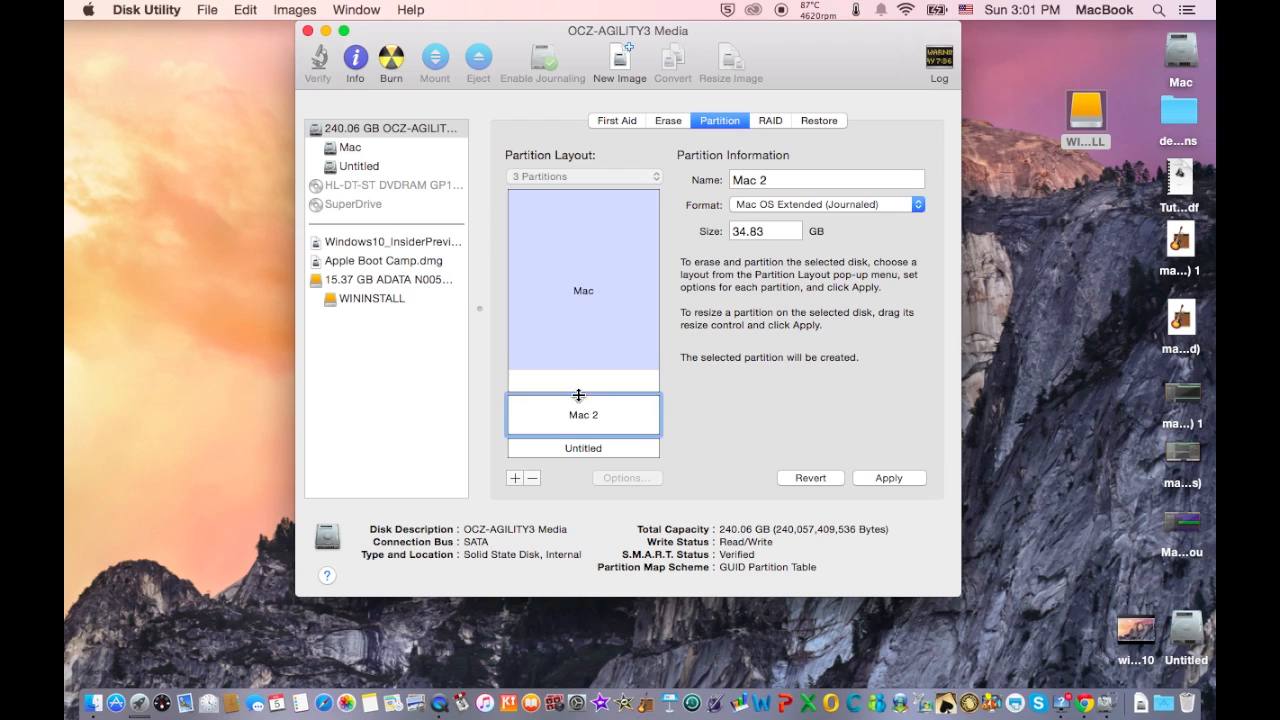
{"action": "left_click_drag", "start_coordinate": [582, 384], "coordinate": [582, 410]}
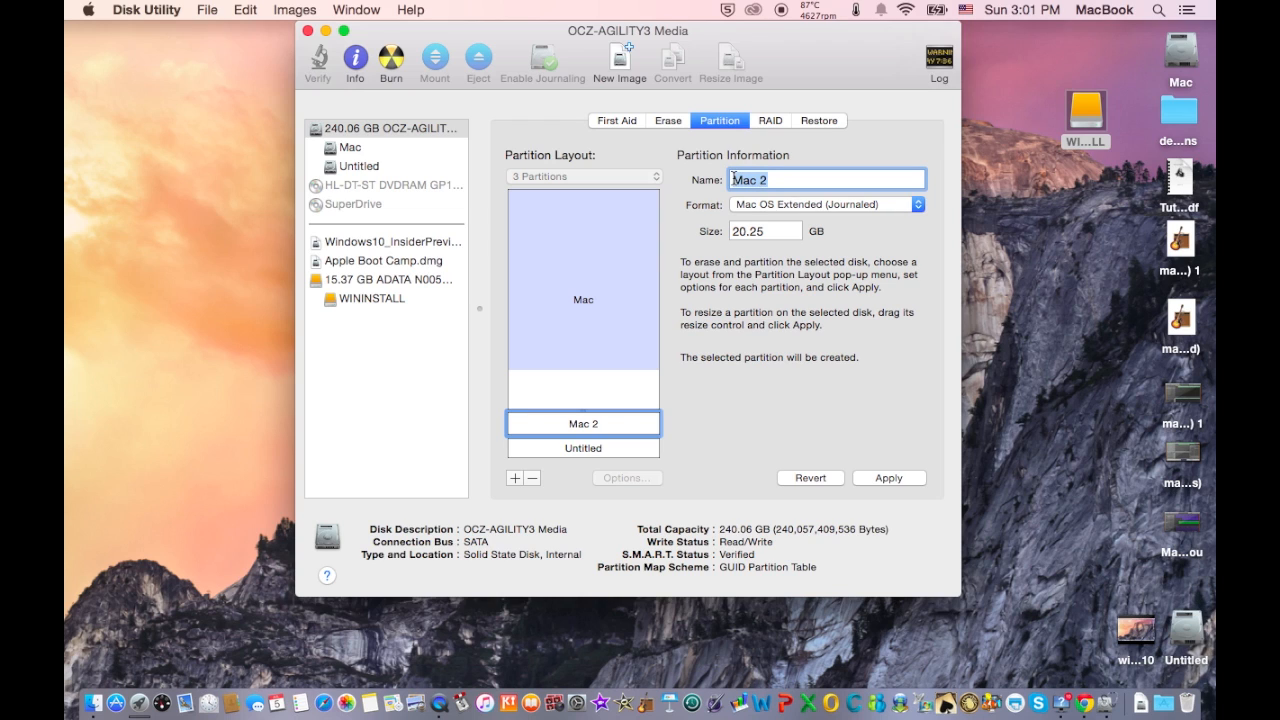
- Name the new partition bootcamp, format it as Windows NT Filesystem, and apply the layout
{"action": "type", "text": "boot"}
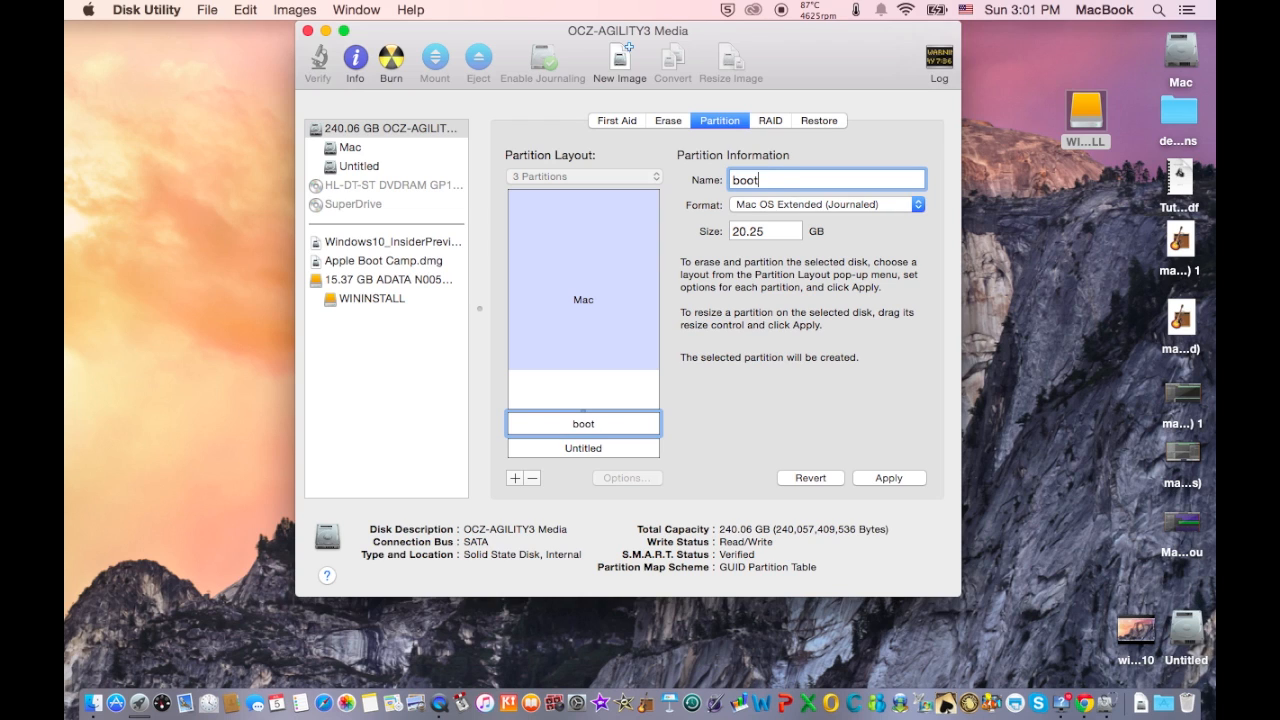
{"action": "type", "text": "camp"}
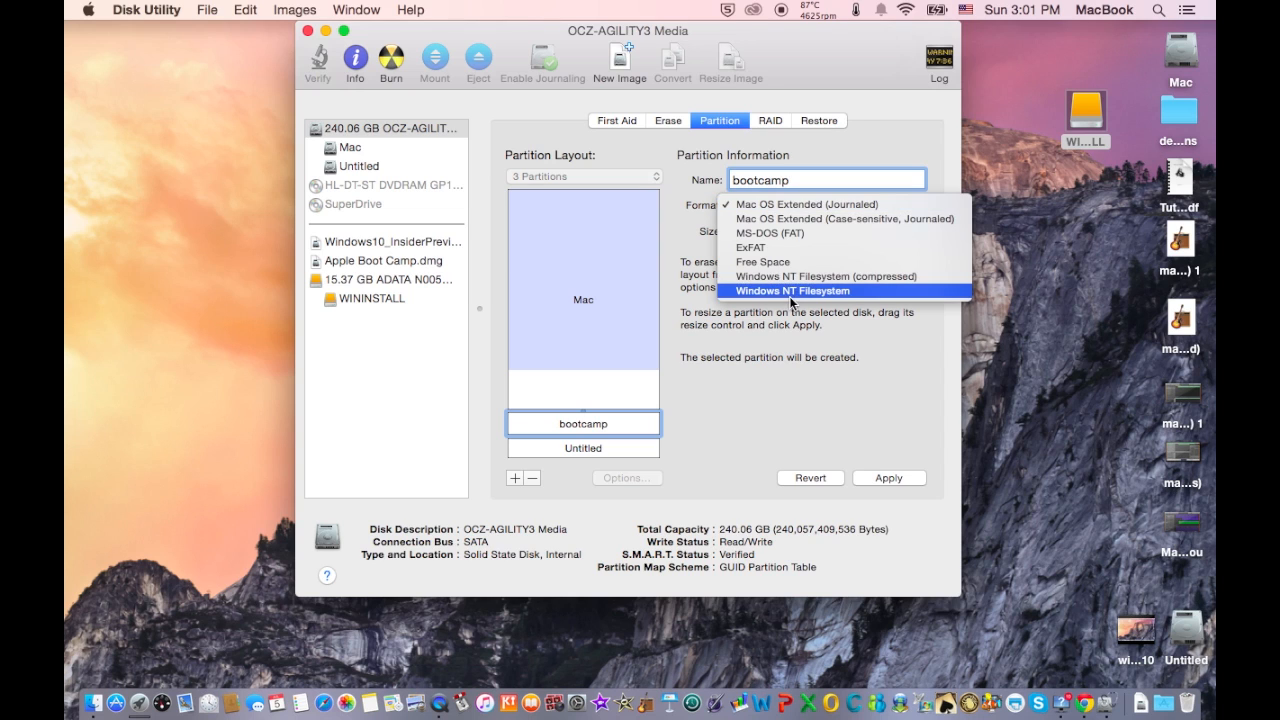
{"action": "left_click", "coordinate": [792, 290]}
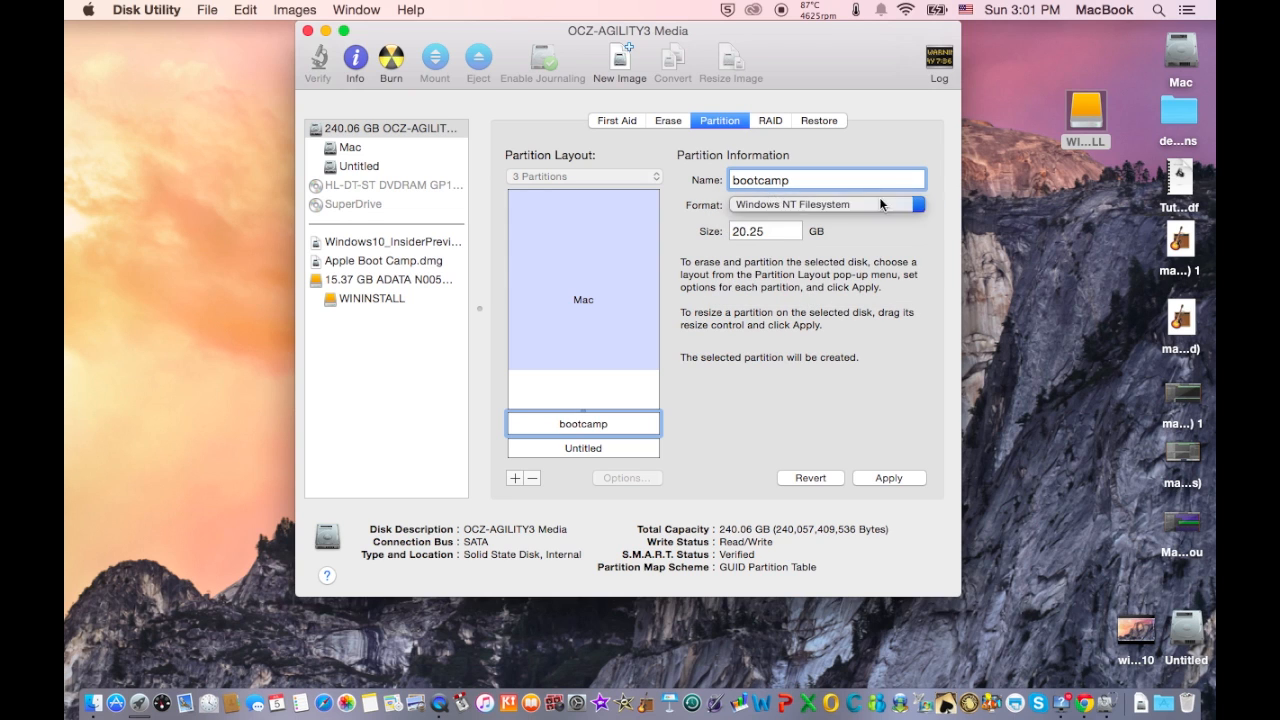
{"action": "mouse_move", "coordinate": [884, 482]}
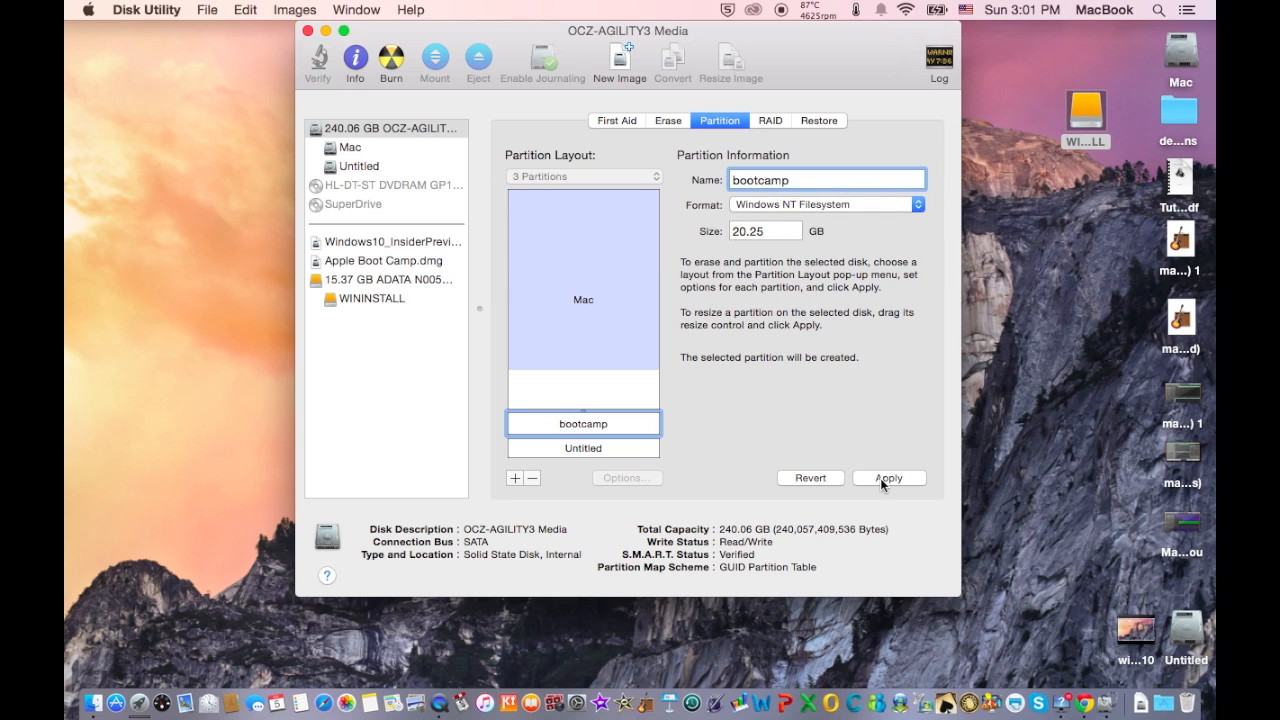
{"action": "left_click", "coordinate": [888, 476]}
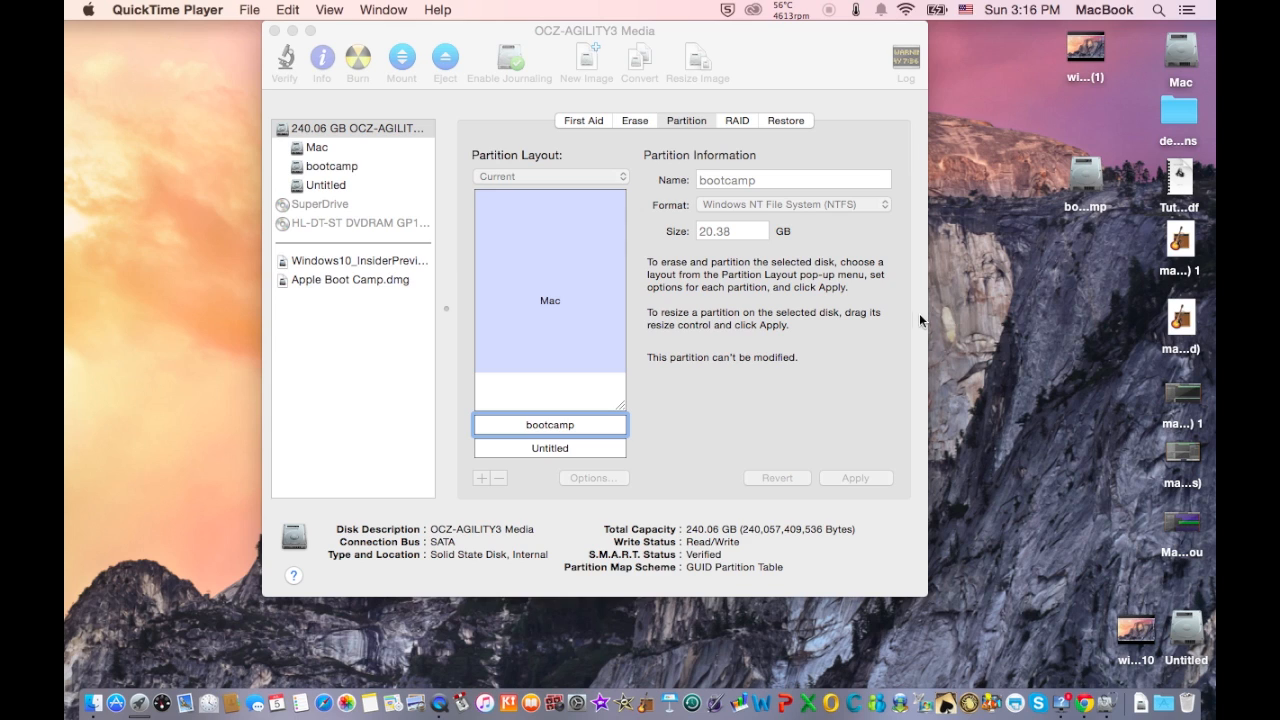
{"action": "mouse_move", "coordinate": [964, 304]}
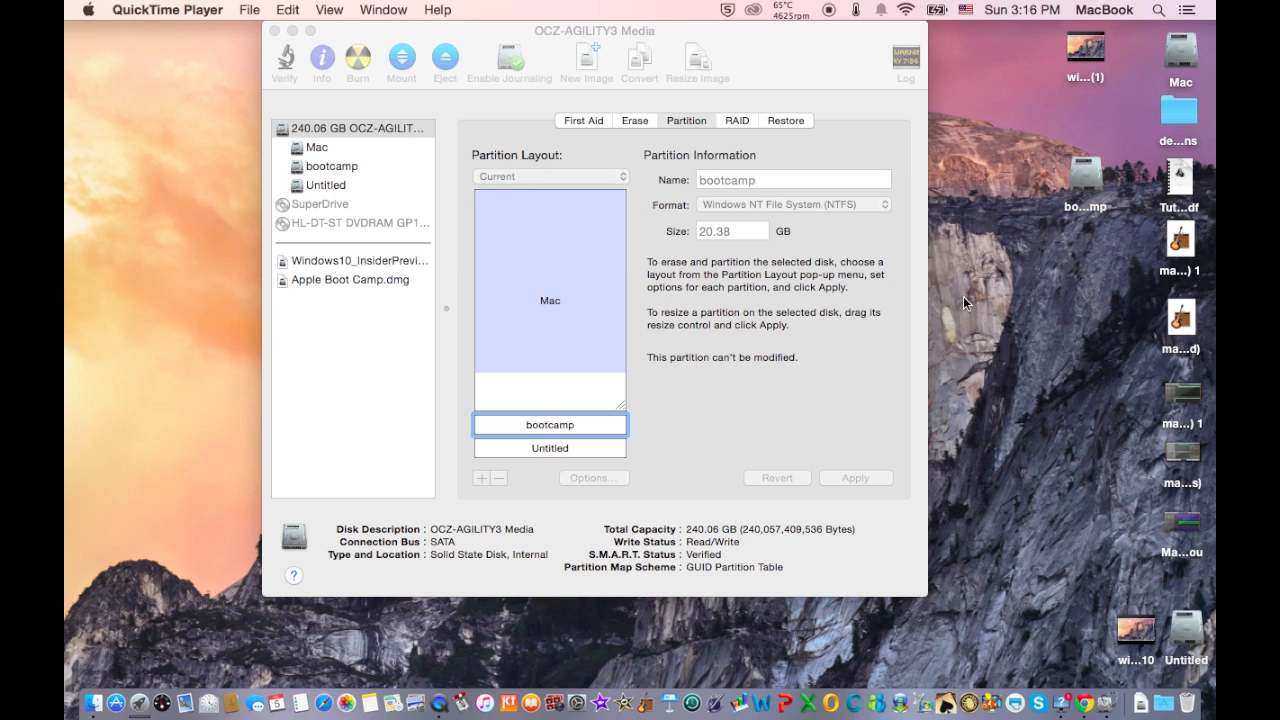
{"action": "mouse_move", "coordinate": [848, 104]}
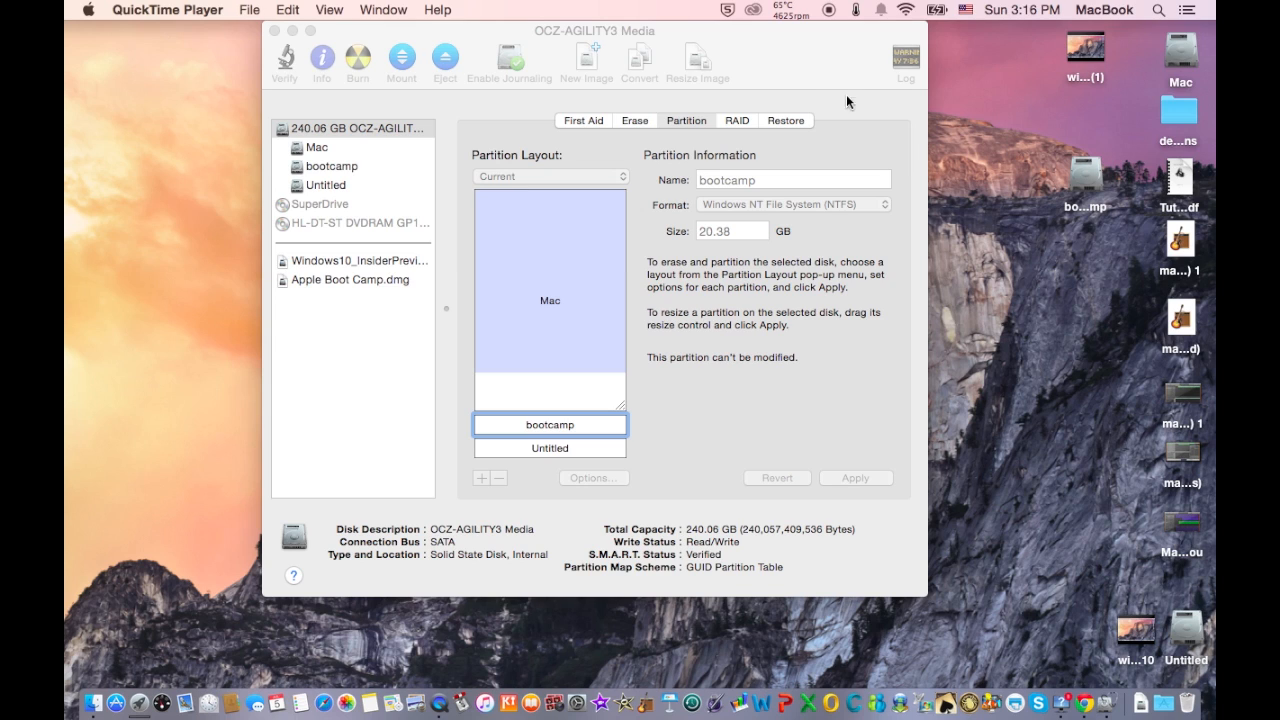
{"action": "mouse_move", "coordinate": [660, 94]}
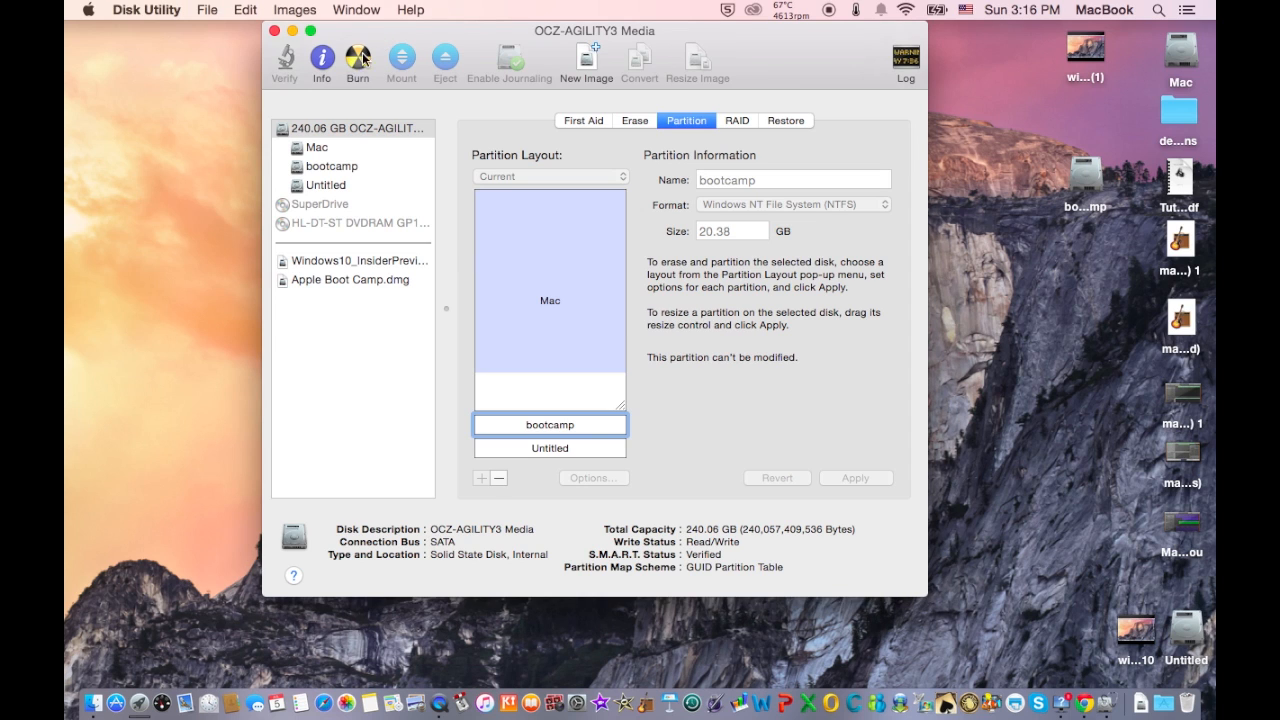
{"action": "mouse_move", "coordinate": [356, 58]}
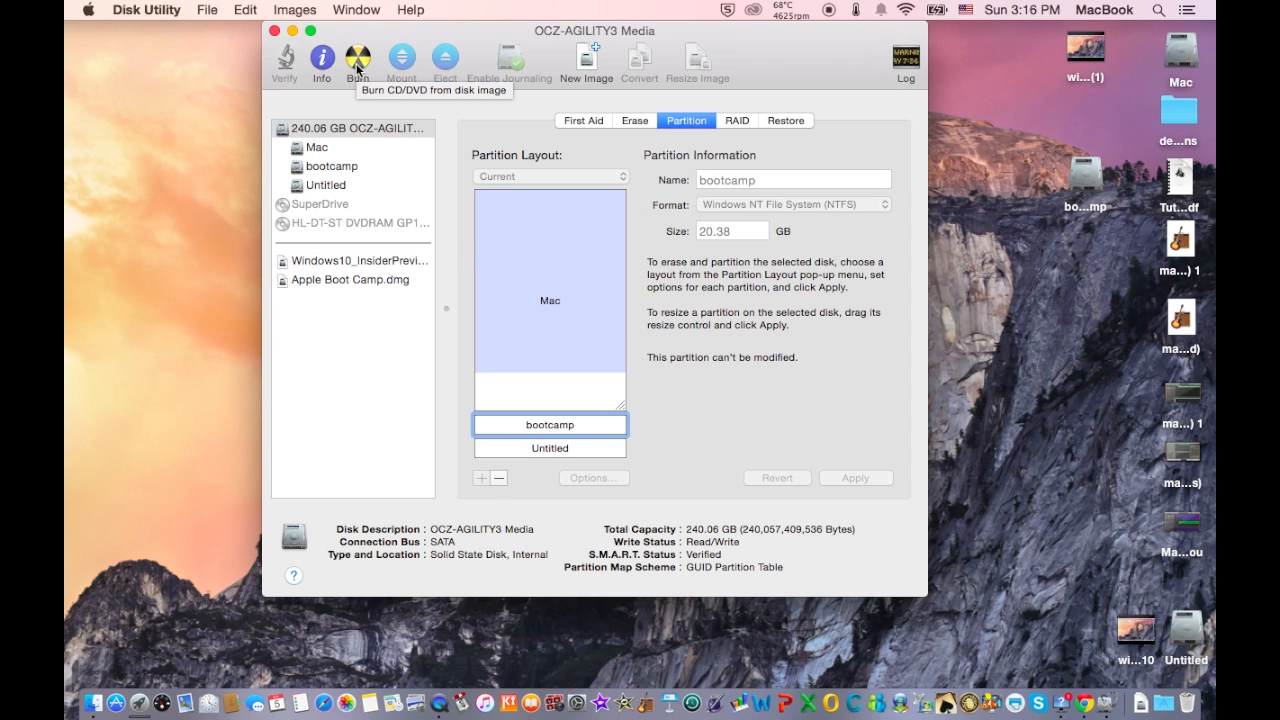
{"action": "left_click", "coordinate": [356, 56]}
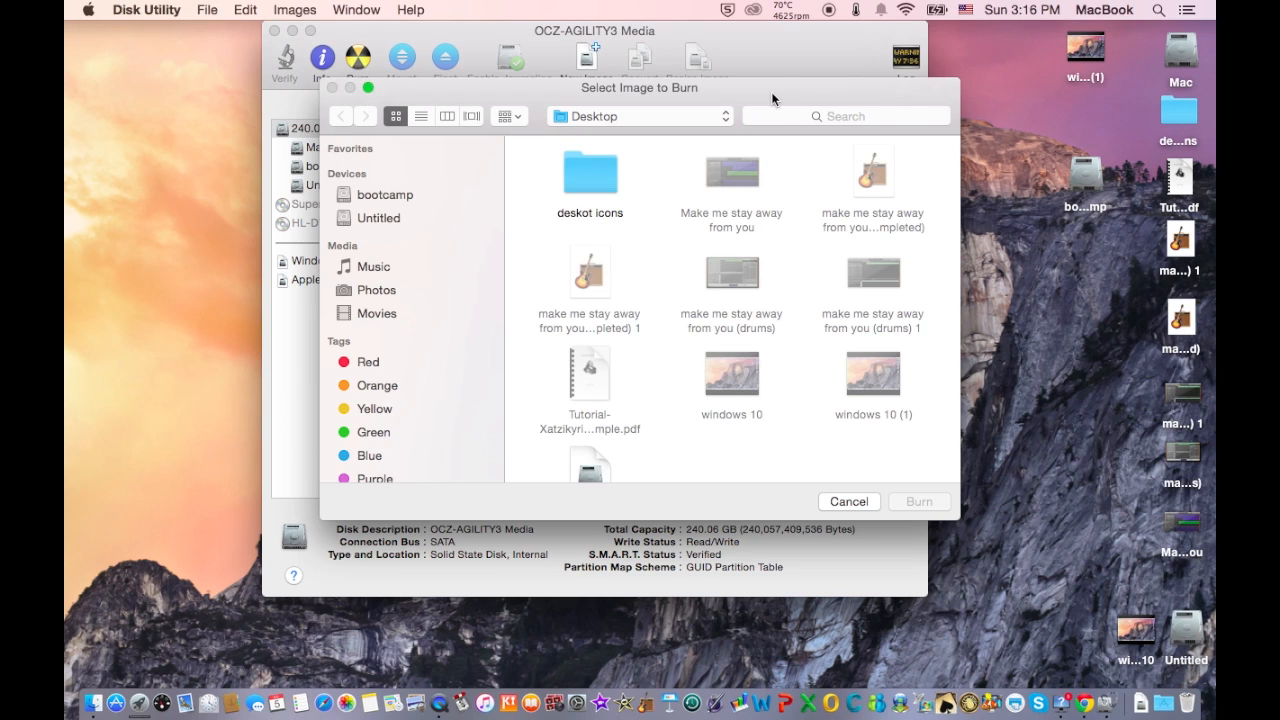
{"action": "mouse_move", "coordinate": [700, 104]}
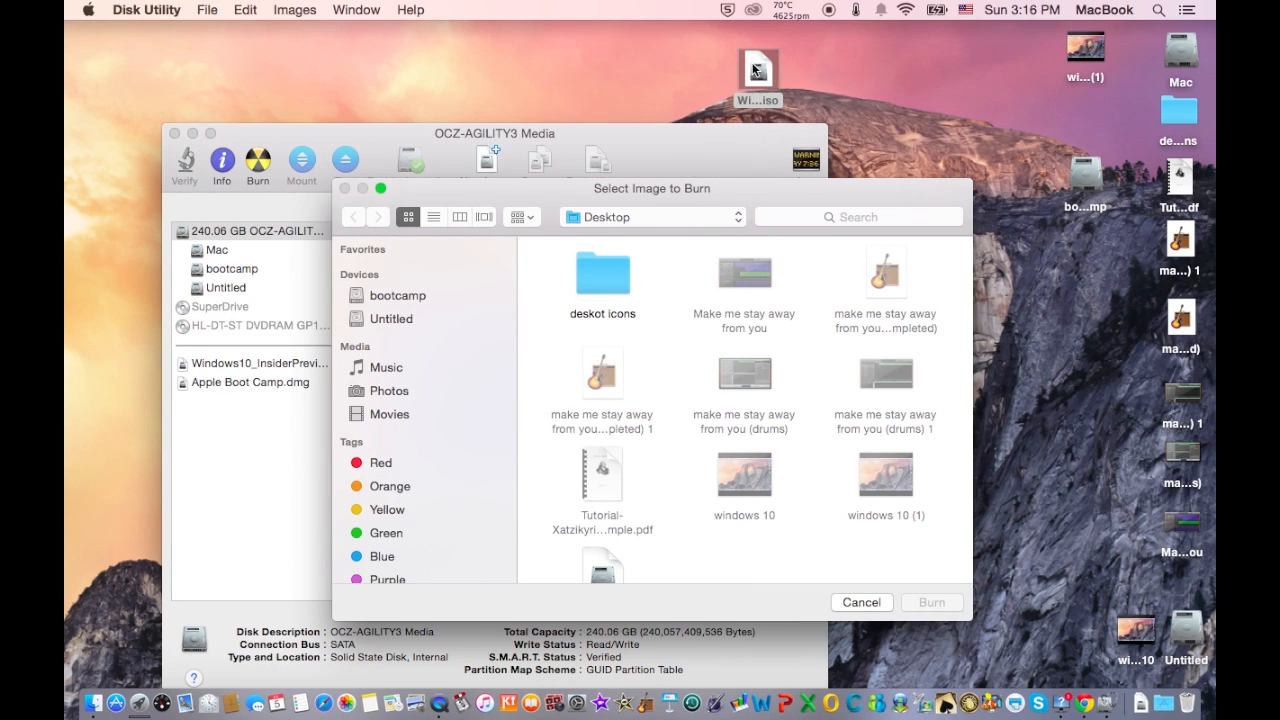
{"action": "left_click", "coordinate": [602, 530]}
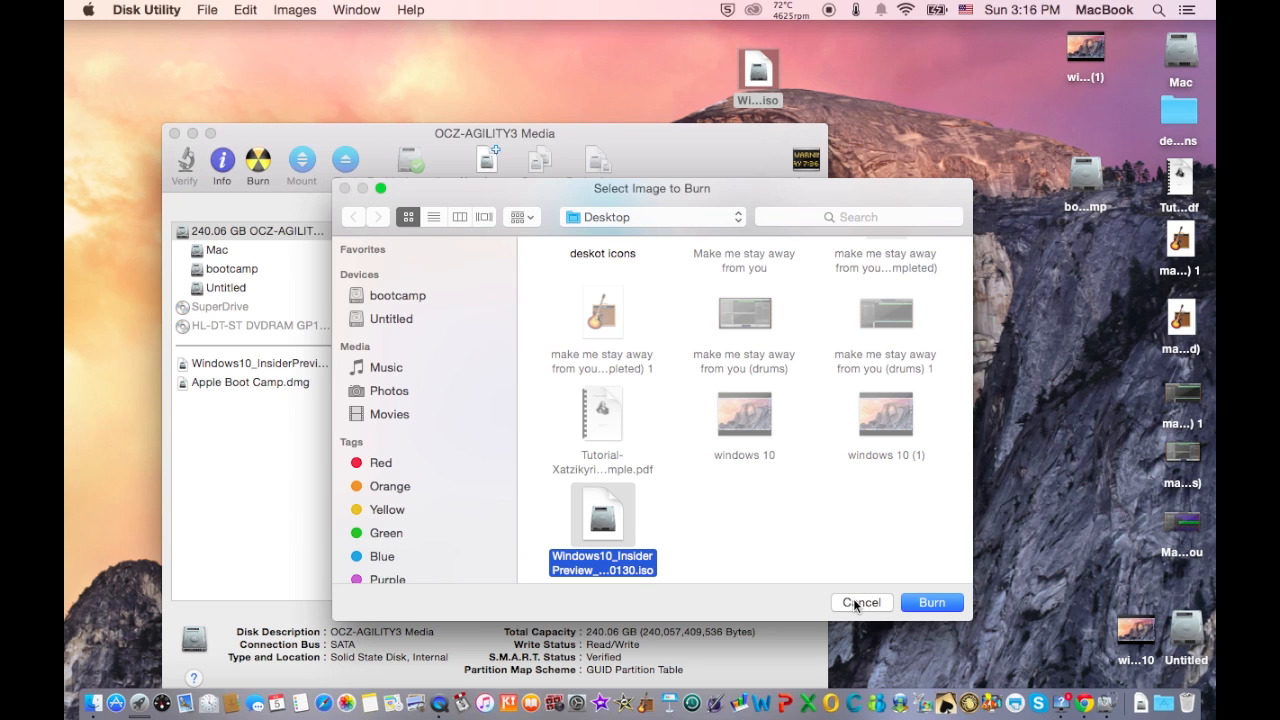
{"action": "left_click", "coordinate": [860, 602]}
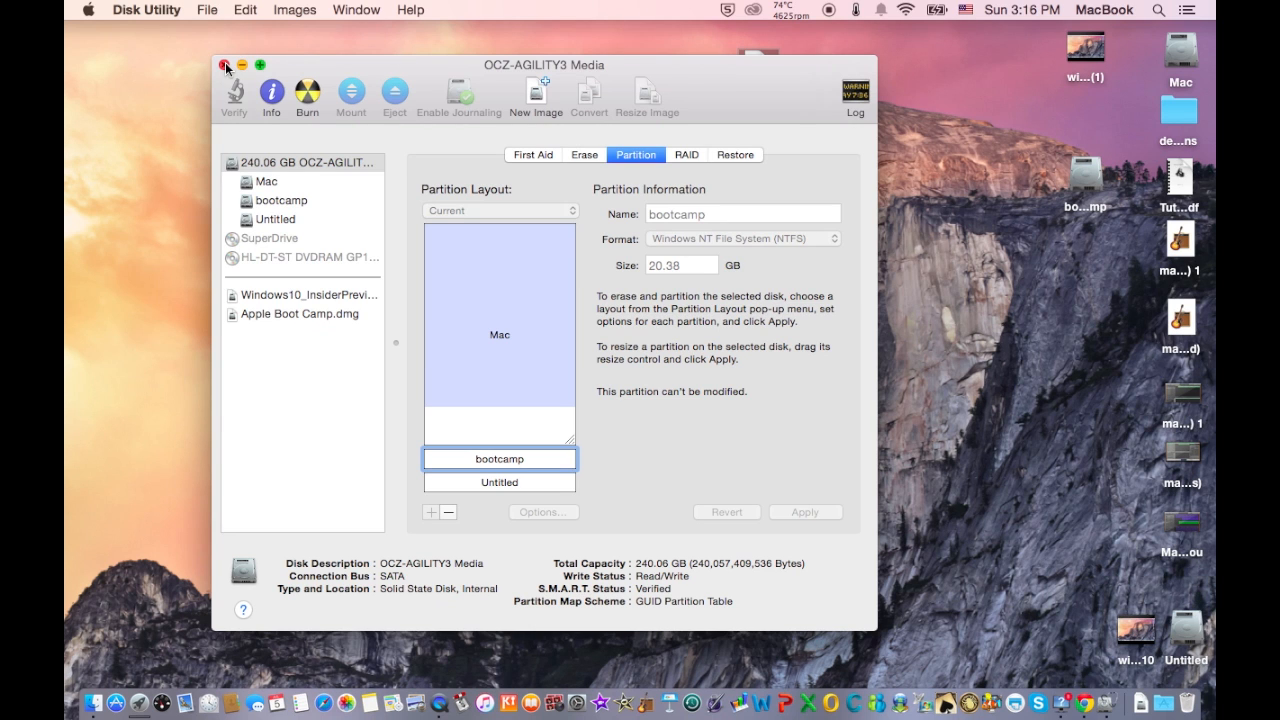
- Quit Disk Utility and dismiss the Unknown Devices Detected notification
{"action": "left_click", "coordinate": [226, 64]}
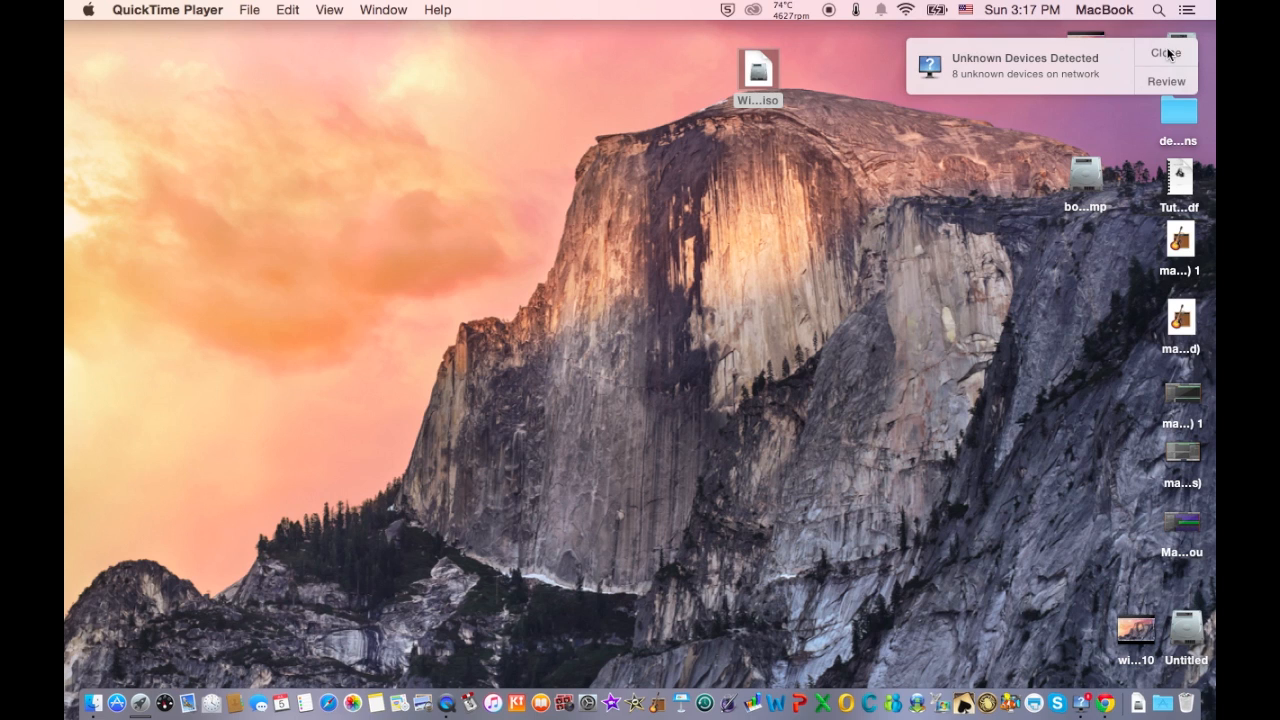
{"action": "left_click", "coordinate": [1164, 52]}
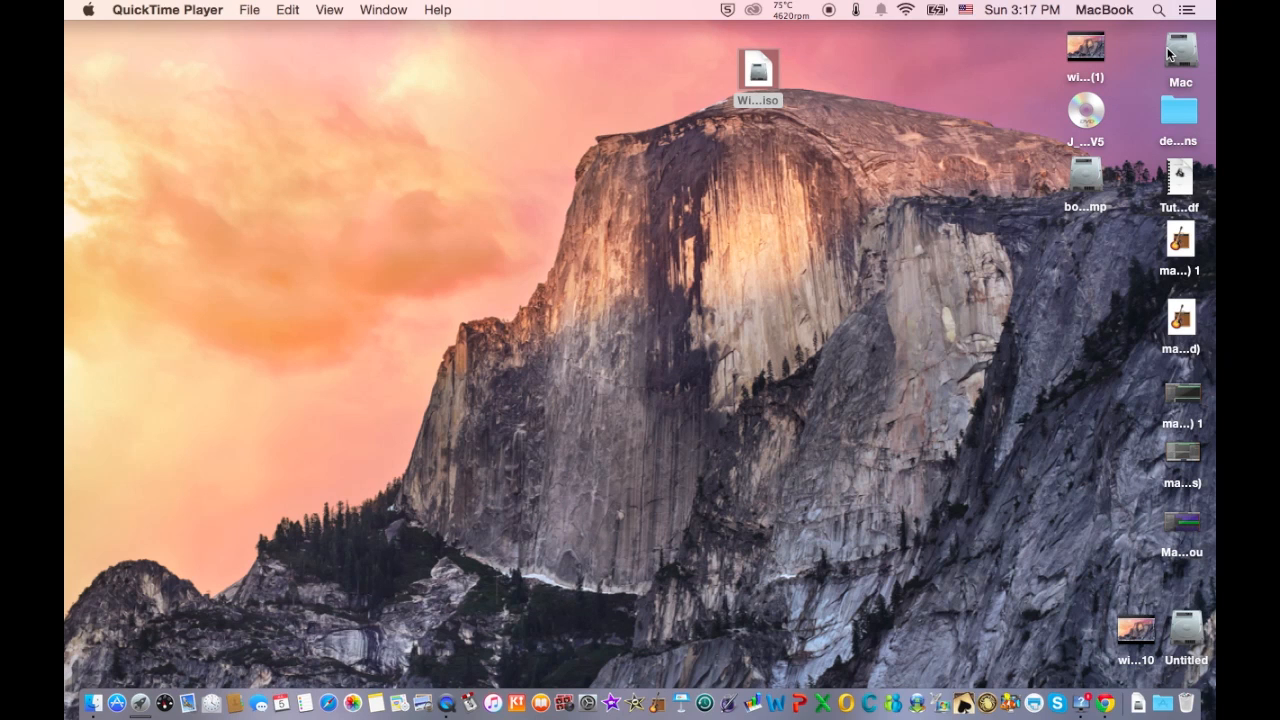
{"action": "mouse_move", "coordinate": [1200, 36]}
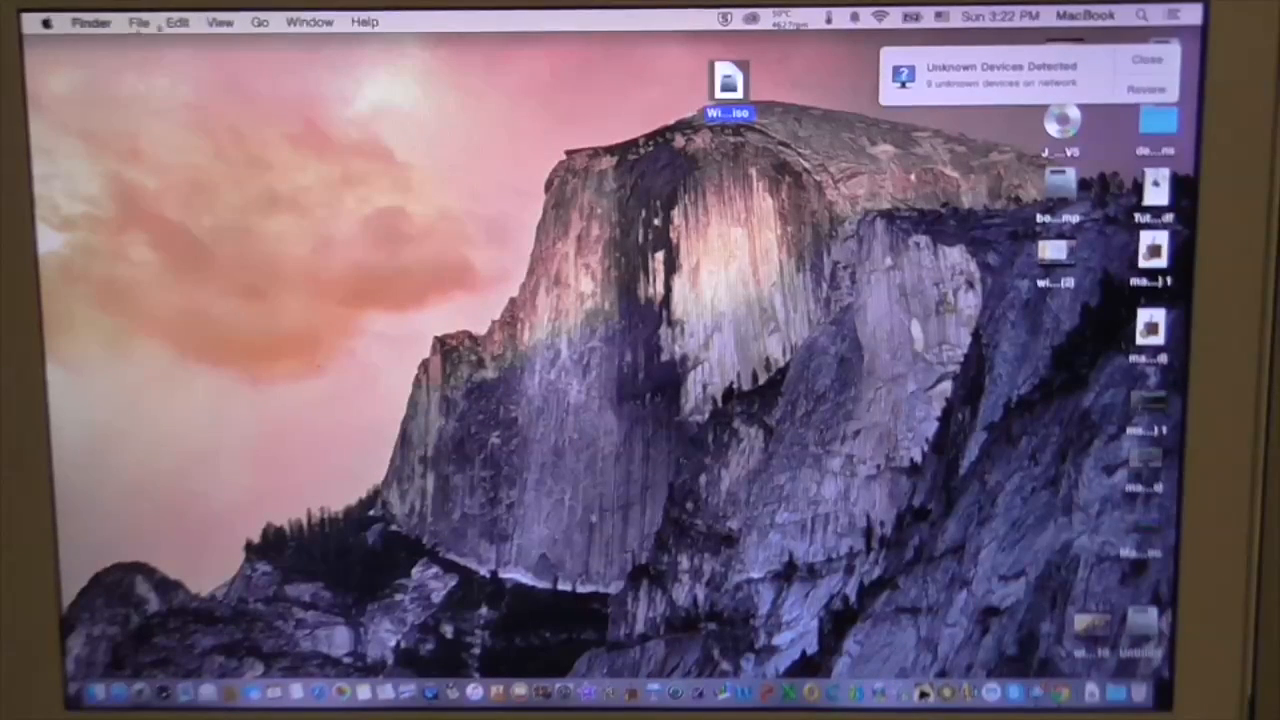
- Restart the Mac from the Apple menu so it boots into Windows Setup
{"action": "left_click", "coordinate": [46, 20]}
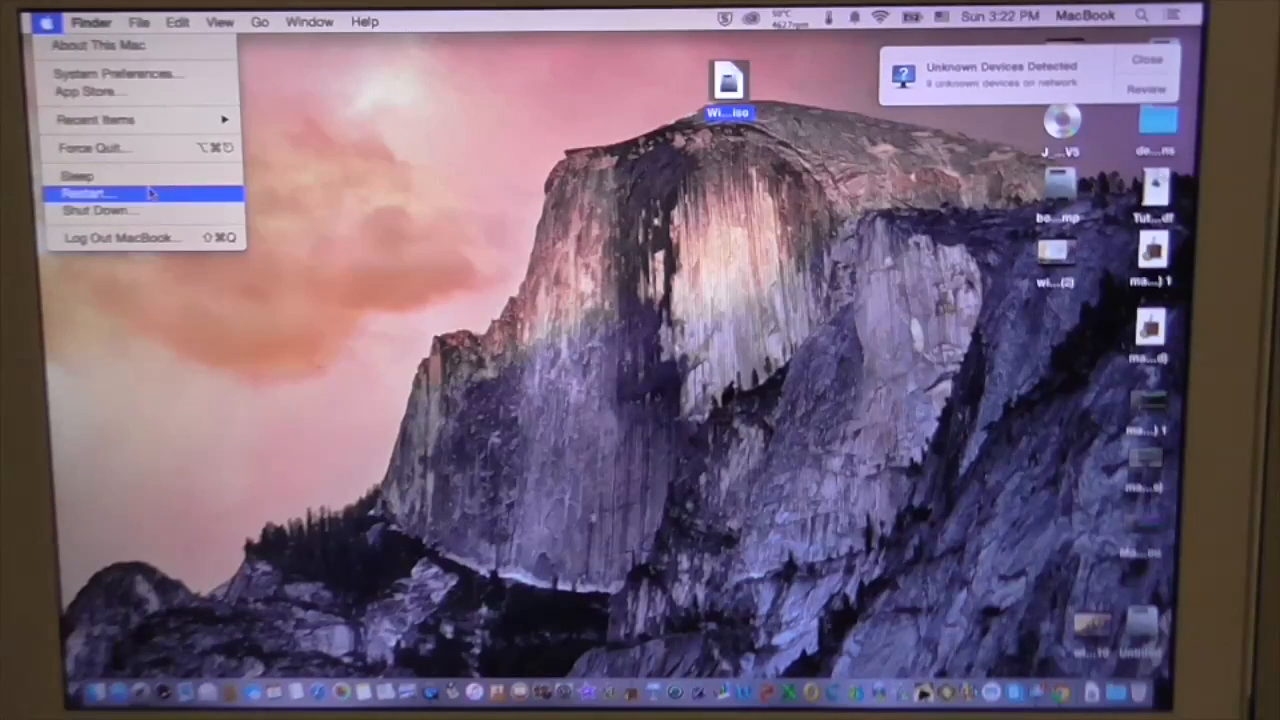
{"action": "left_click", "coordinate": [88, 192]}
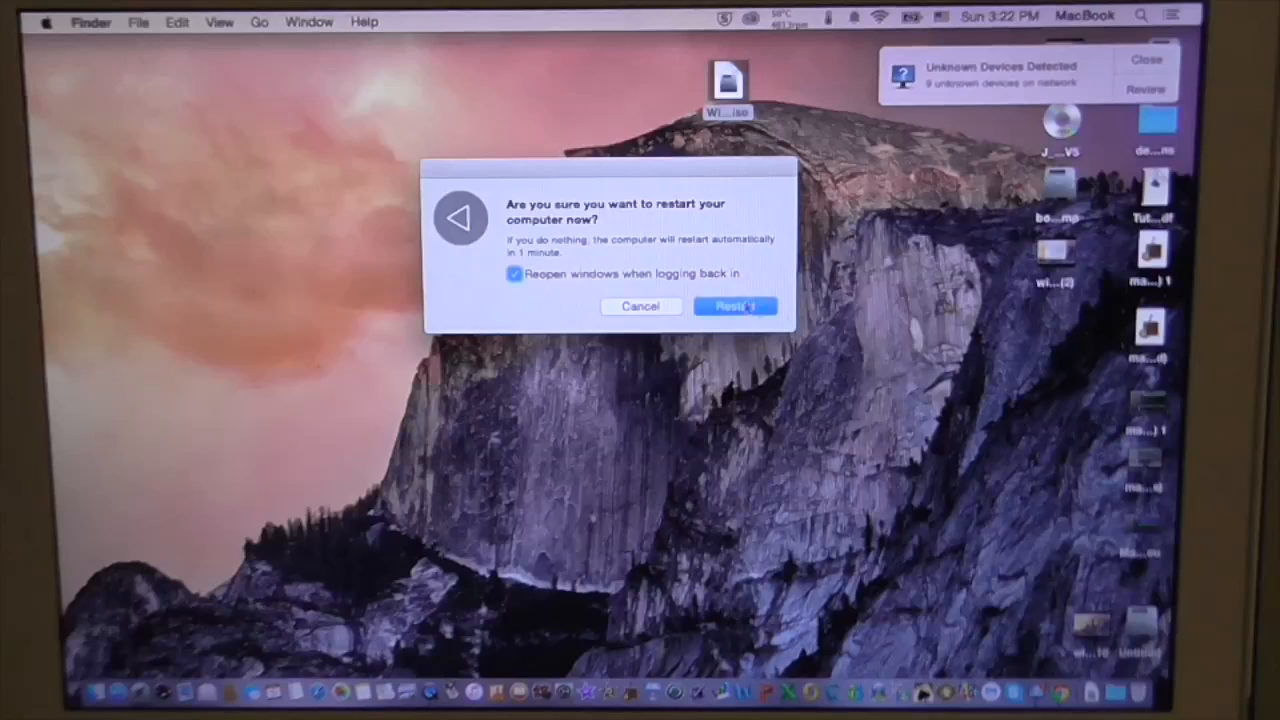
{"action": "left_click", "coordinate": [736, 306]}
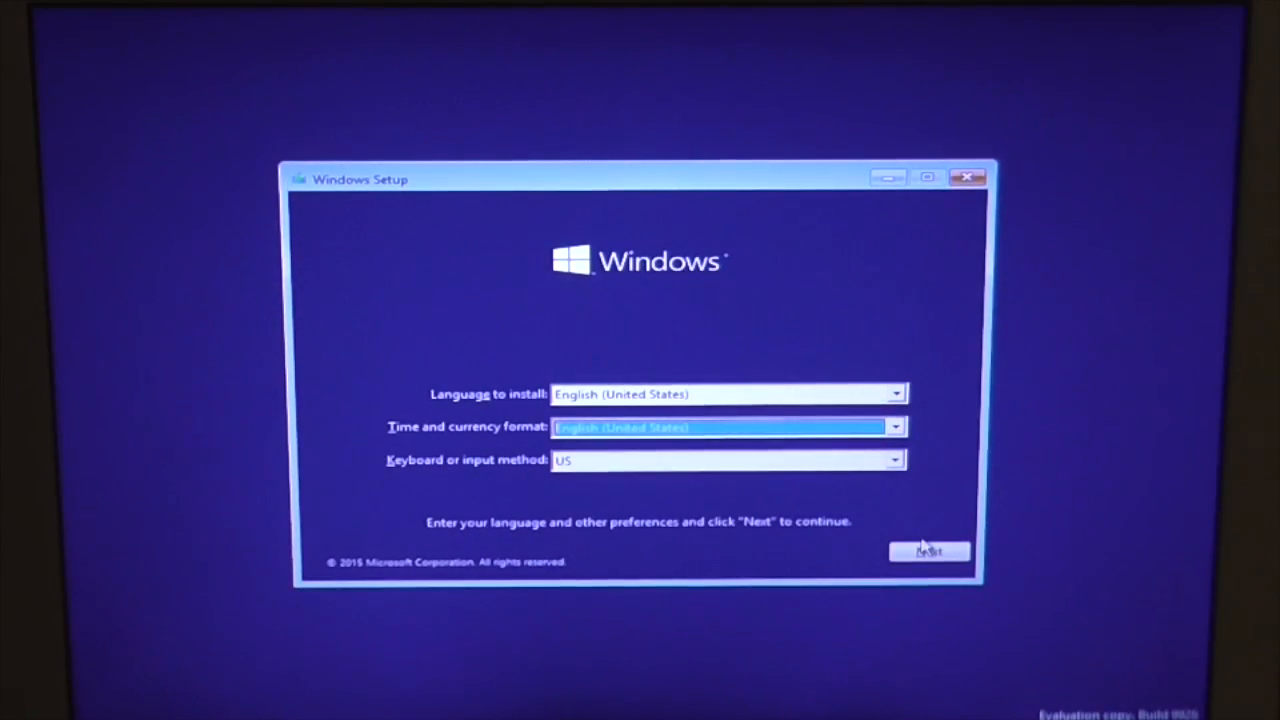
- Keep the default language settings and accept the Windows license terms
{"action": "left_click", "coordinate": [928, 552]}
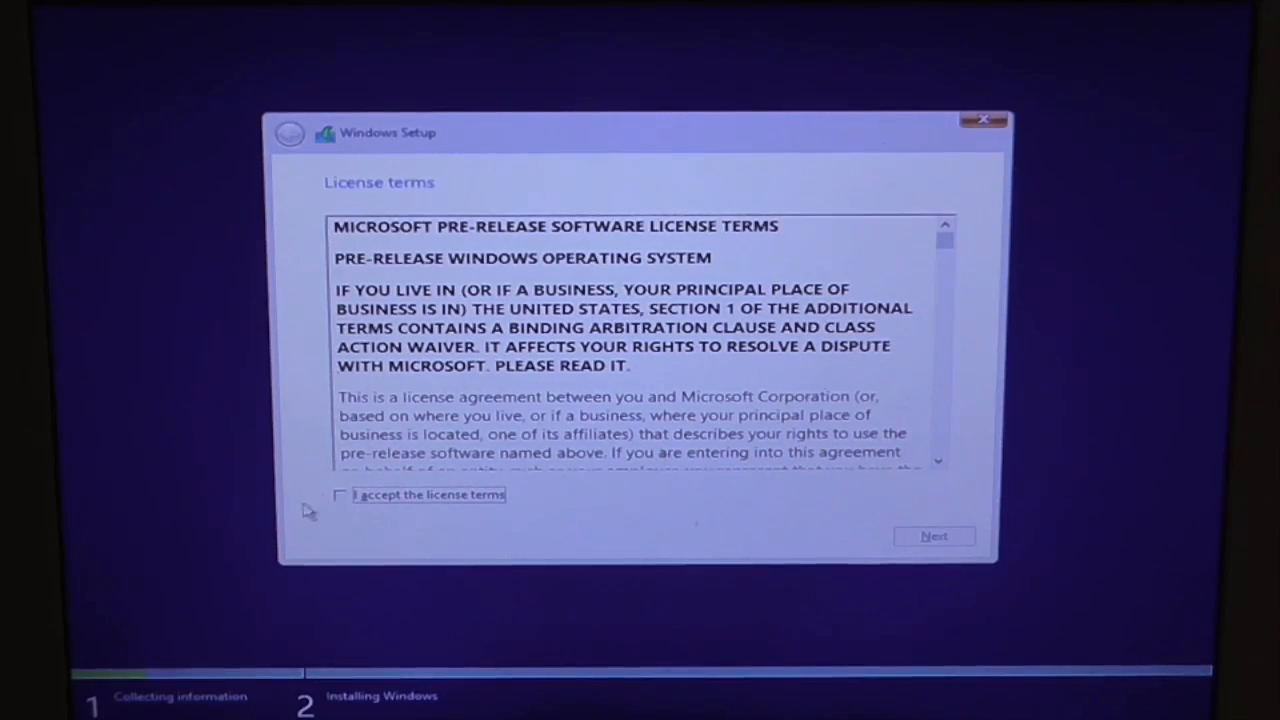
{"action": "left_click", "coordinate": [340, 494]}
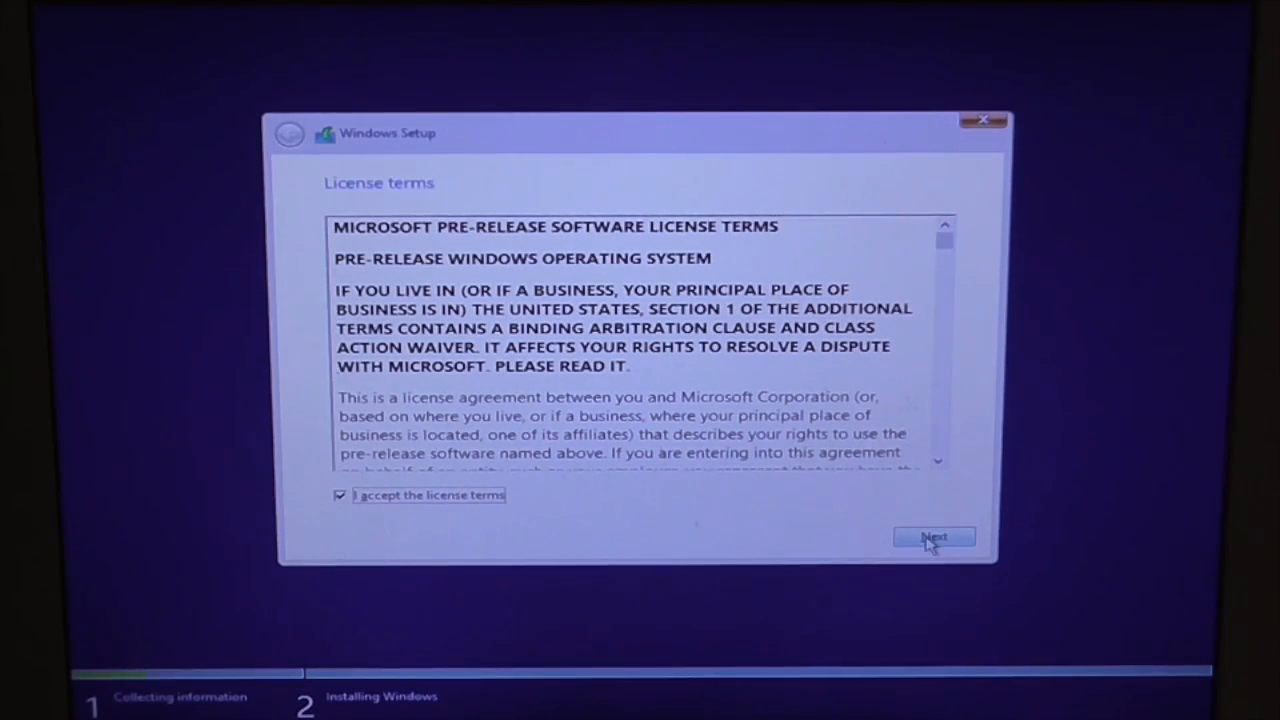
{"action": "left_click", "coordinate": [932, 536]}
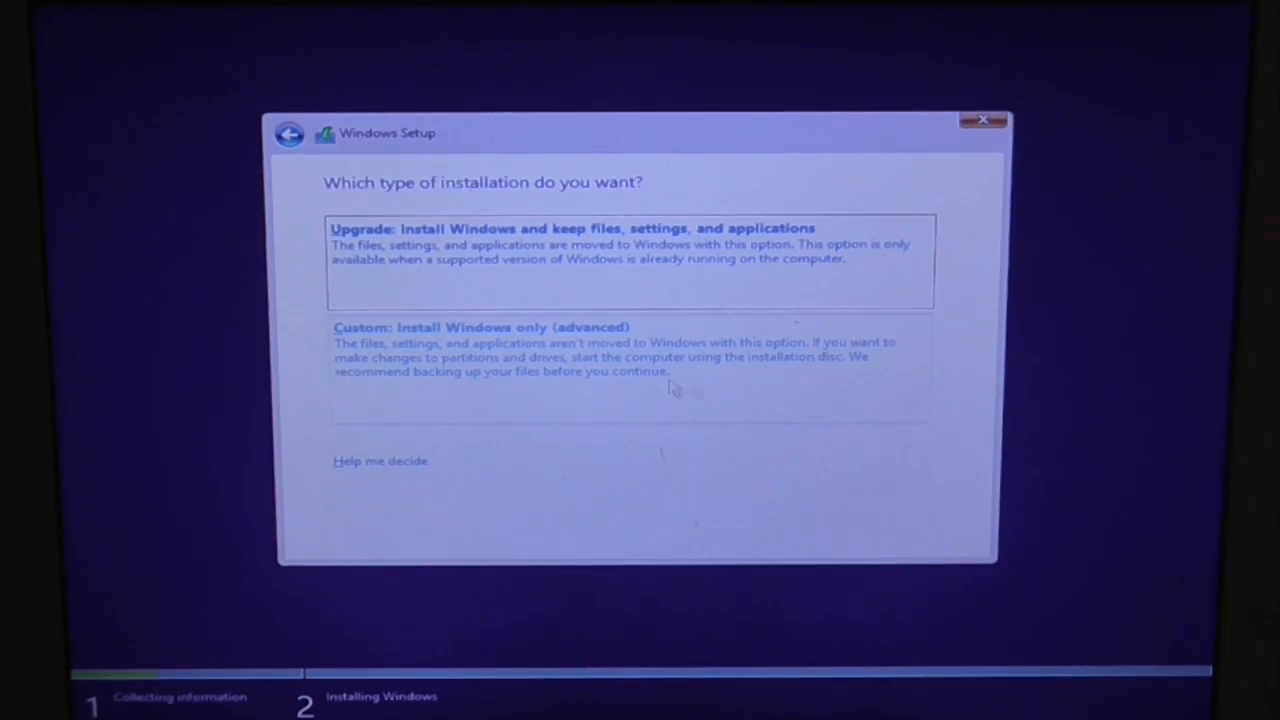
{"action": "mouse_move", "coordinate": [536, 384]}
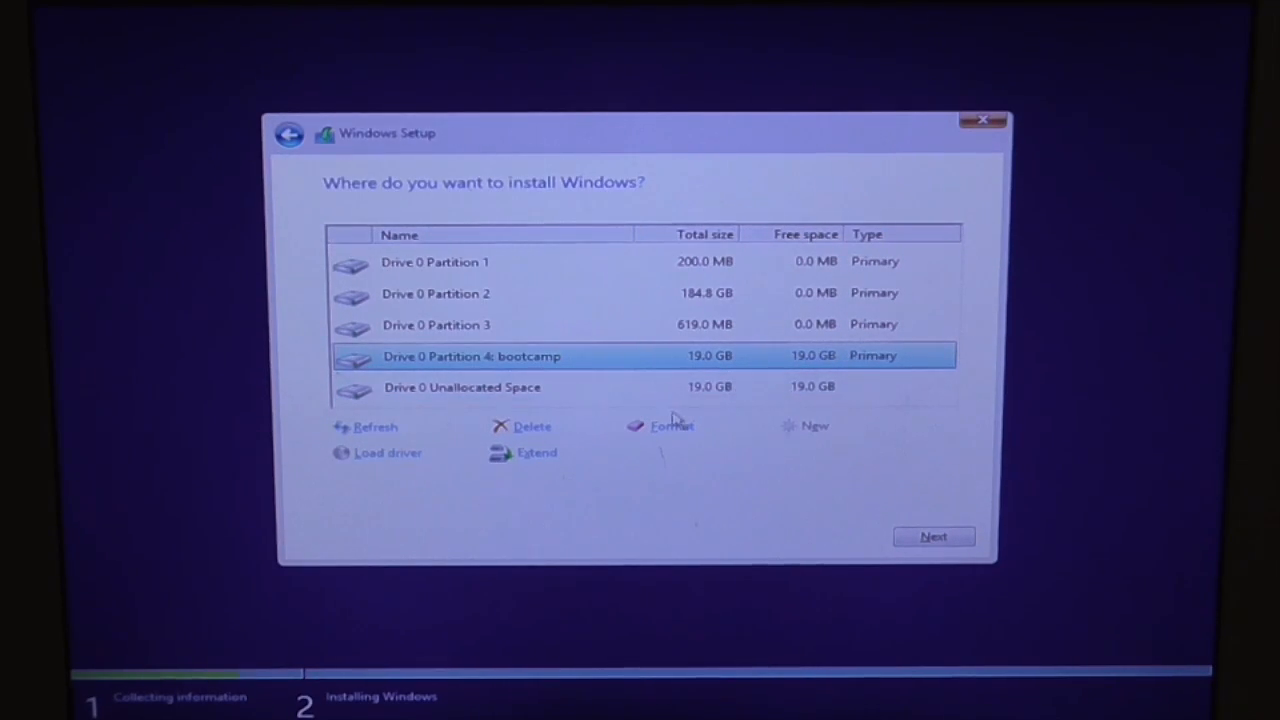
{"action": "mouse_move", "coordinate": [758, 394]}
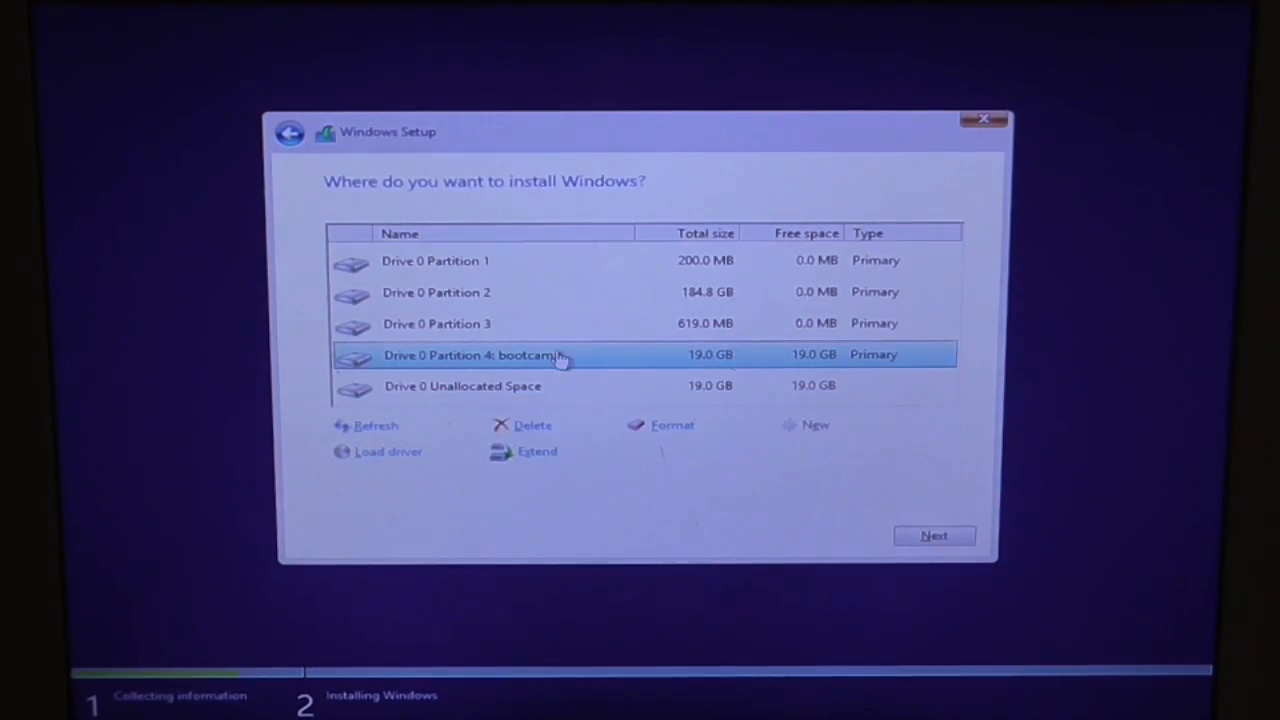
{"action": "mouse_move", "coordinate": [604, 364]}
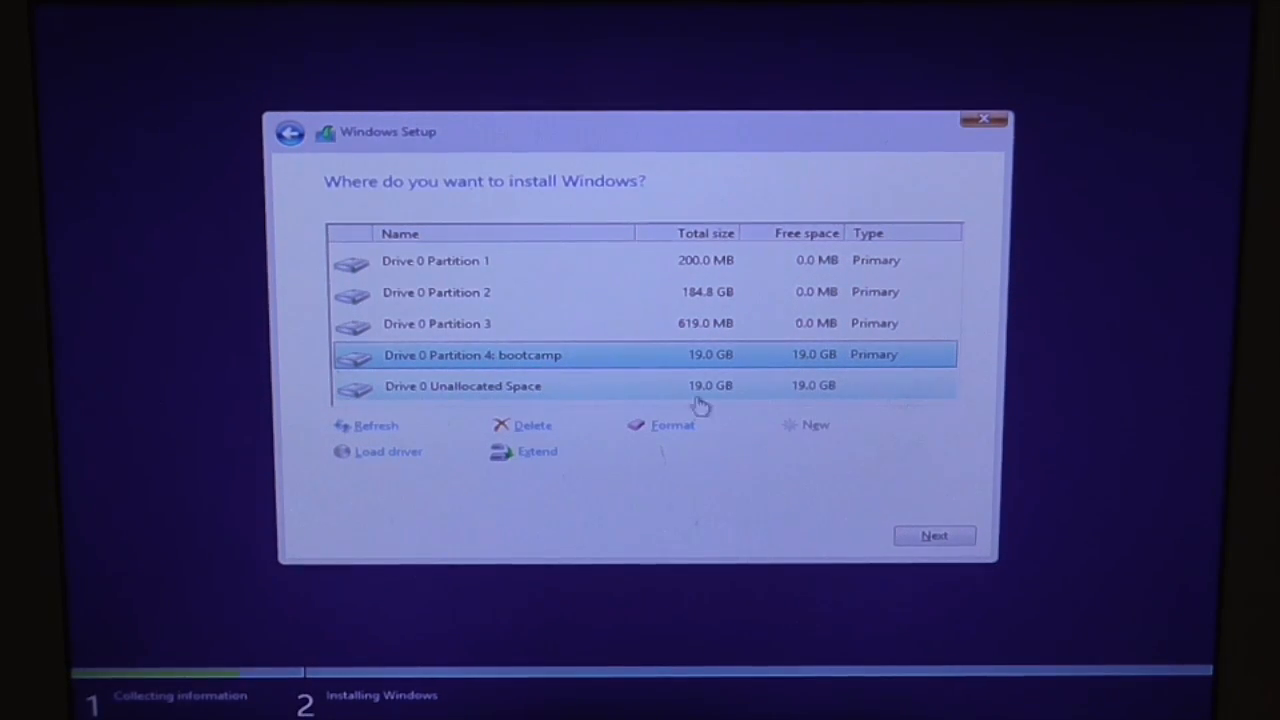
- Format Drive 0 Partition 4 (bootcamp) and begin installing Windows onto it
{"action": "left_click", "coordinate": [672, 424]}
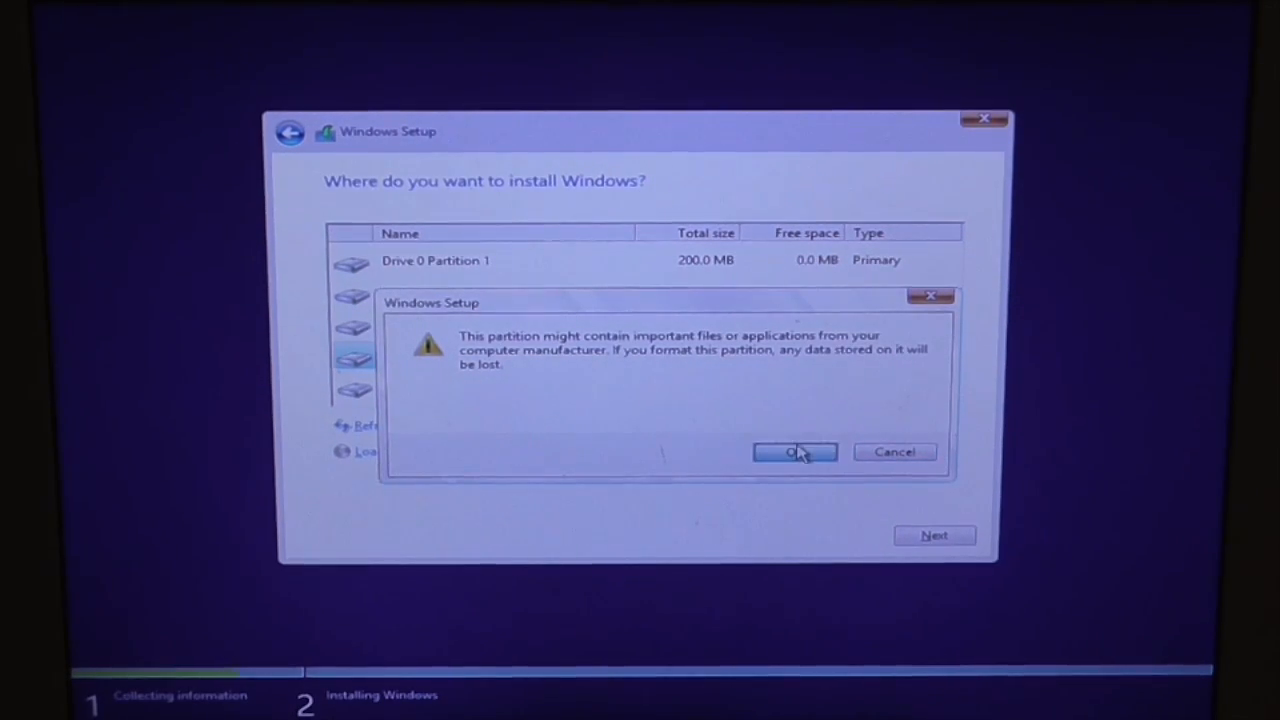
{"action": "left_click", "coordinate": [796, 452]}
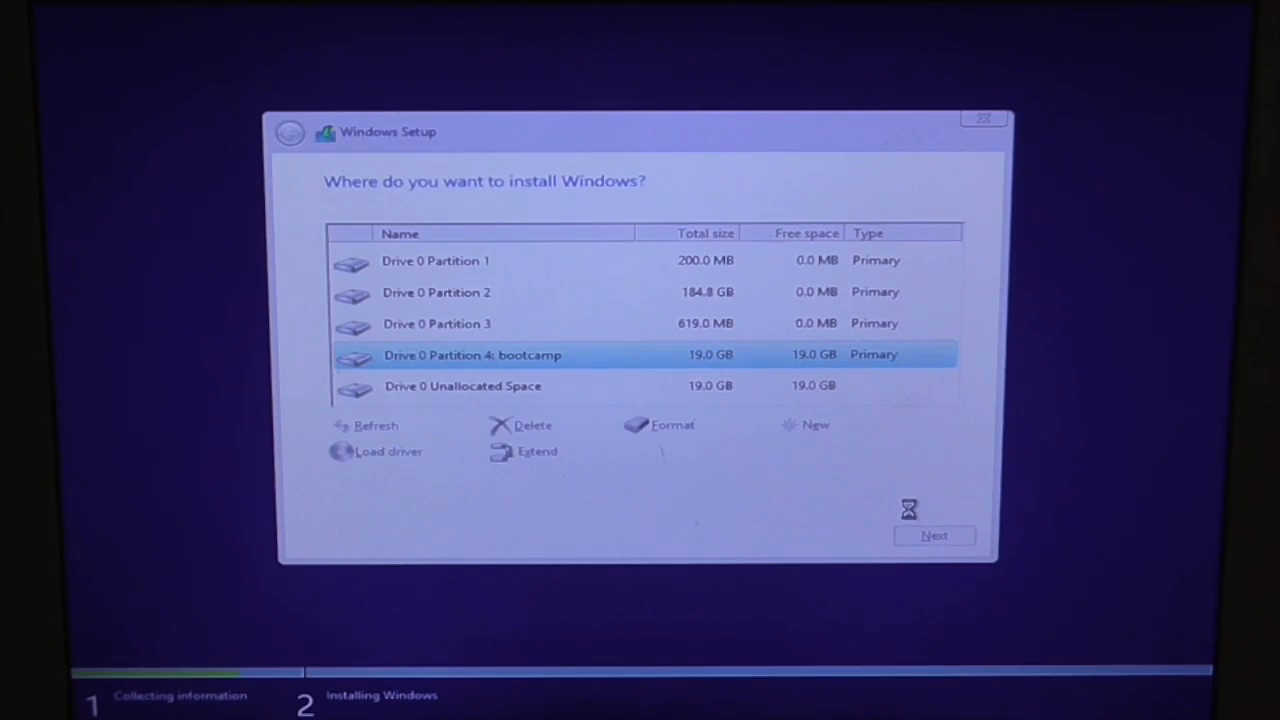
{"action": "left_click", "coordinate": [672, 424]}
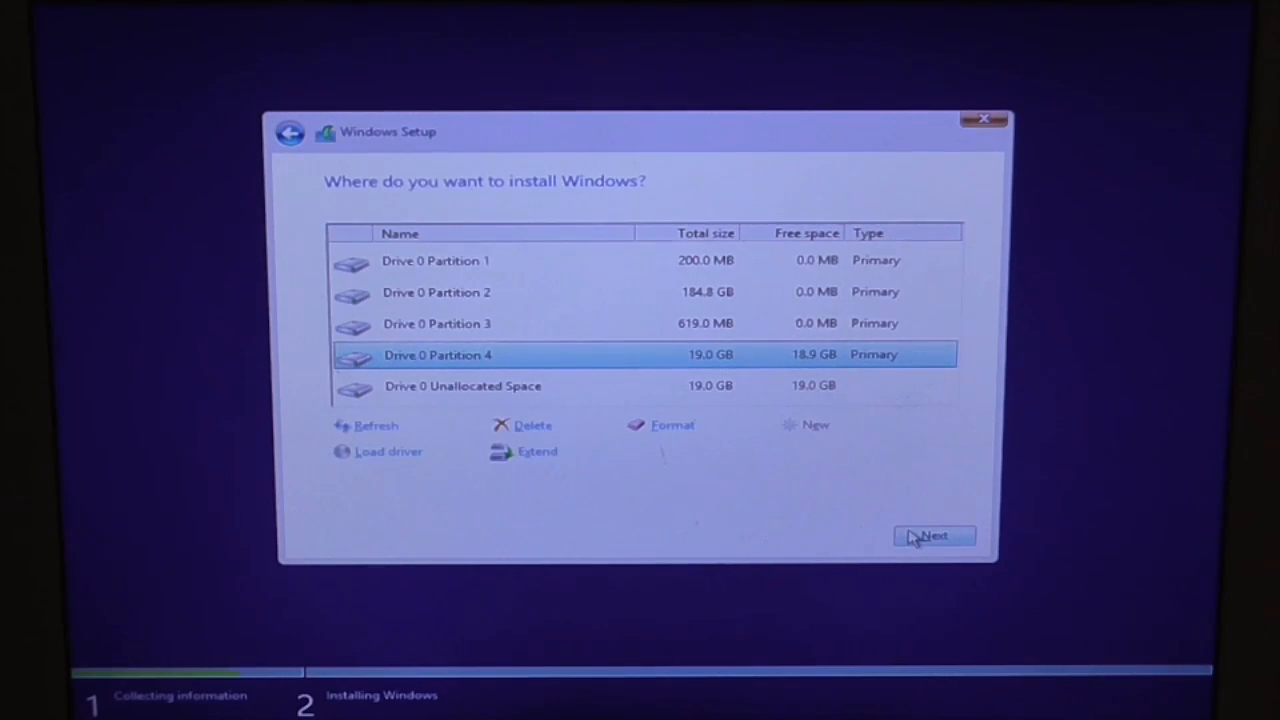
{"action": "left_click", "coordinate": [932, 536]}
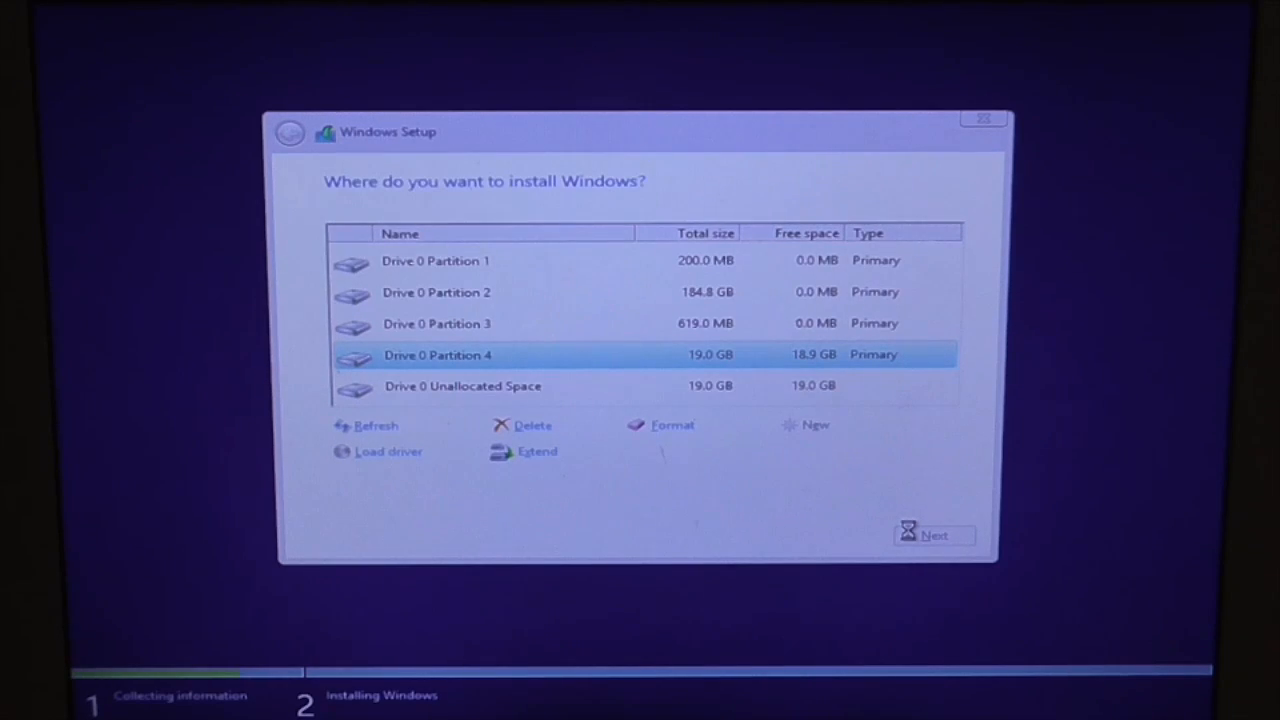
{"action": "left_click", "coordinate": [932, 534]}
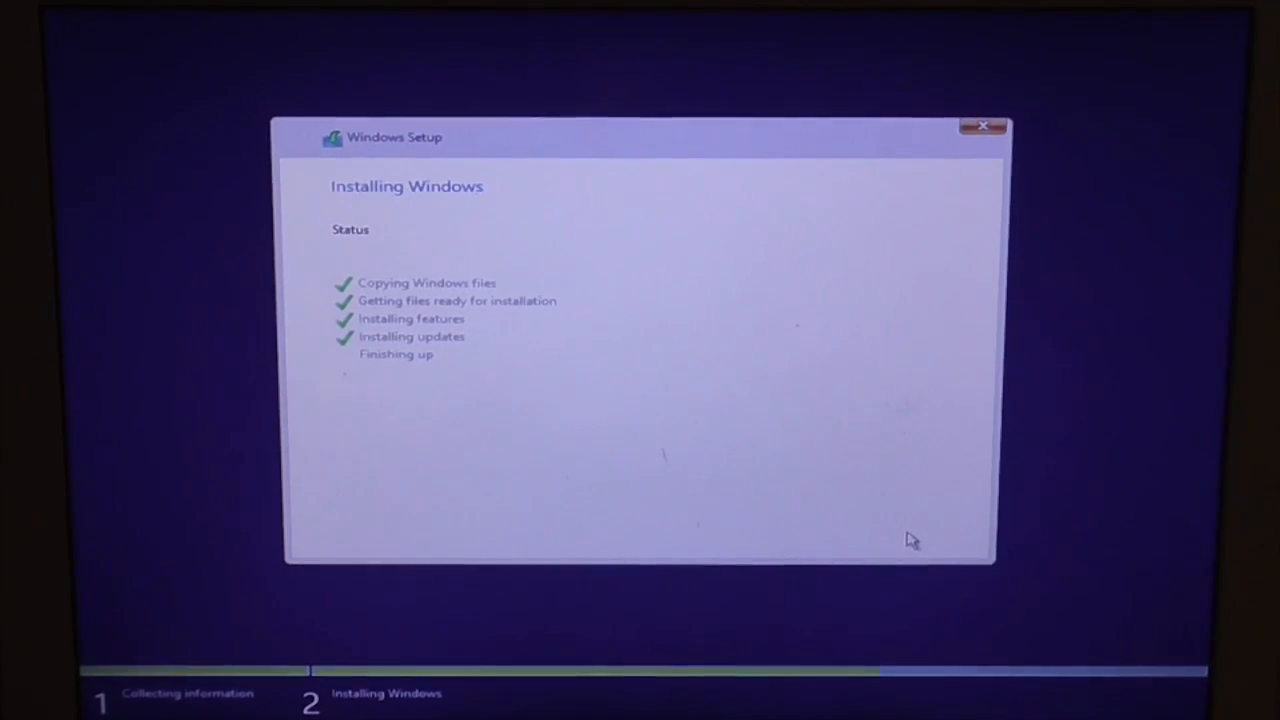
{"action": "mouse_move", "coordinate": [836, 504]}
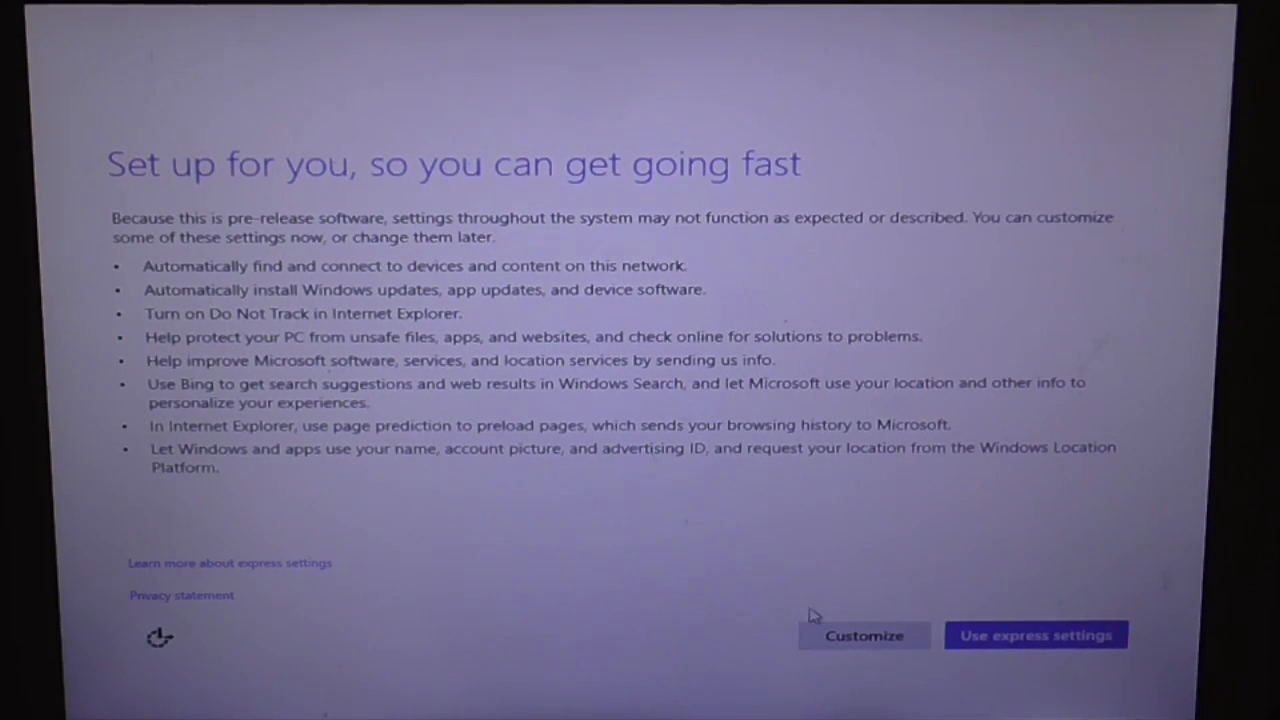
{"action": "mouse_move", "coordinate": [1036, 636]}
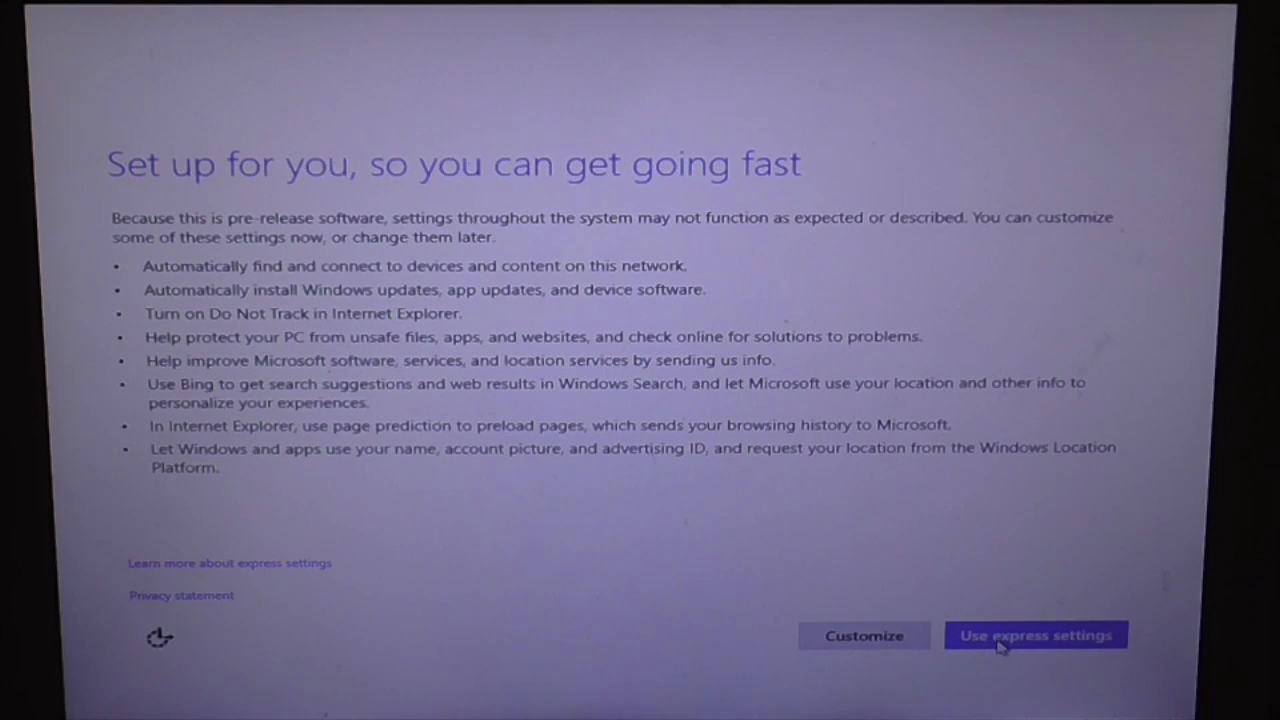
- Use express settings and keep the default update and privacy settings
{"action": "left_click", "coordinate": [864, 636]}
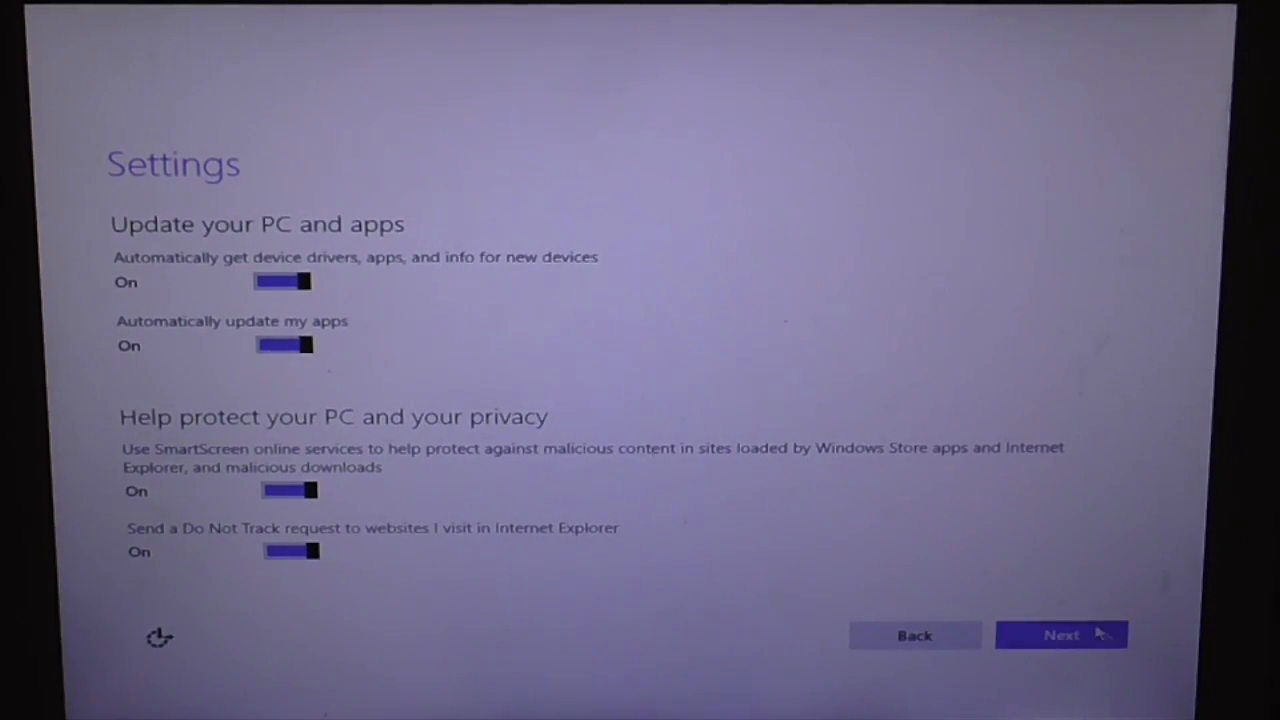
{"action": "left_click", "coordinate": [1060, 634]}
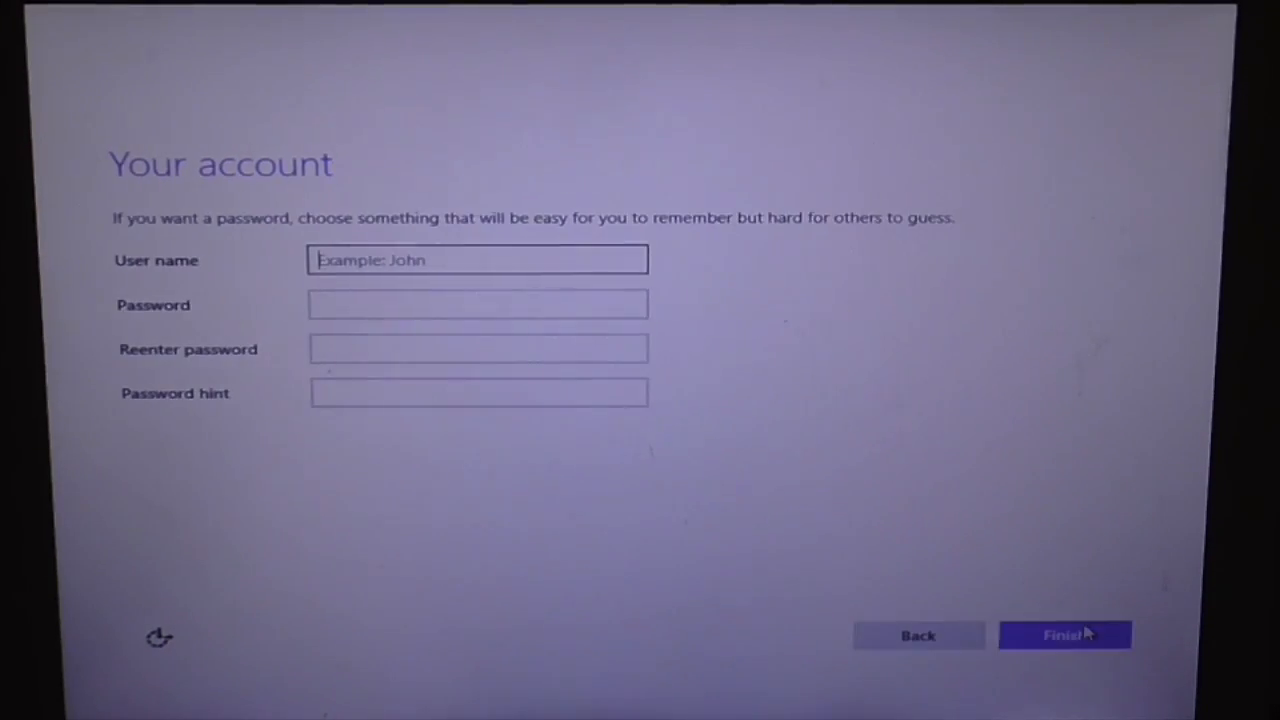
{"action": "mouse_move", "coordinate": [388, 460]}
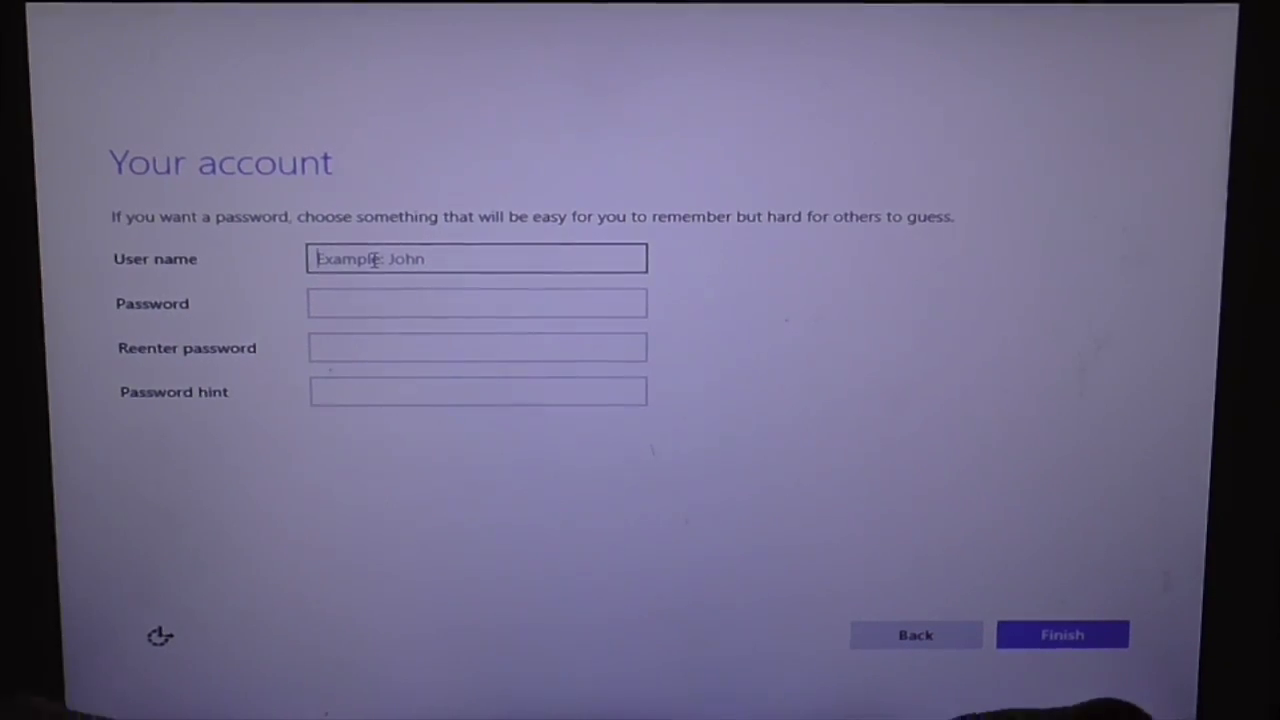
- Enter the account user name and finish Windows Setup to reach the desktop
{"action": "type", "text": "m"}
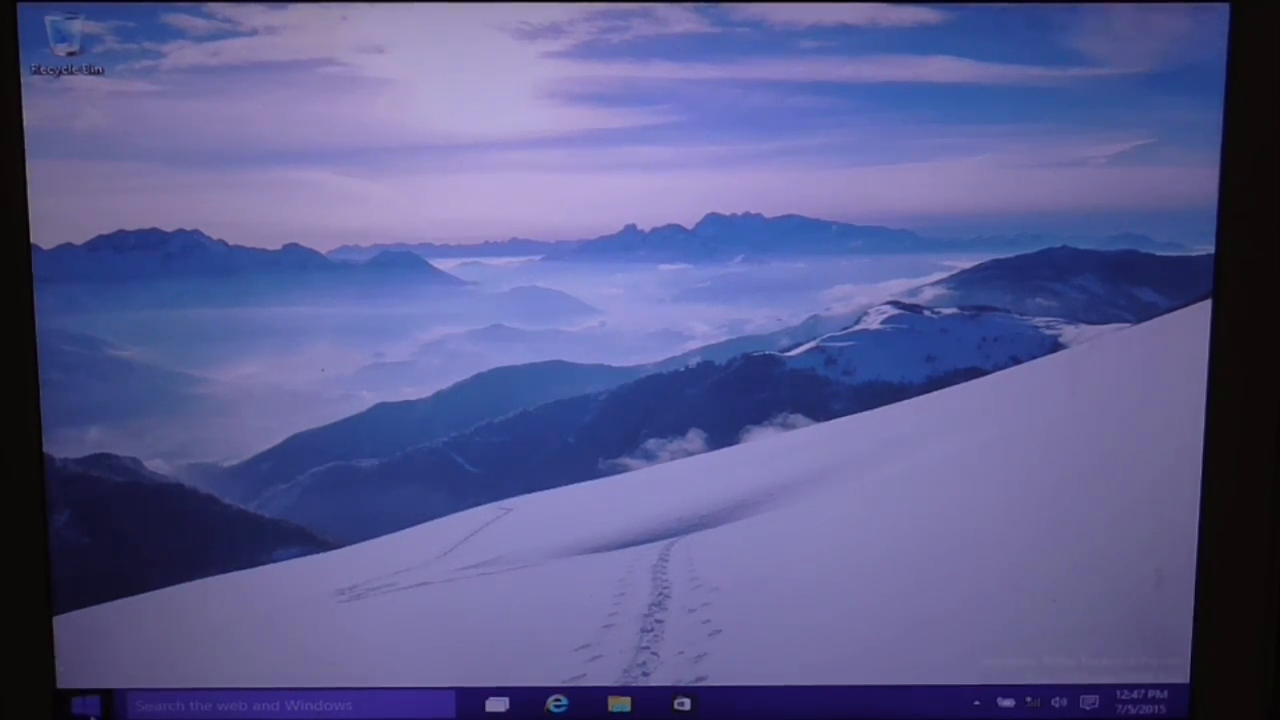
- Search 'my' from Start and open This PC to list drives C:, D: and WININSTALL (E:)
{"action": "left_click", "coordinate": [84, 704]}
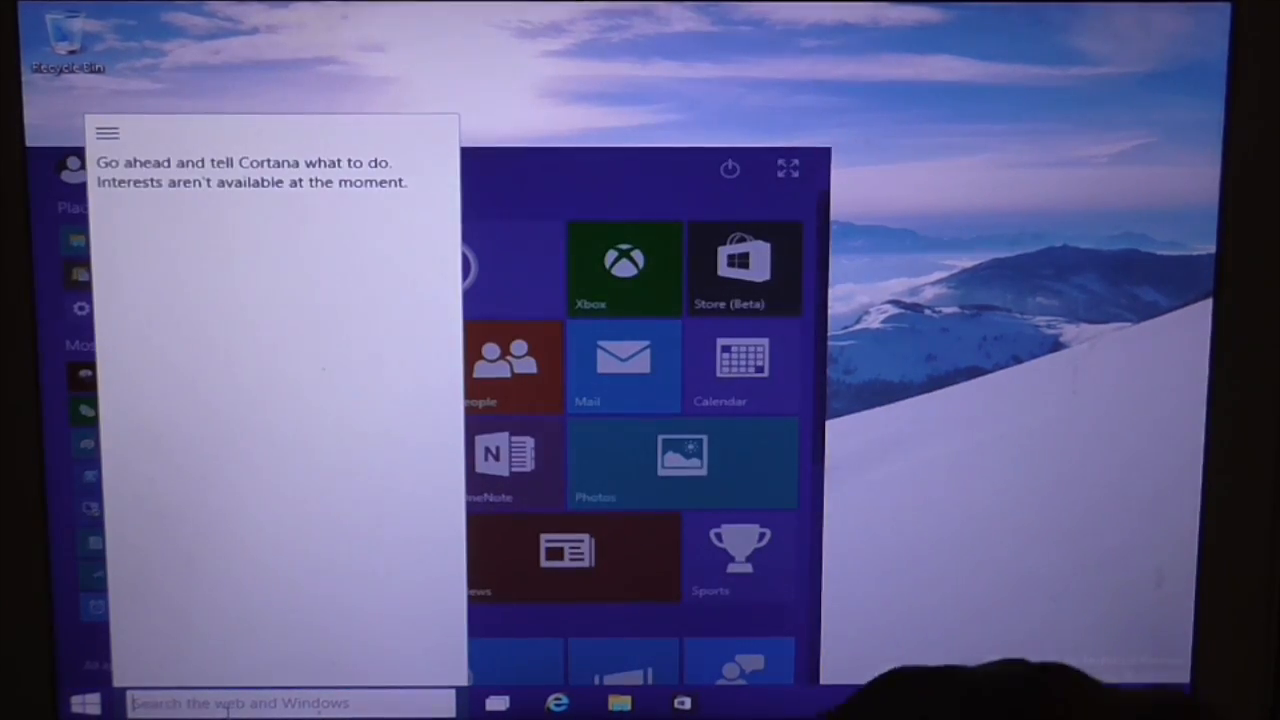
{"action": "type", "text": "my"}
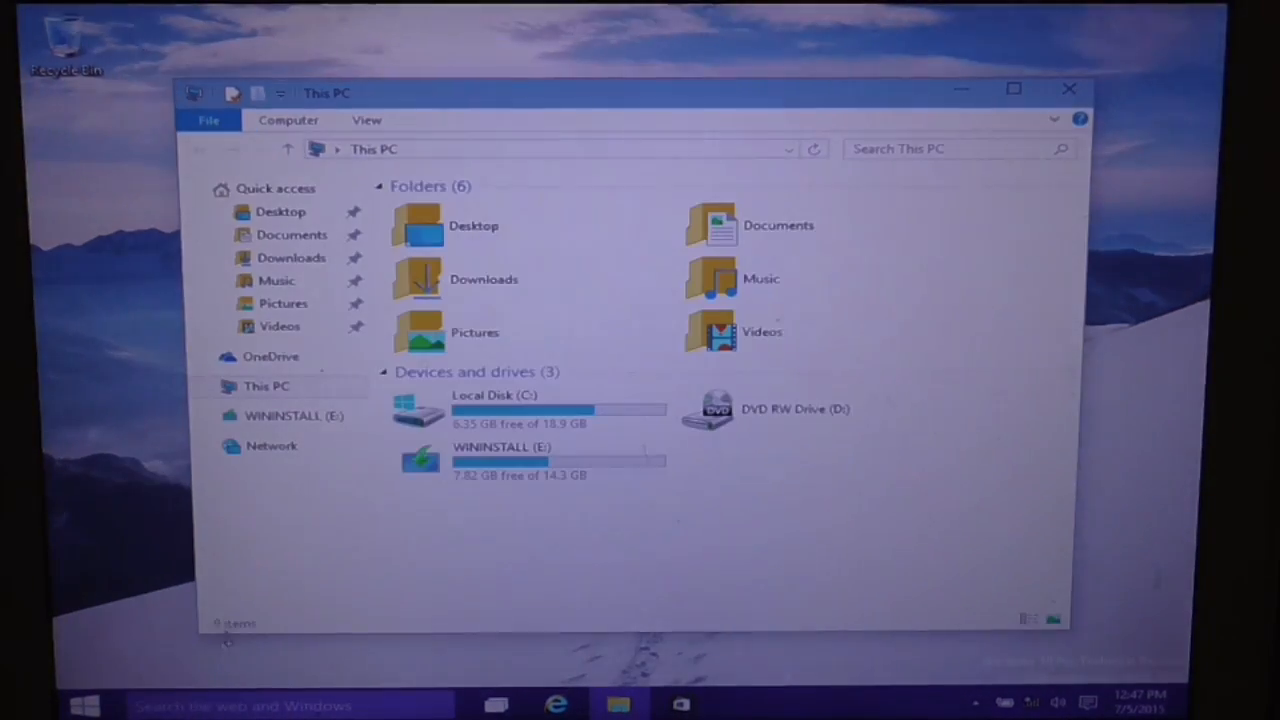
{"action": "left_click", "coordinate": [500, 462]}
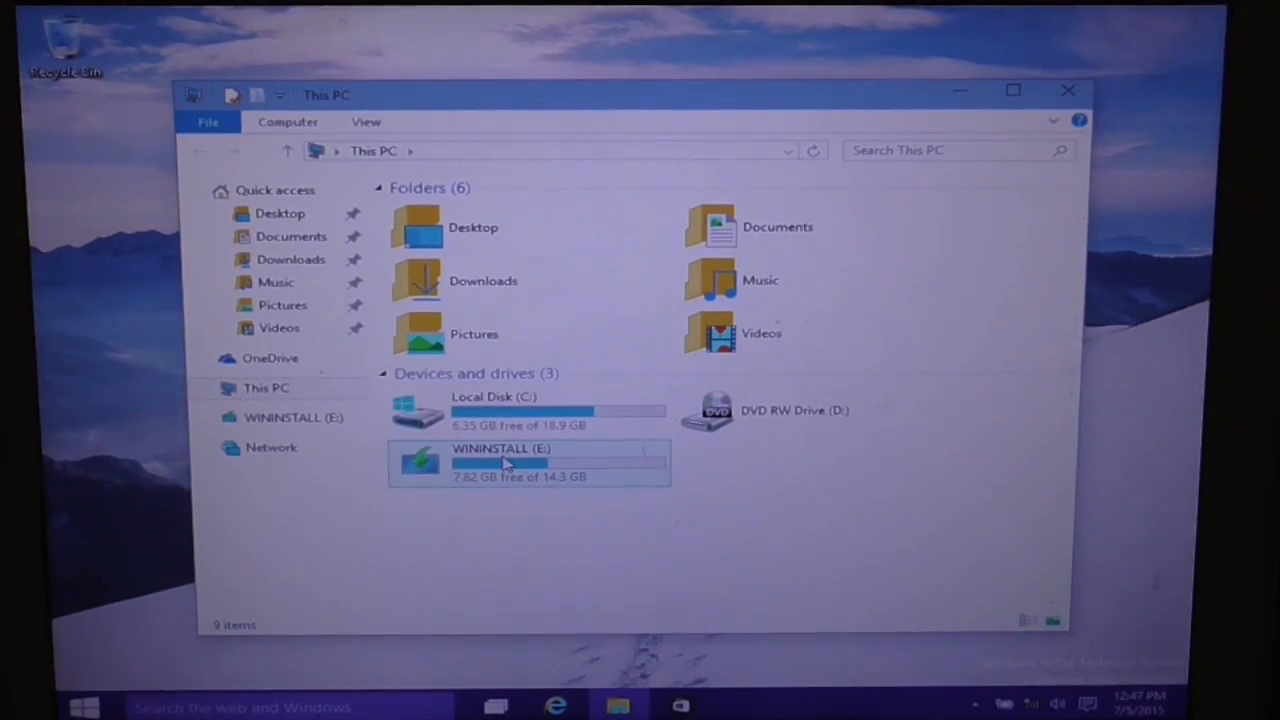
- Browse into WININSTALL (E:) > BootCamp5.1.5621 > BootCamp
{"action": "double_click", "coordinate": [500, 462]}
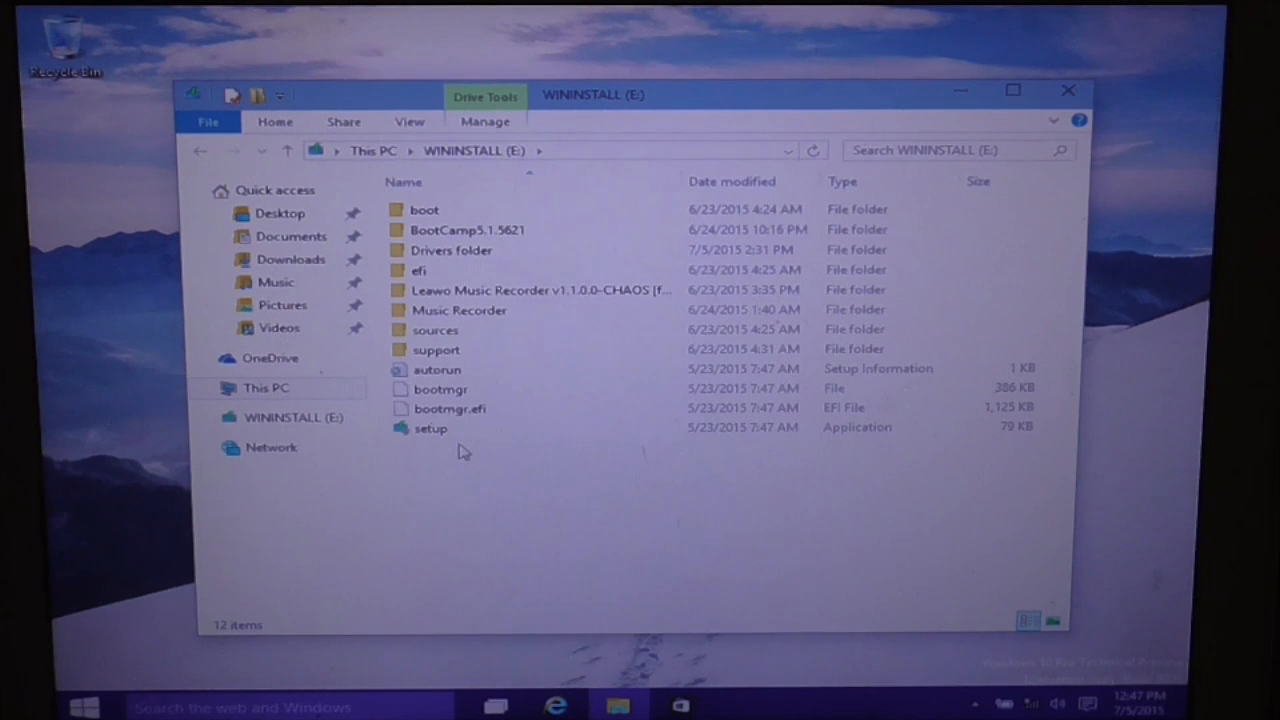
{"action": "left_click", "coordinate": [468, 230]}
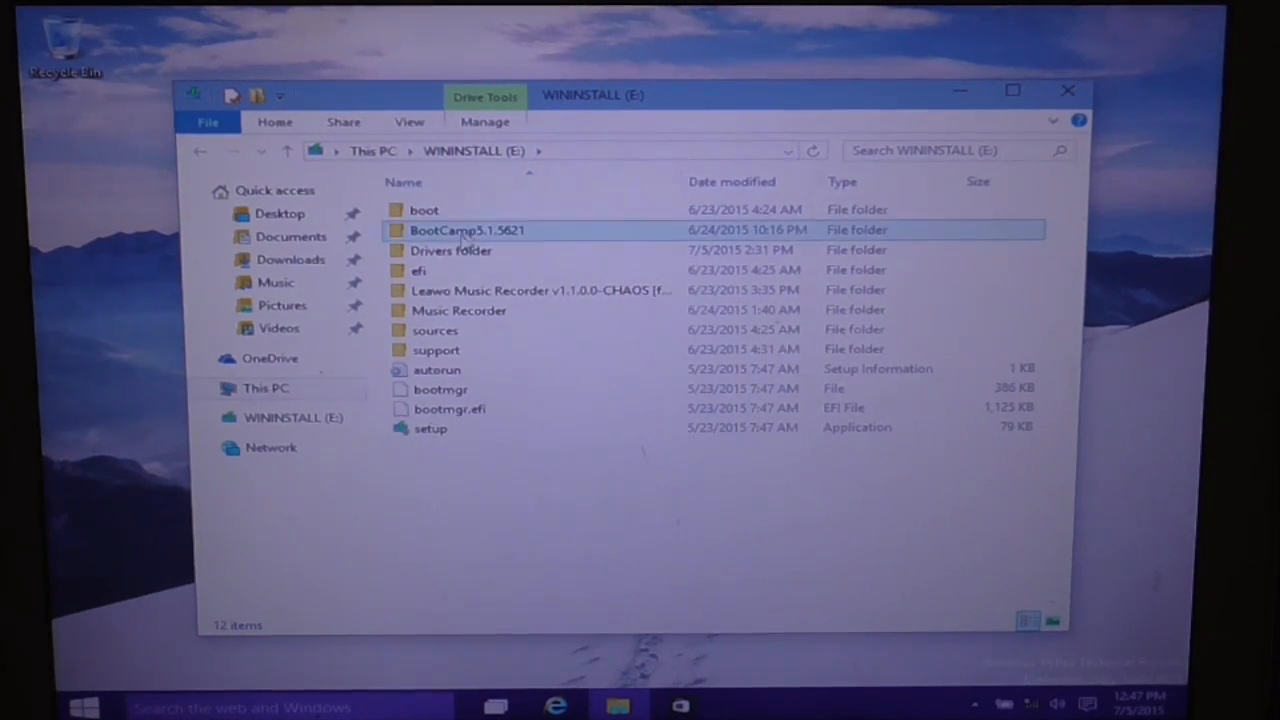
{"action": "double_click", "coordinate": [468, 230]}
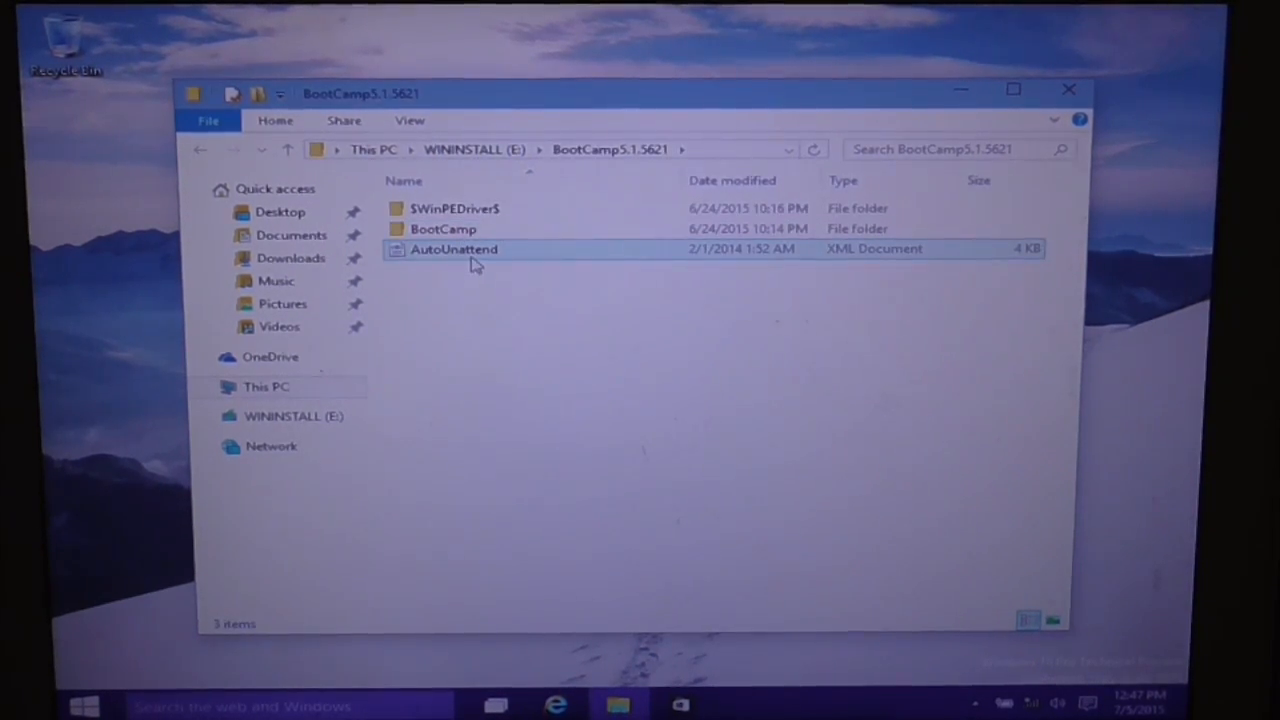
{"action": "double_click", "coordinate": [444, 228]}
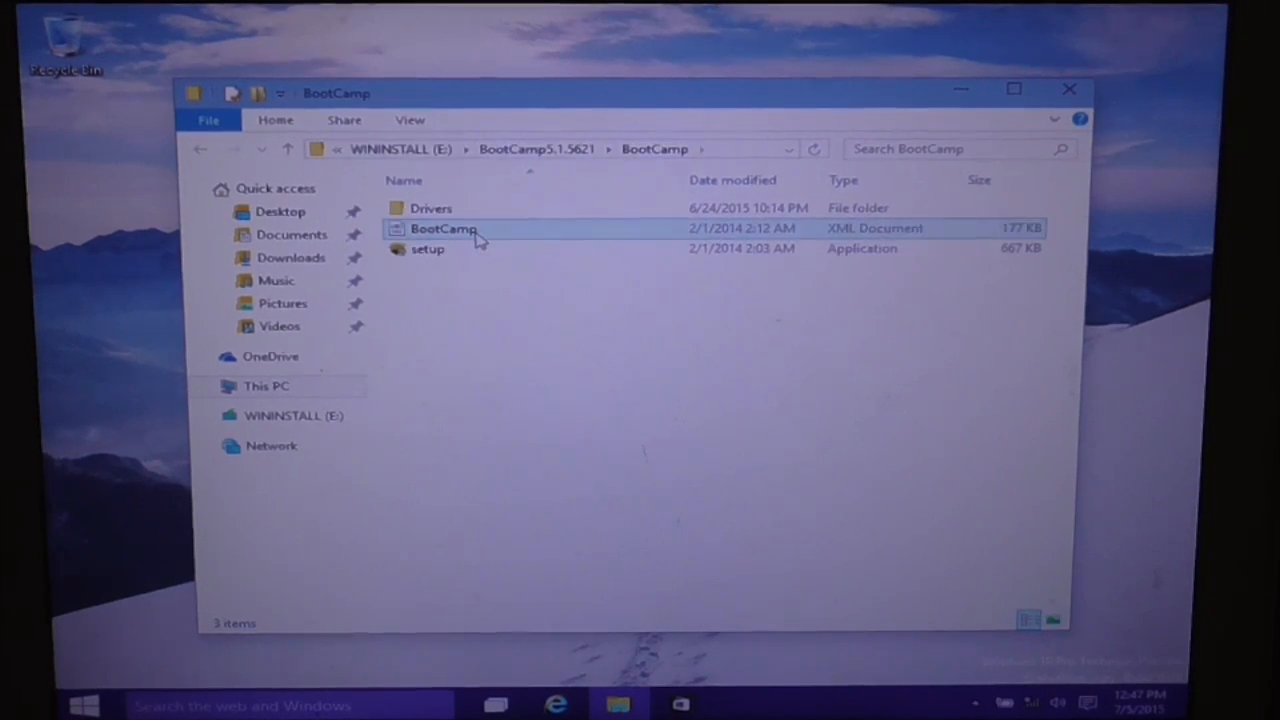
- Launch the Boot Camp setup application and allow it through UAC
{"action": "left_click", "coordinate": [428, 248]}
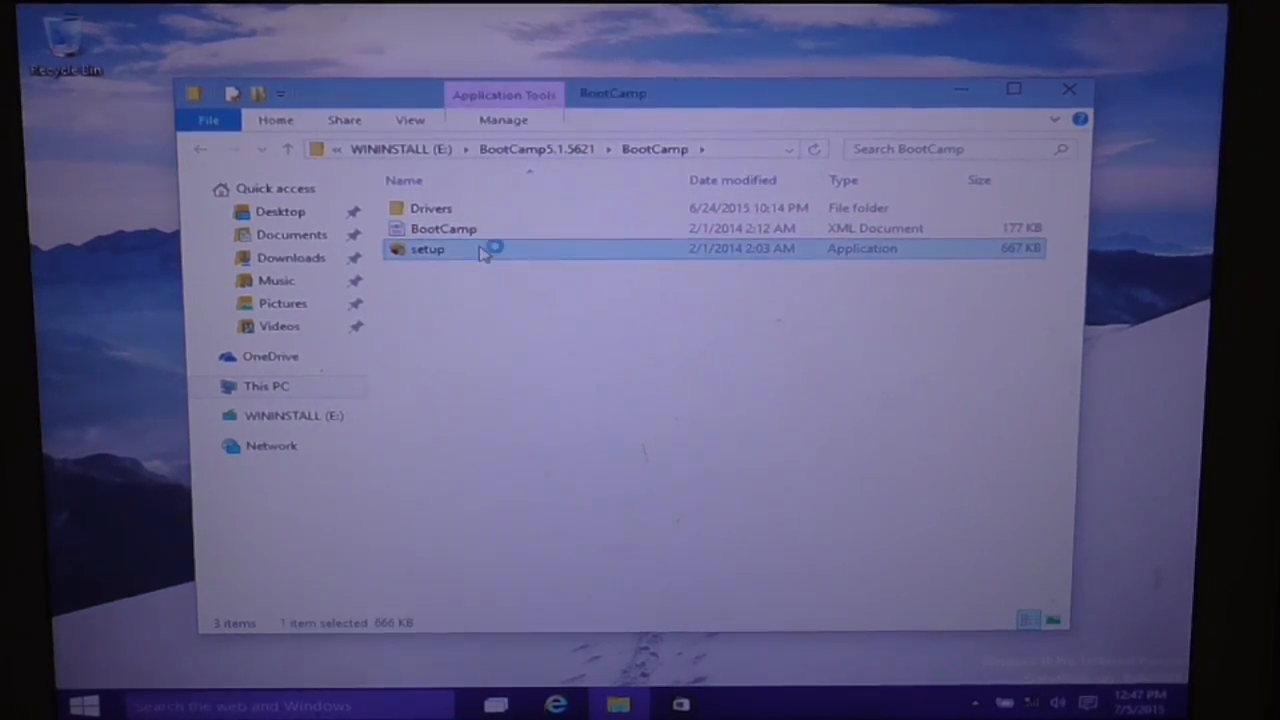
{"action": "double_click", "coordinate": [428, 248]}
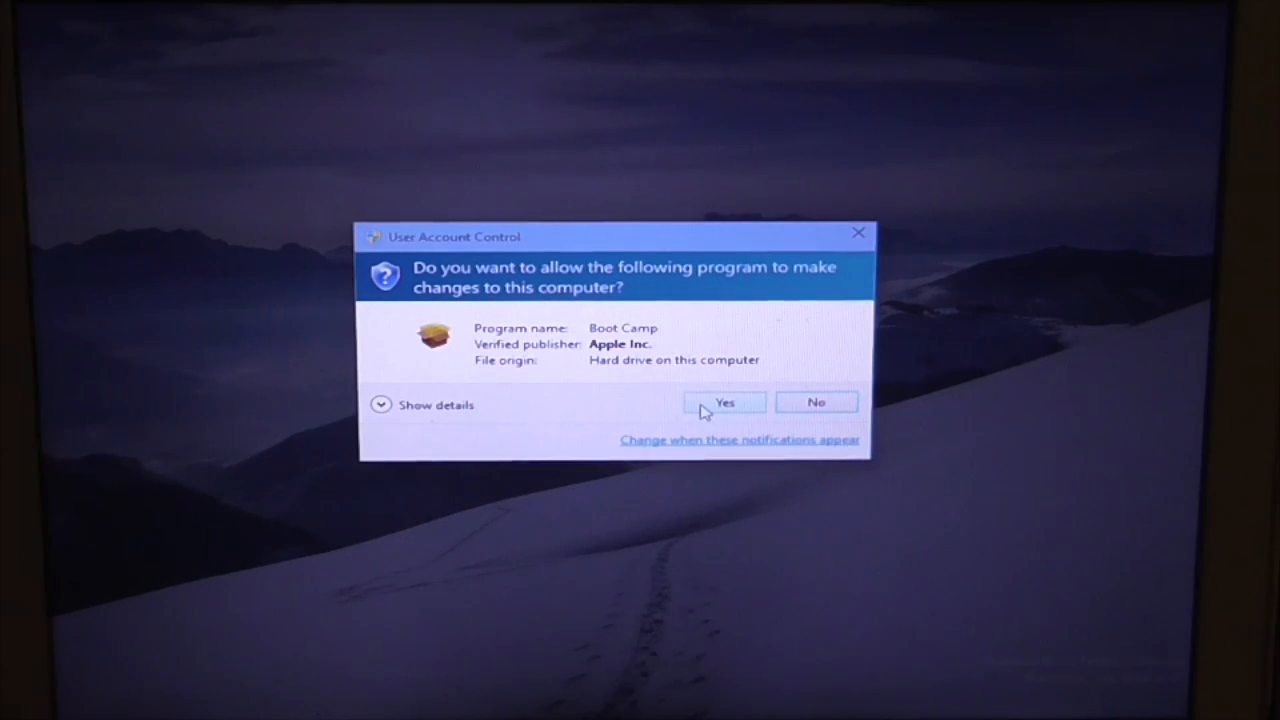
{"action": "left_click", "coordinate": [724, 402]}
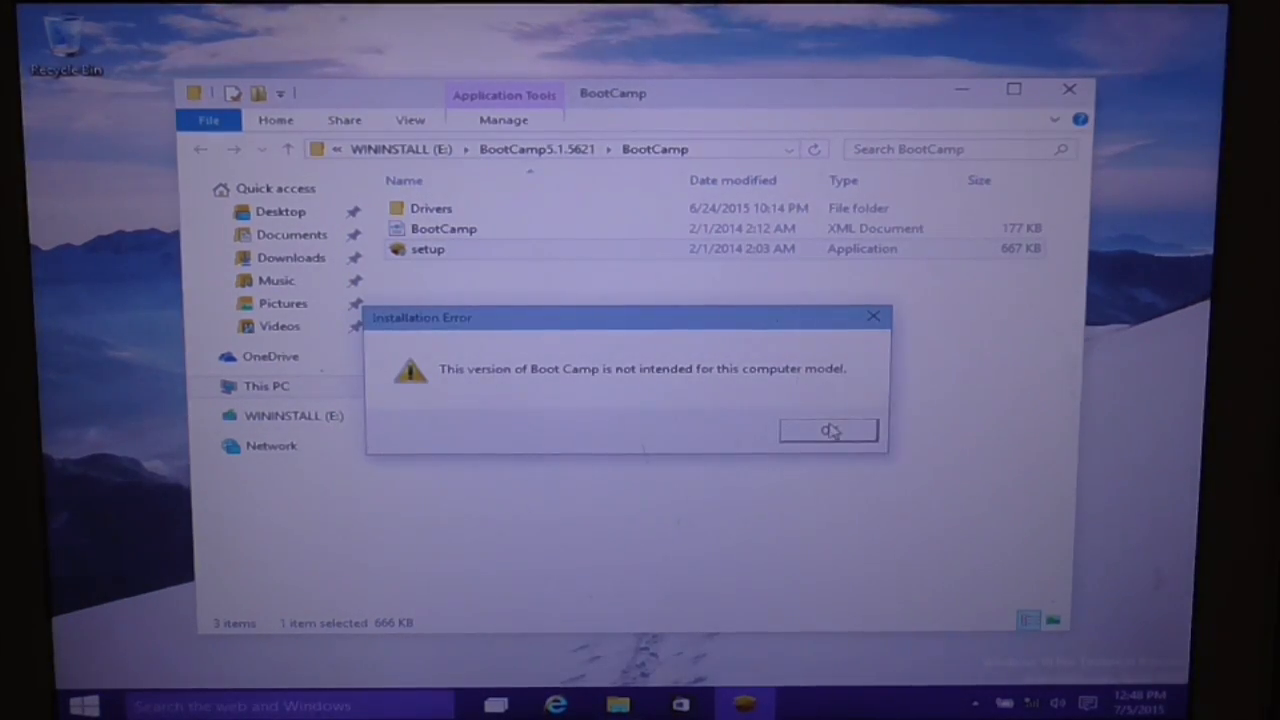
{"action": "mouse_move", "coordinate": [872, 316]}
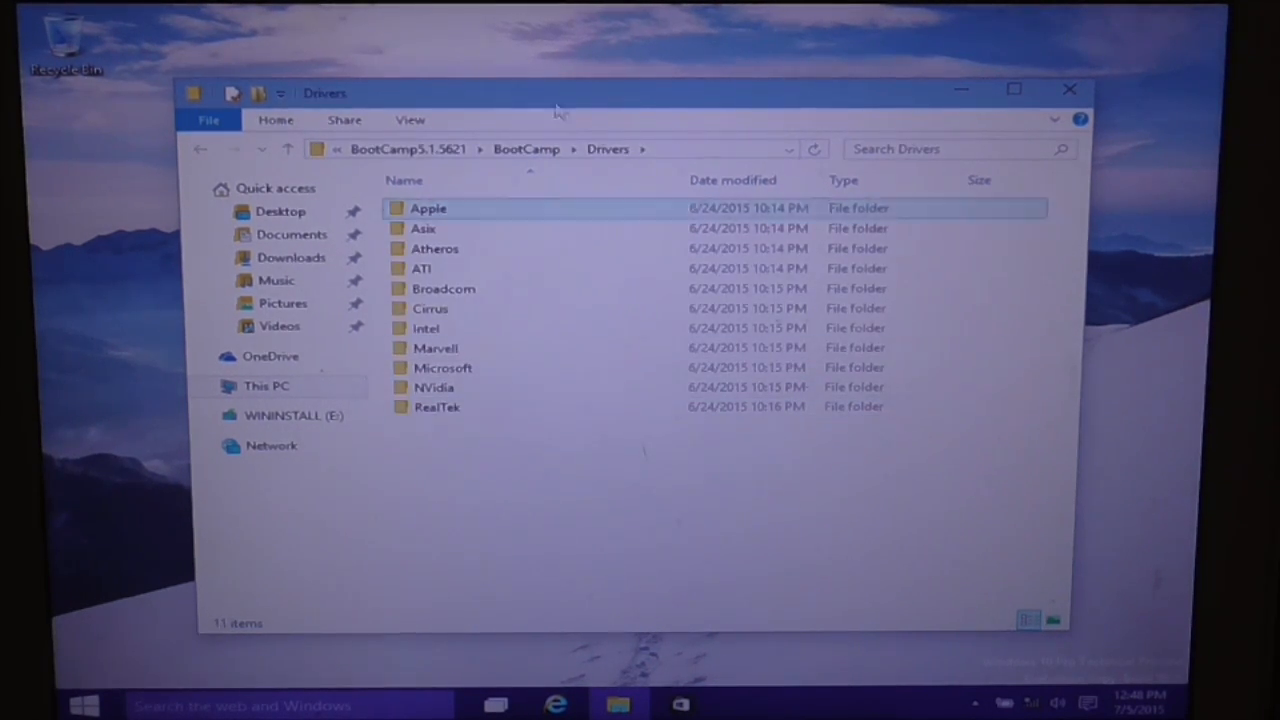
- Launch RealtekSetup from the RealTek drivers folder, starting the audio driver wizard
{"action": "double_click", "coordinate": [436, 408]}
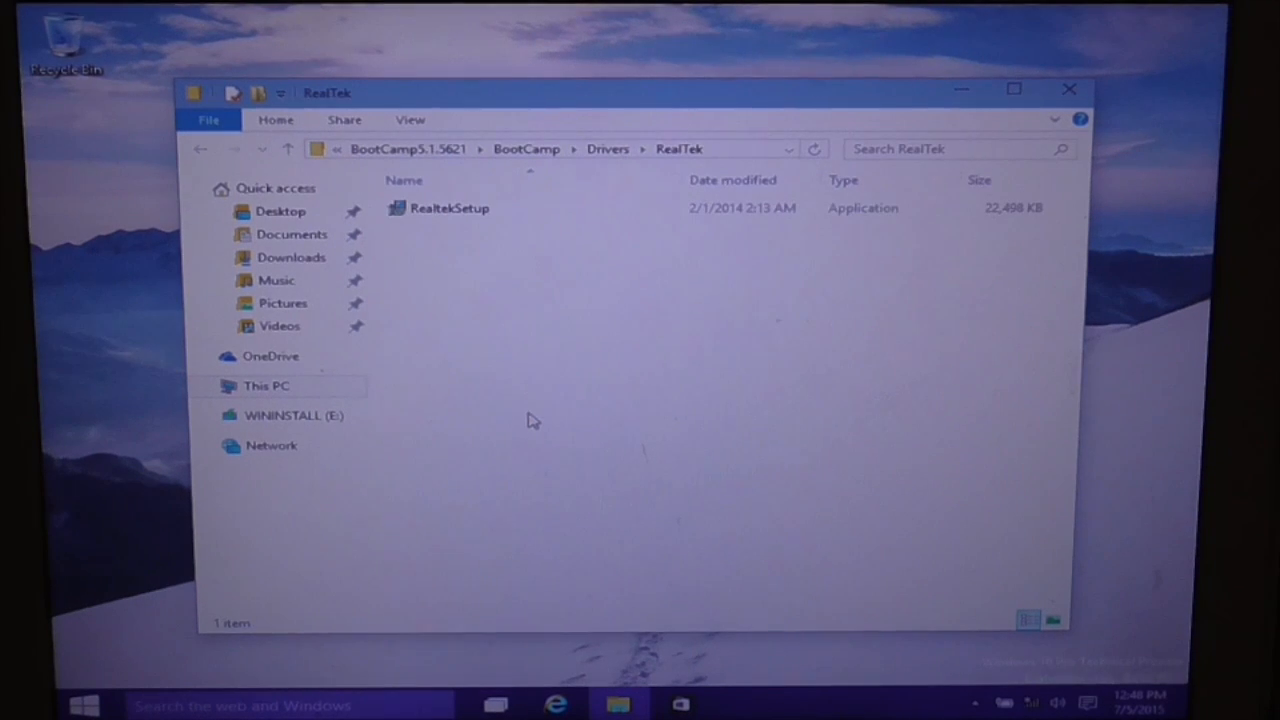
{"action": "left_click", "coordinate": [450, 208]}
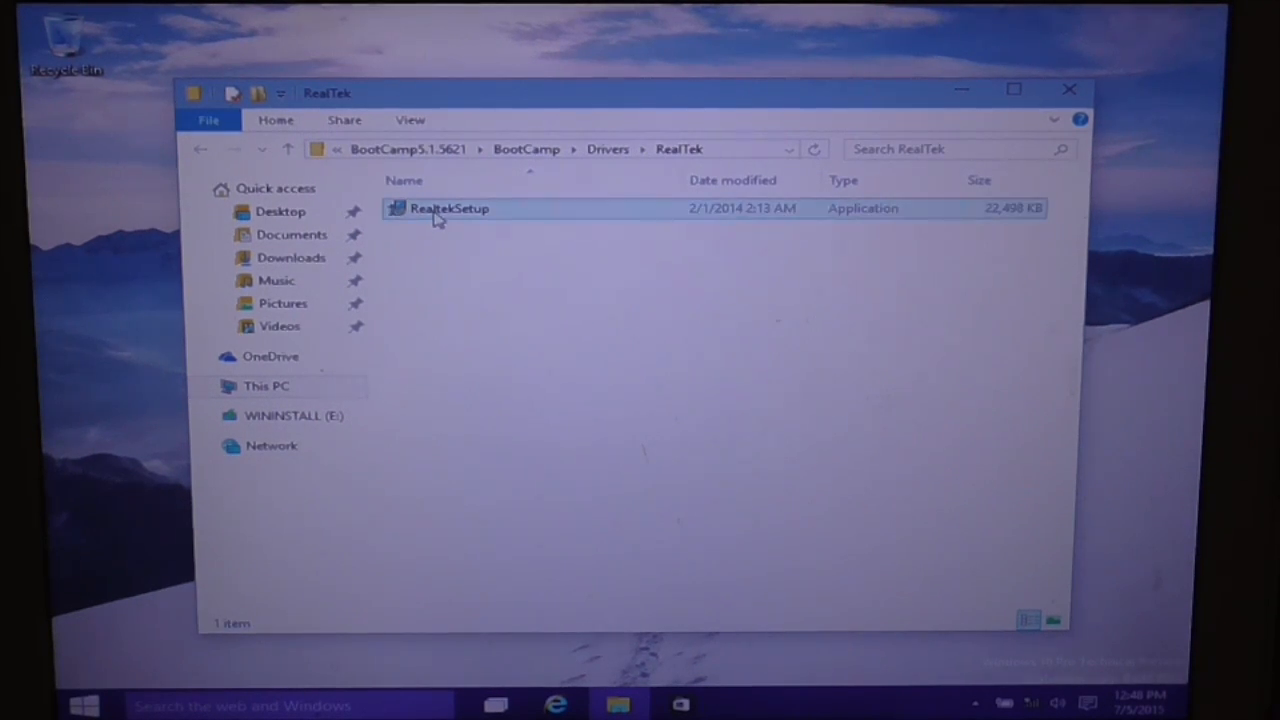
{"action": "double_click", "coordinate": [448, 208]}
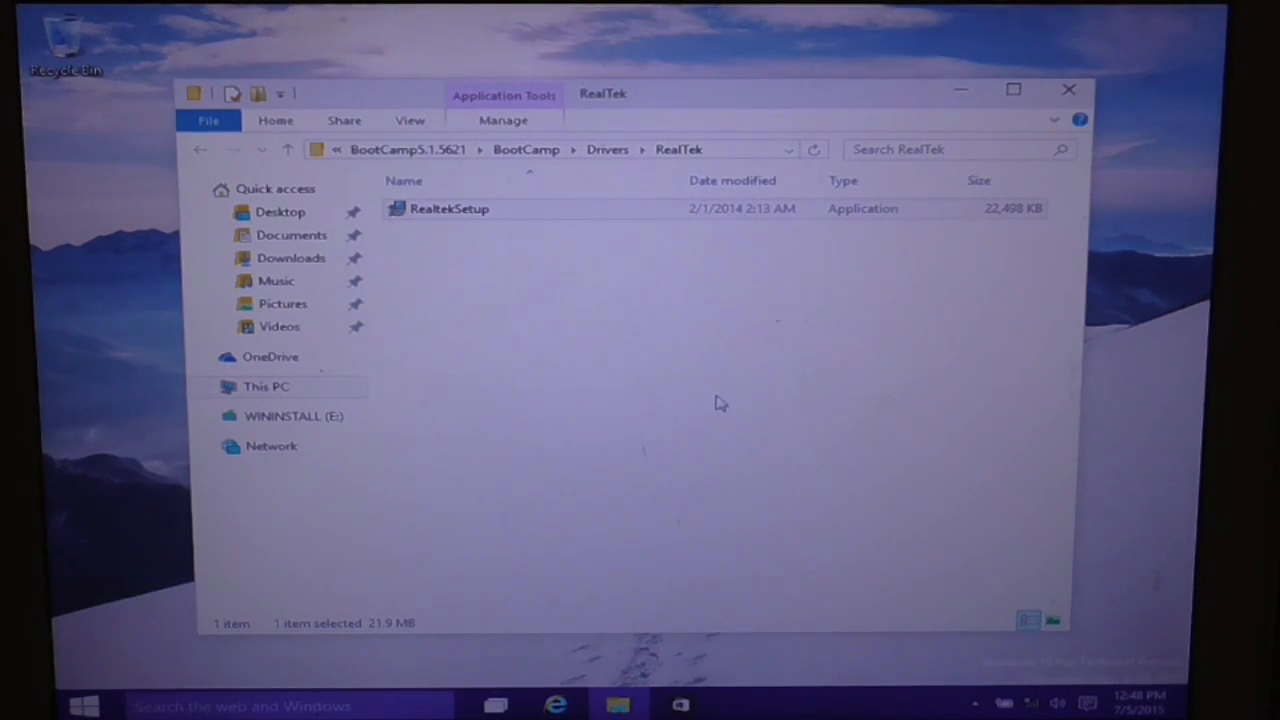
{"action": "mouse_move", "coordinate": [730, 408]}
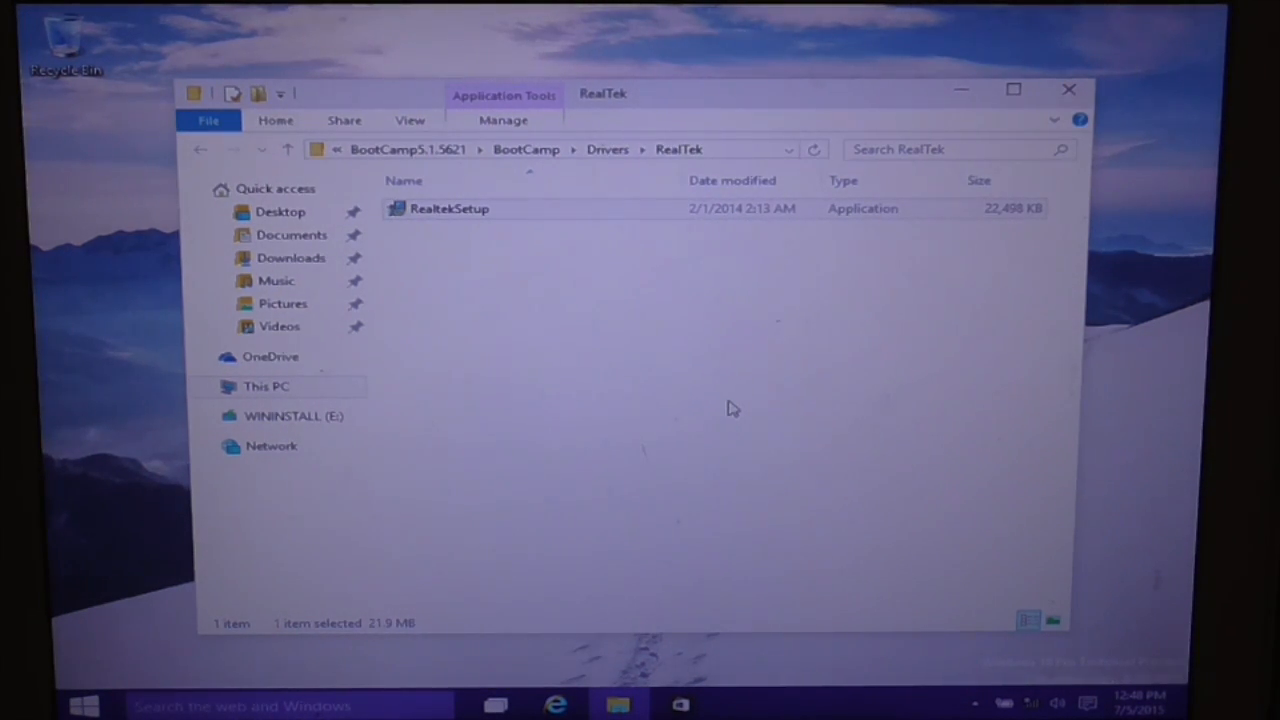
{"action": "mouse_move", "coordinate": [518, 254]}
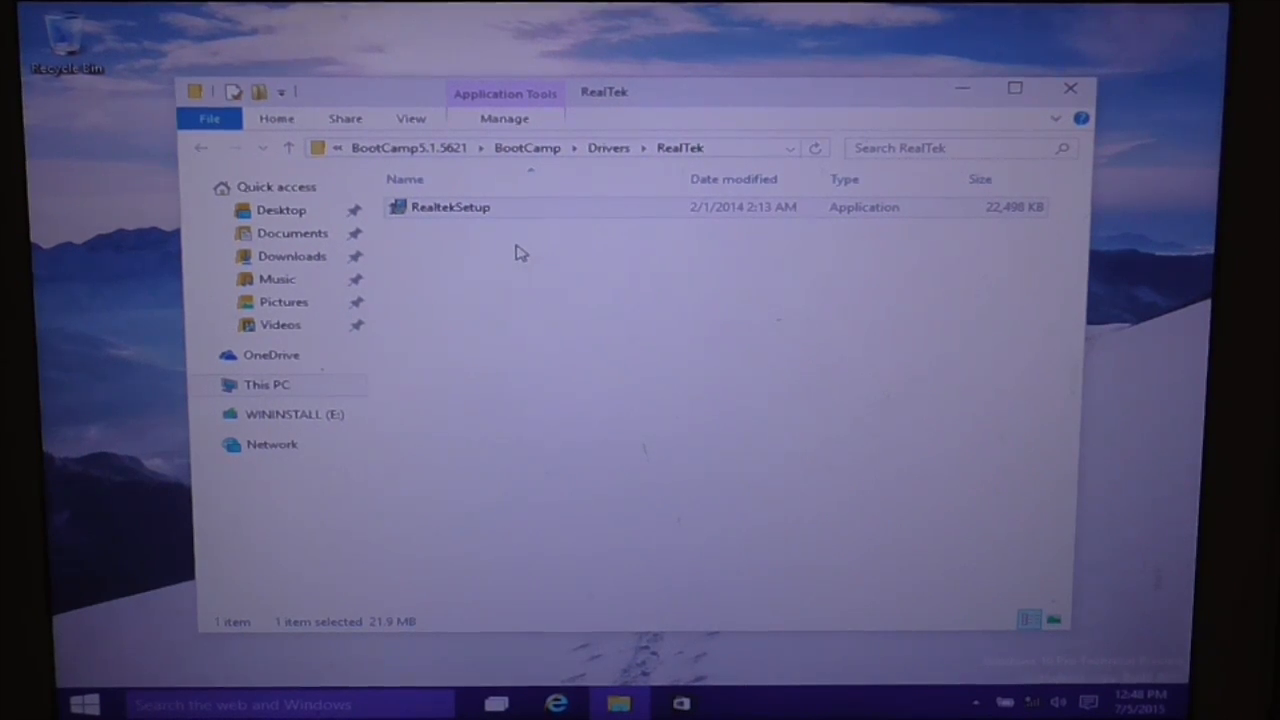
{"action": "double_click", "coordinate": [450, 206]}
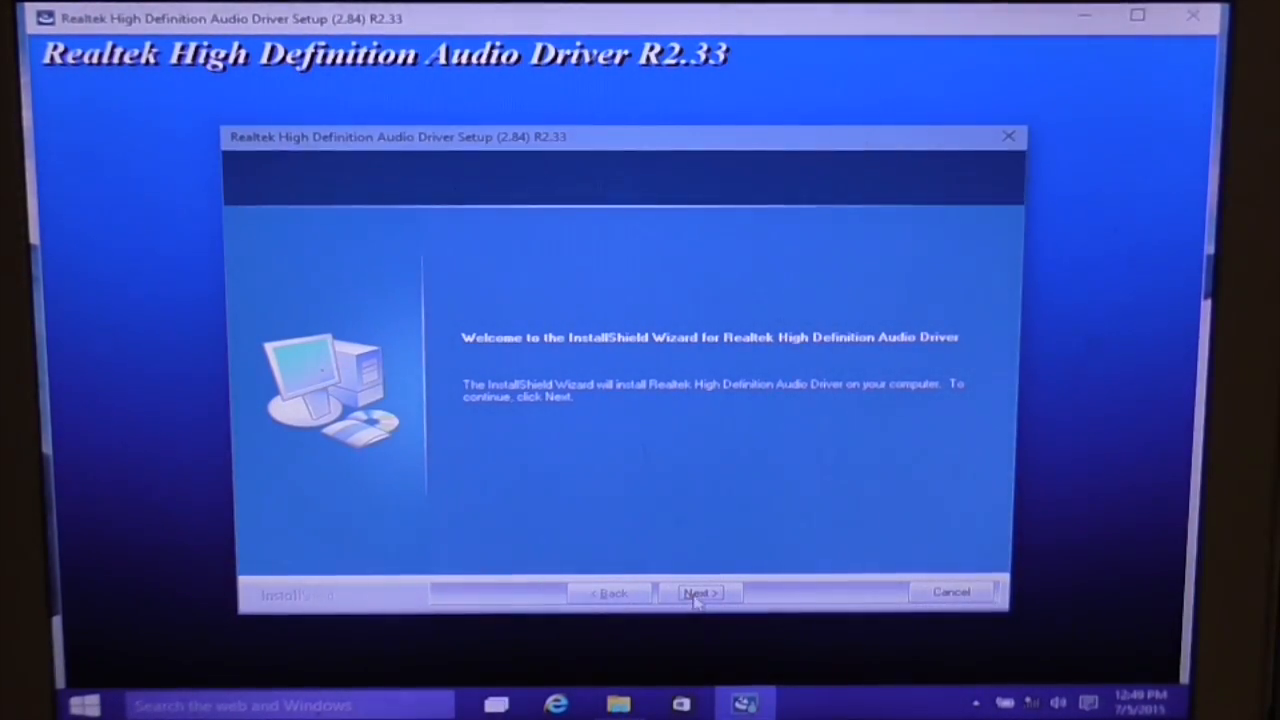
- Proceed with Next to install the Realtek High Definition Audio Driver to completion
{"action": "left_click", "coordinate": [700, 592]}
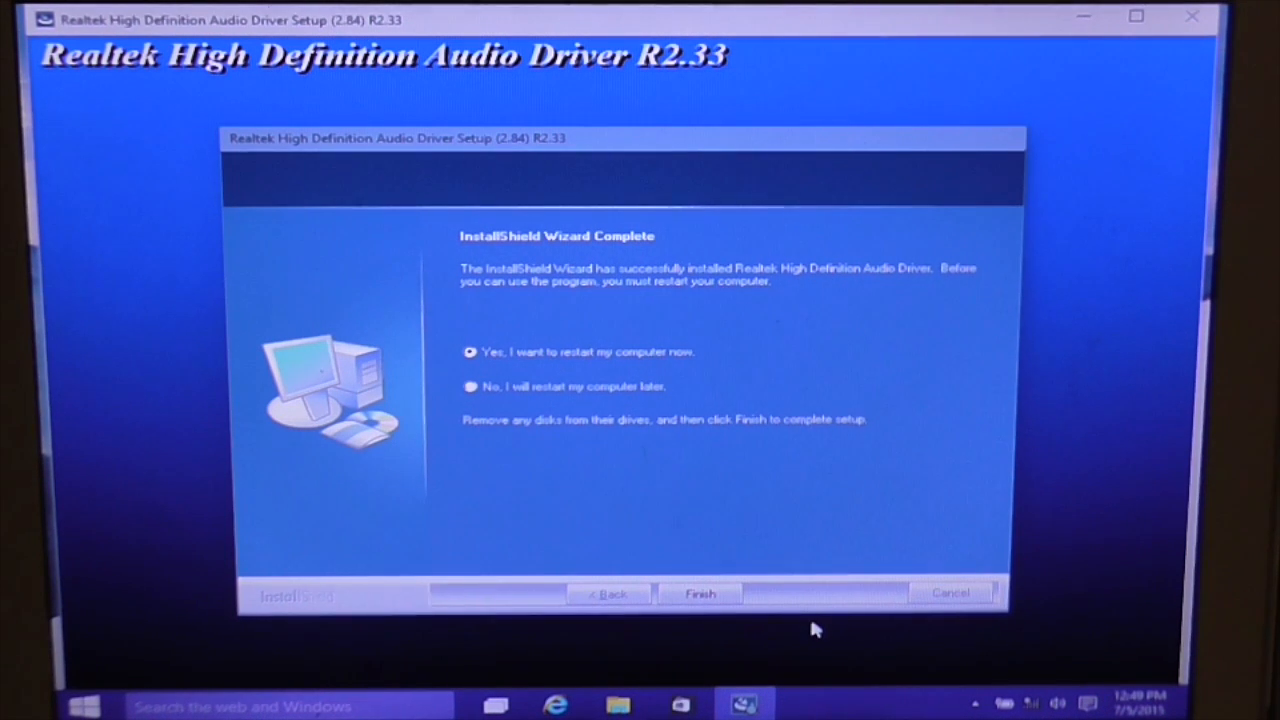
{"action": "mouse_move", "coordinate": [650, 548]}
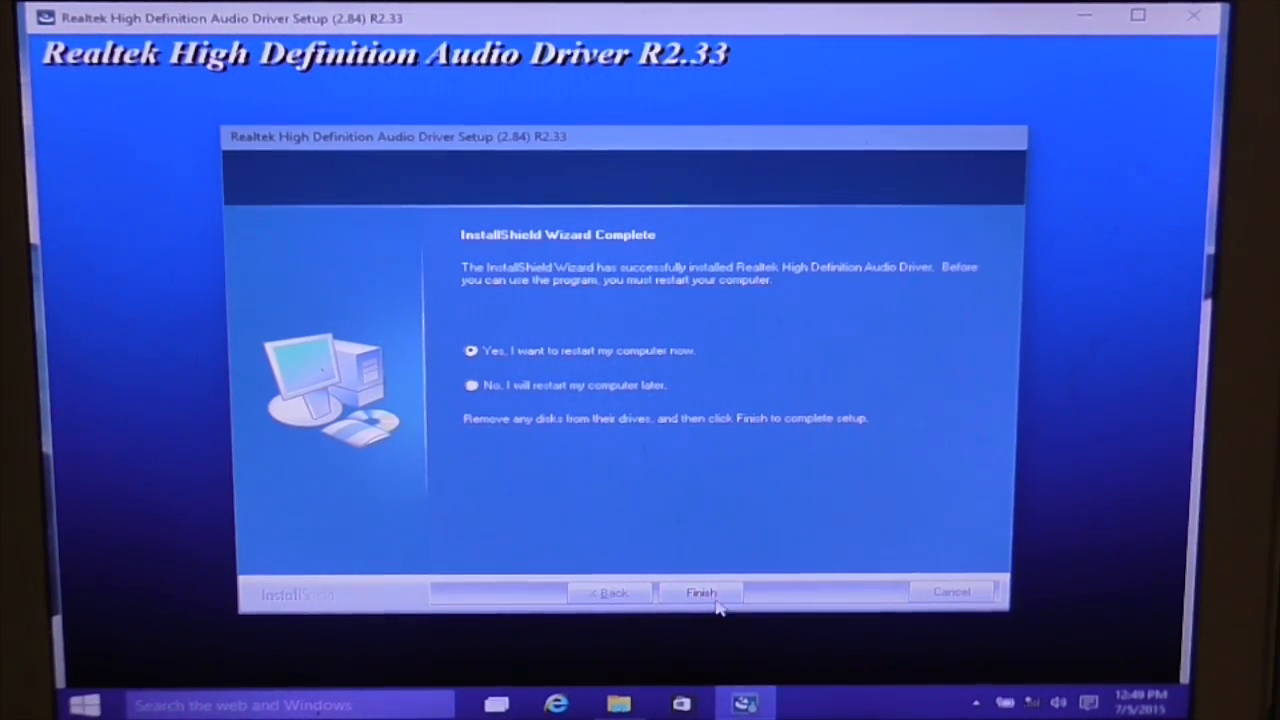
{"action": "mouse_move", "coordinate": [482, 402]}
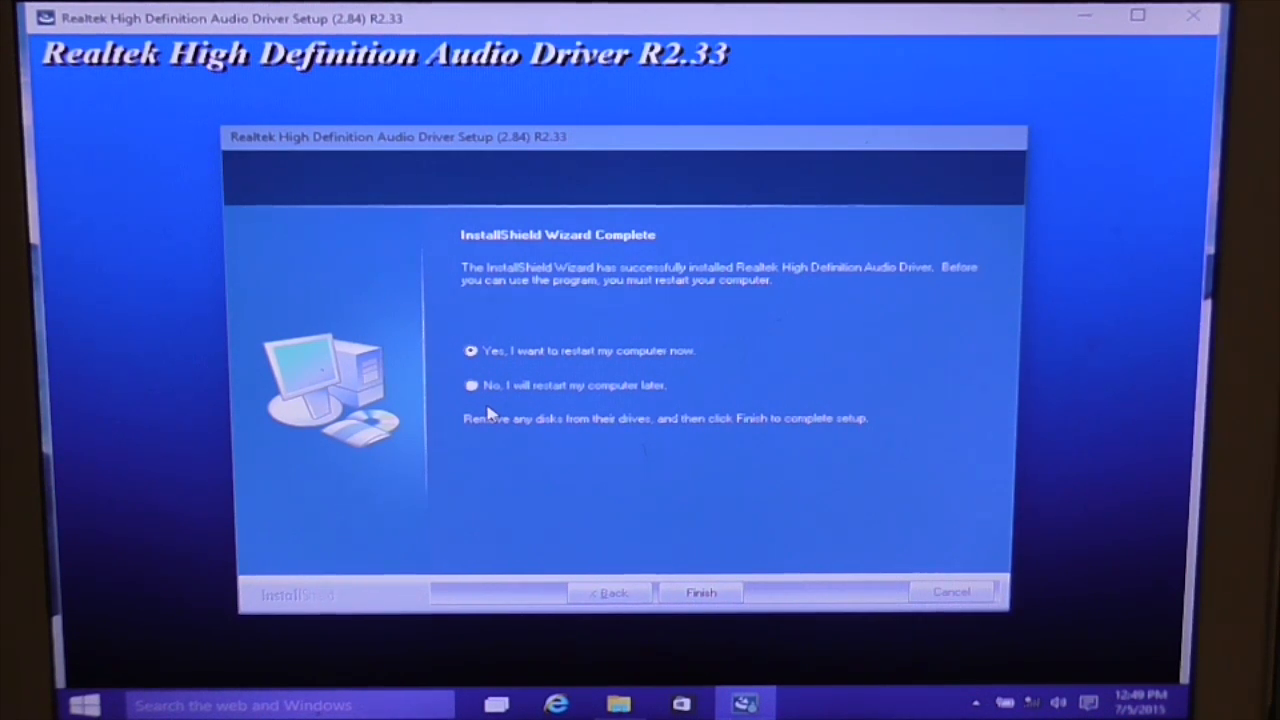
{"action": "mouse_move", "coordinate": [640, 360]}
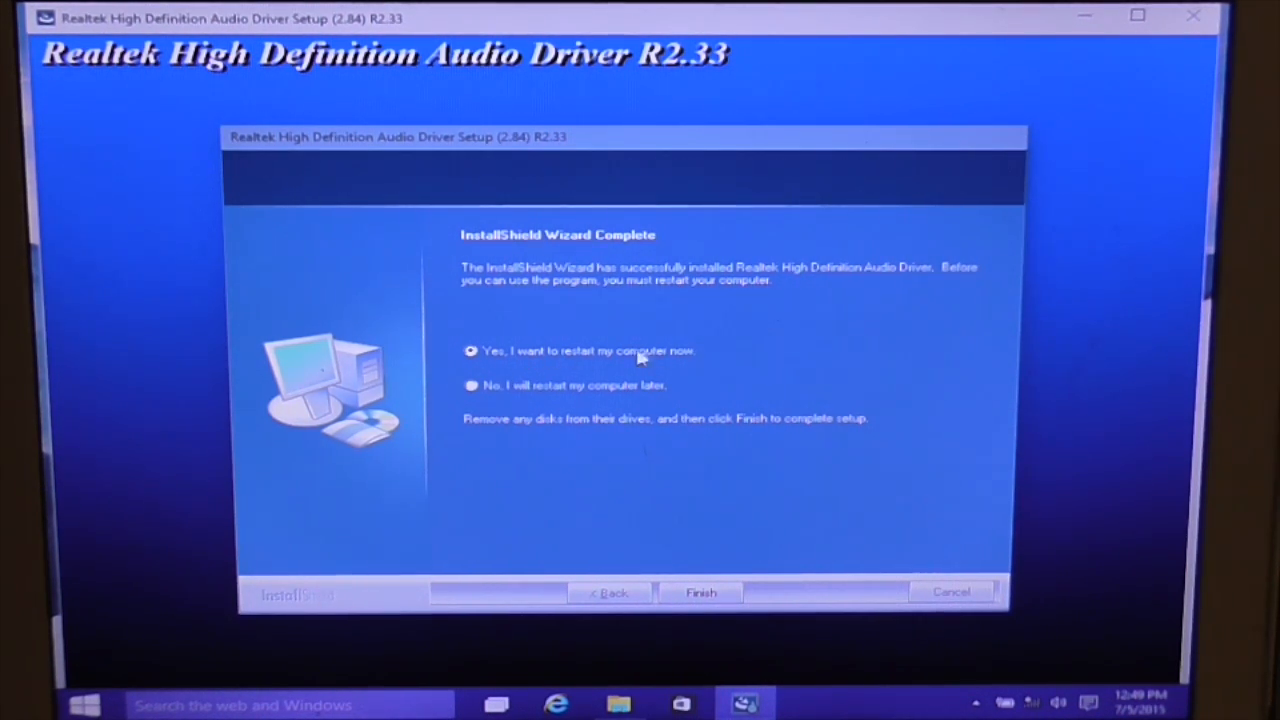